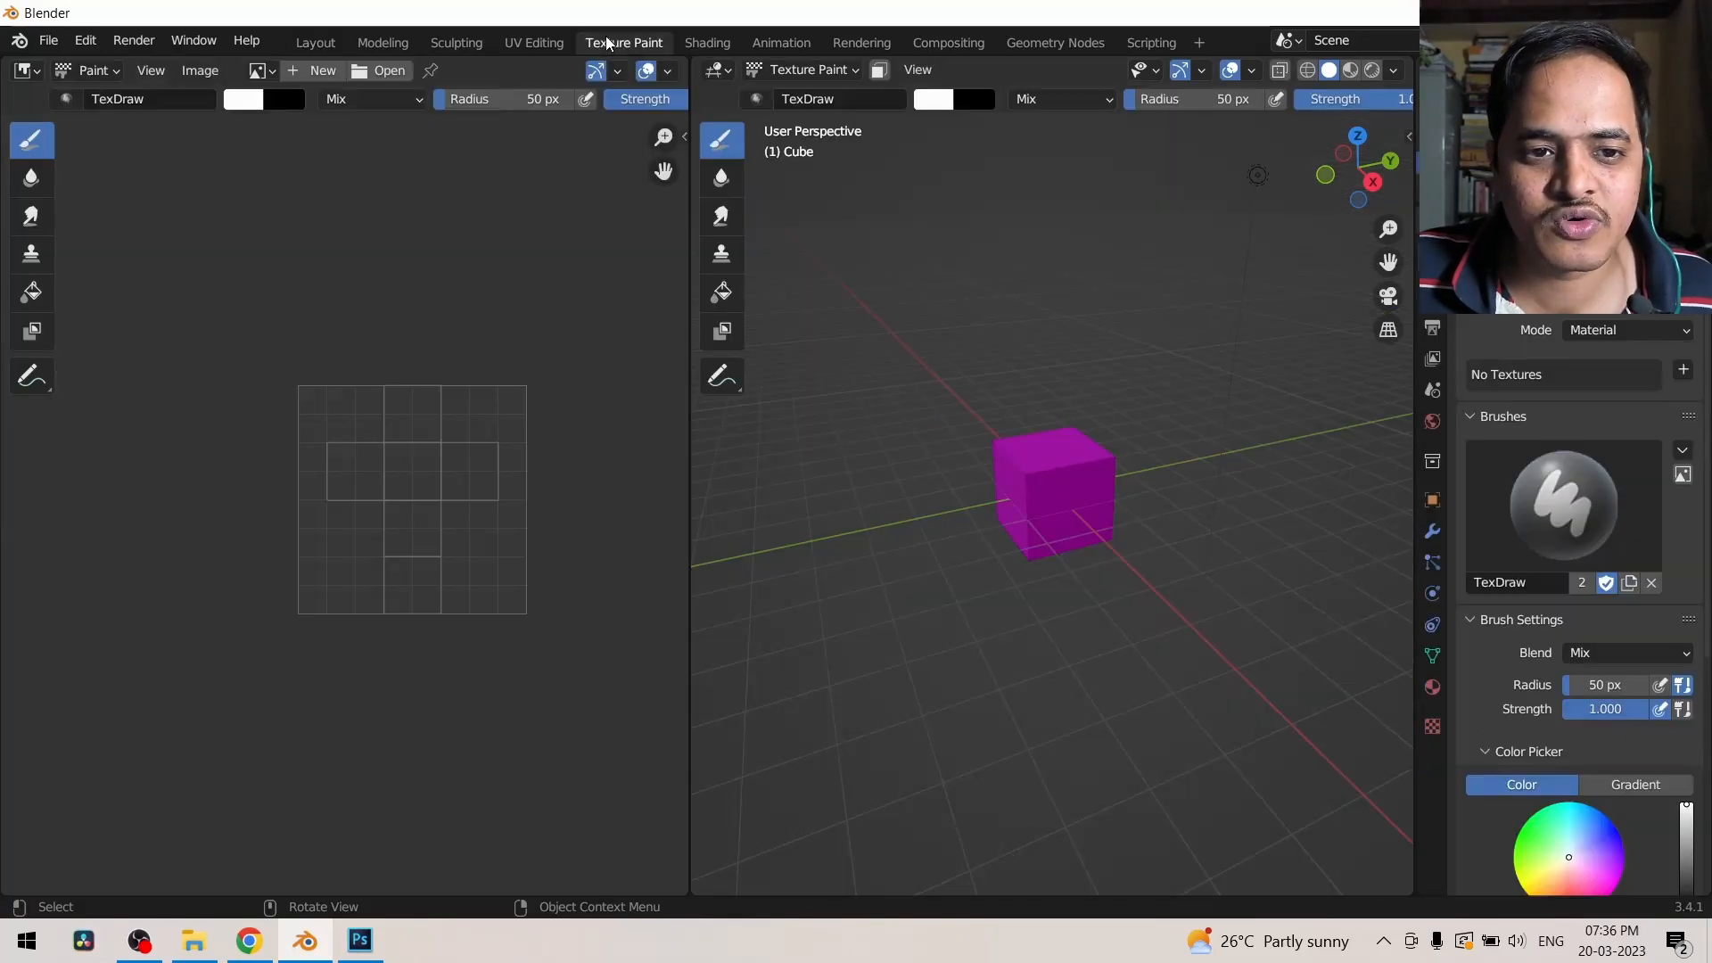
Step: Add a new brush texture mask and show its Image or Movie texture settings
click(1683, 373)
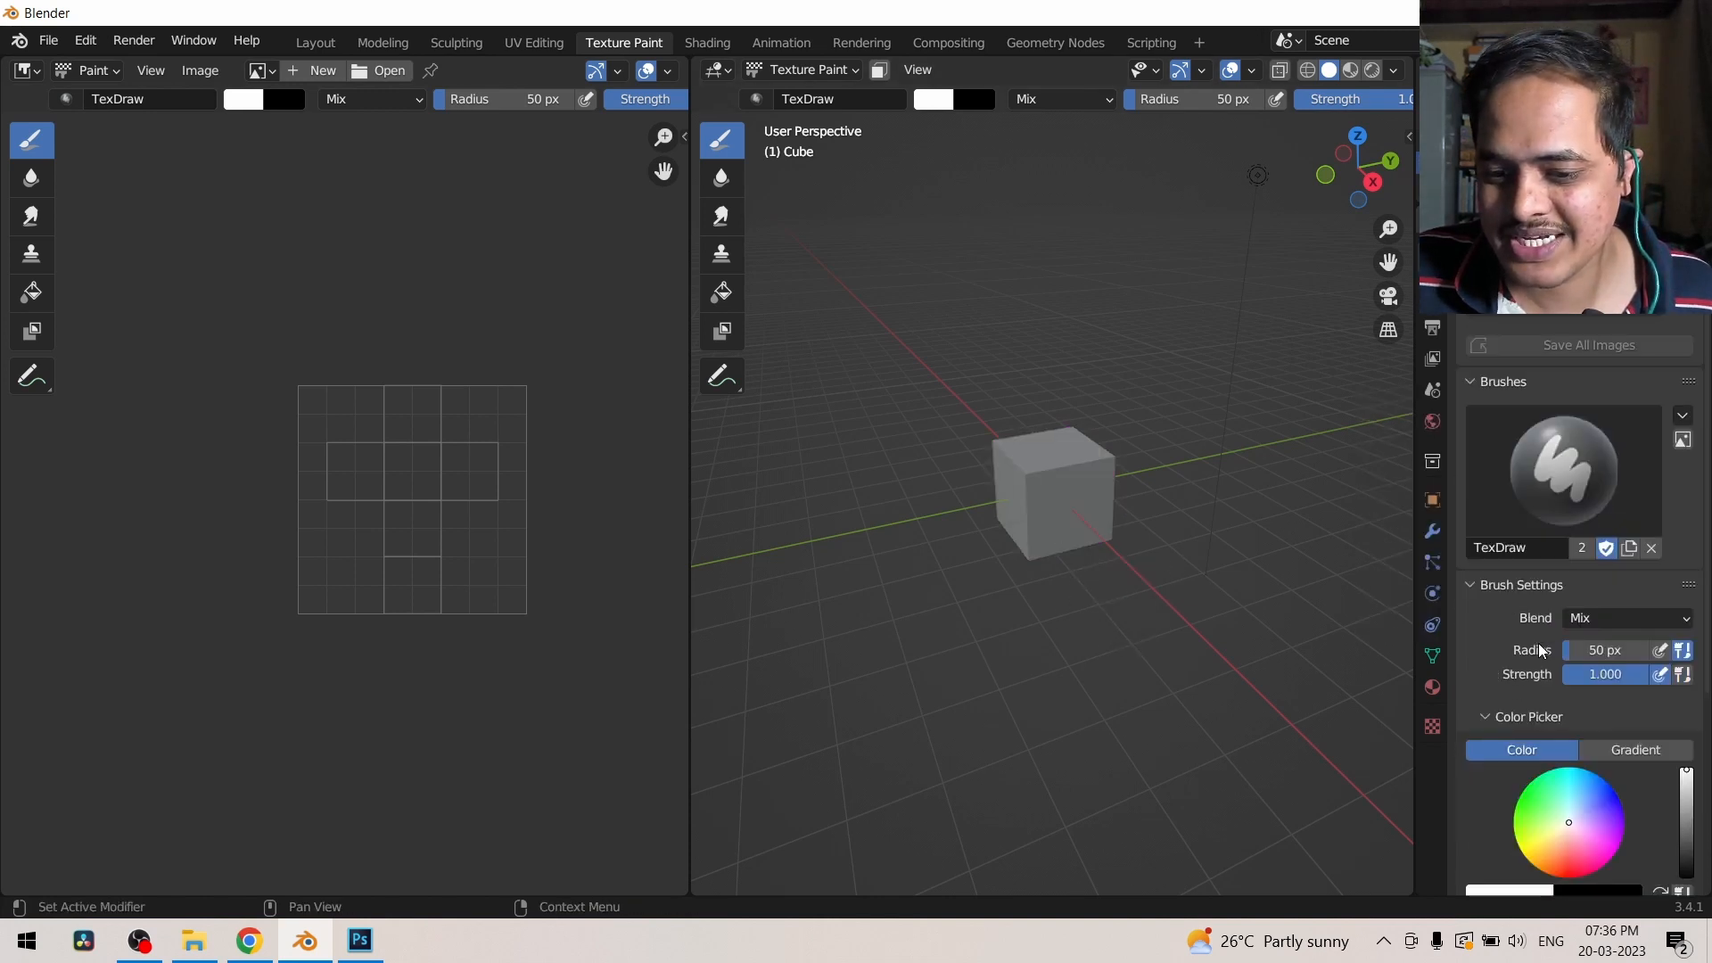
scroll(down, 3)
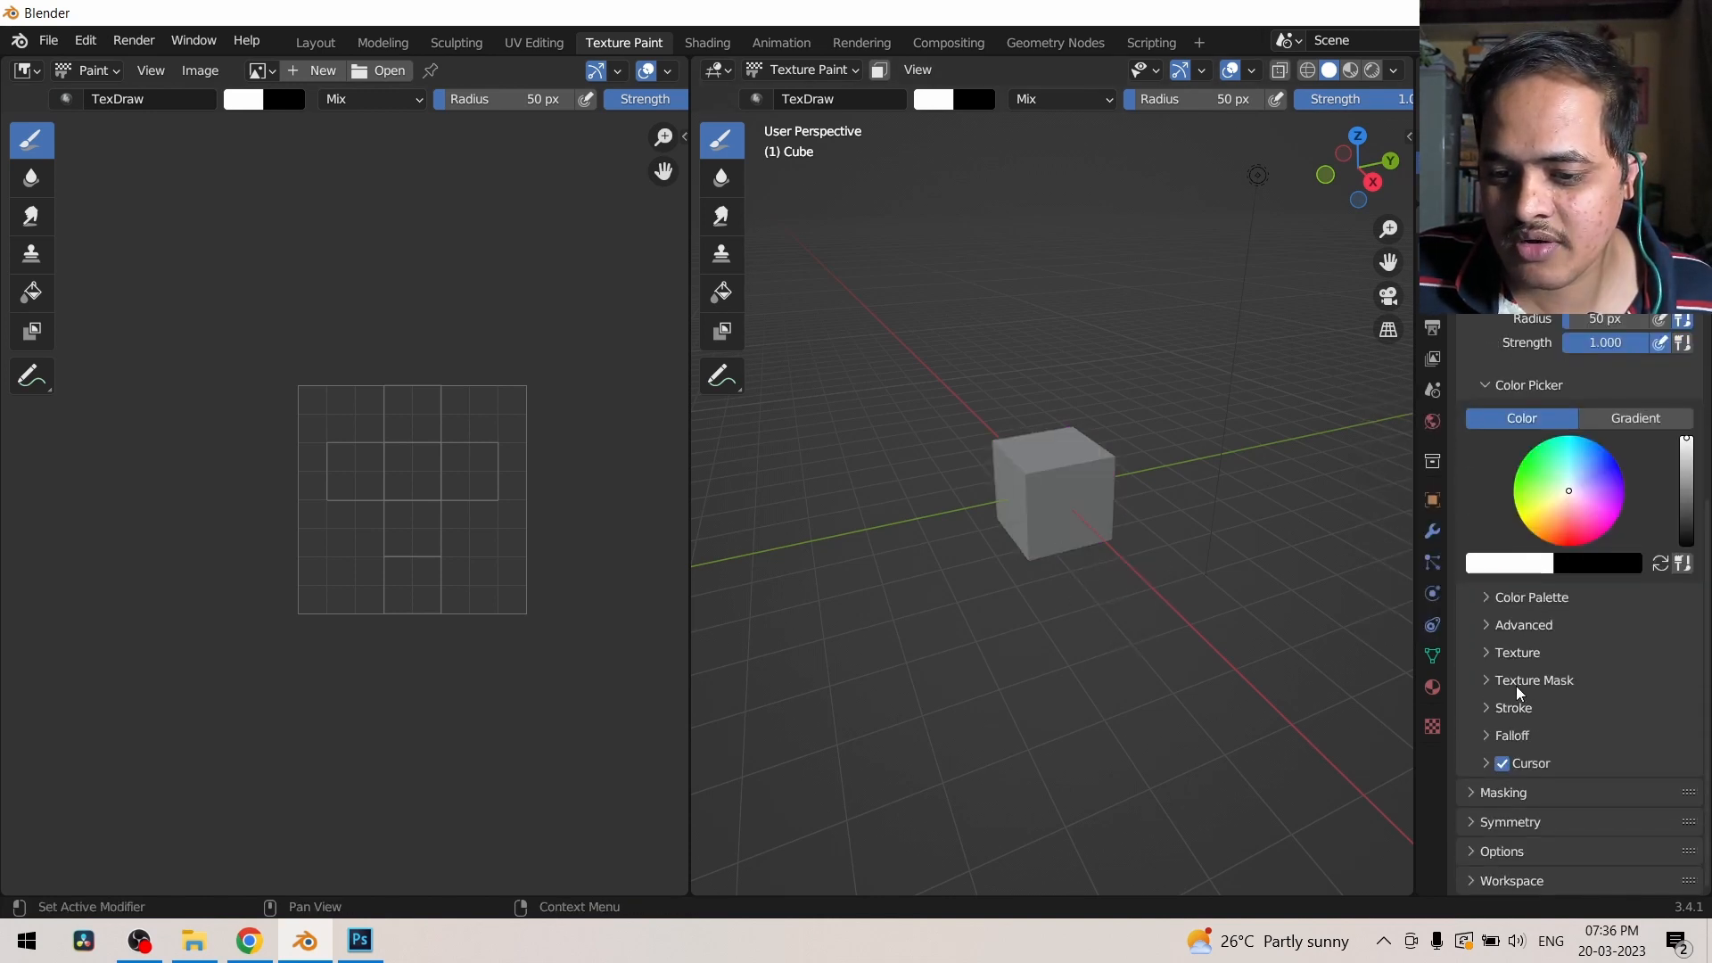
click(1533, 680)
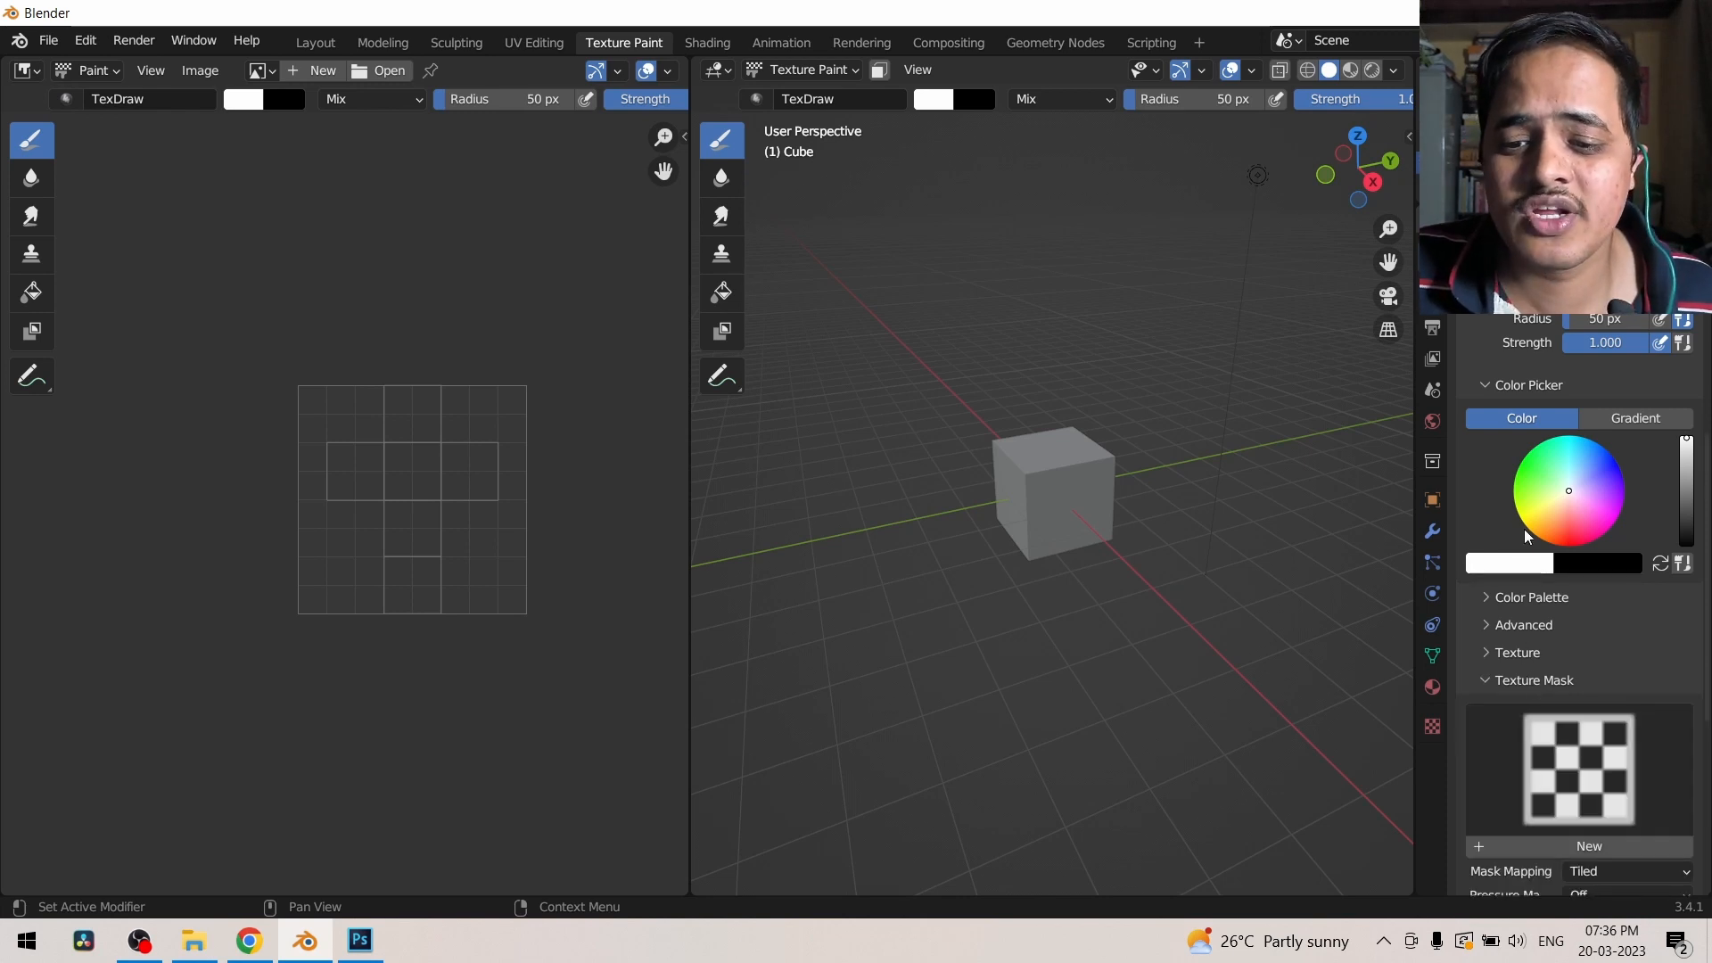
mouse_move(1526, 597)
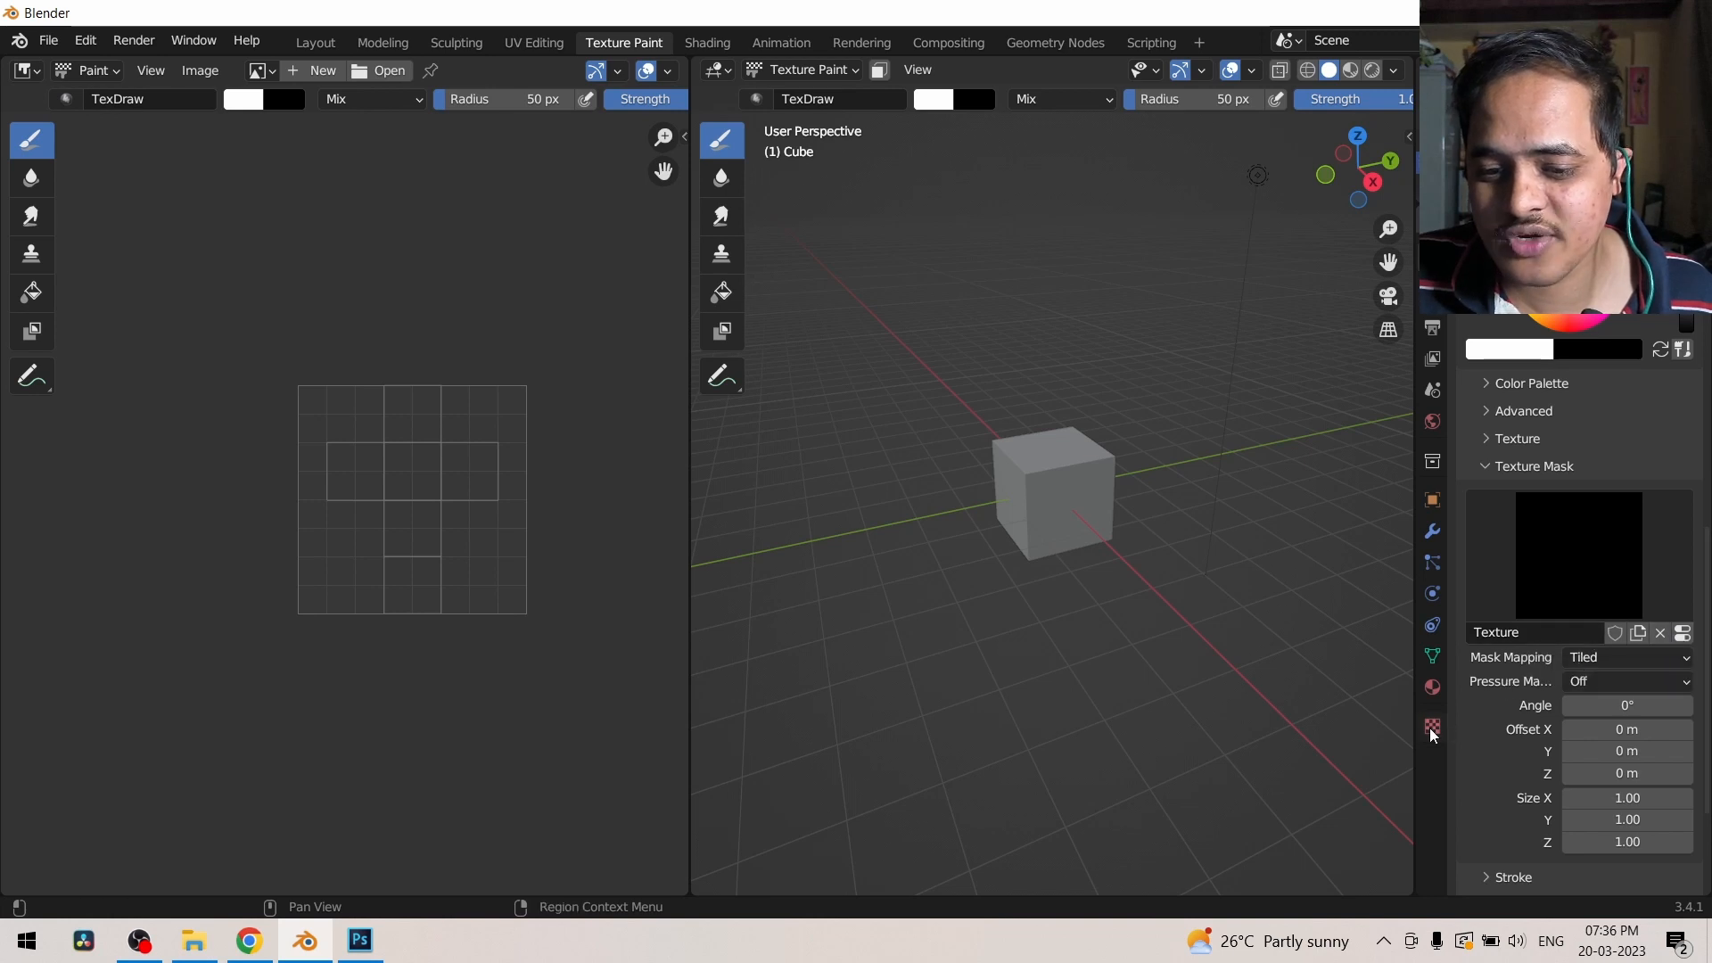
click(1431, 726)
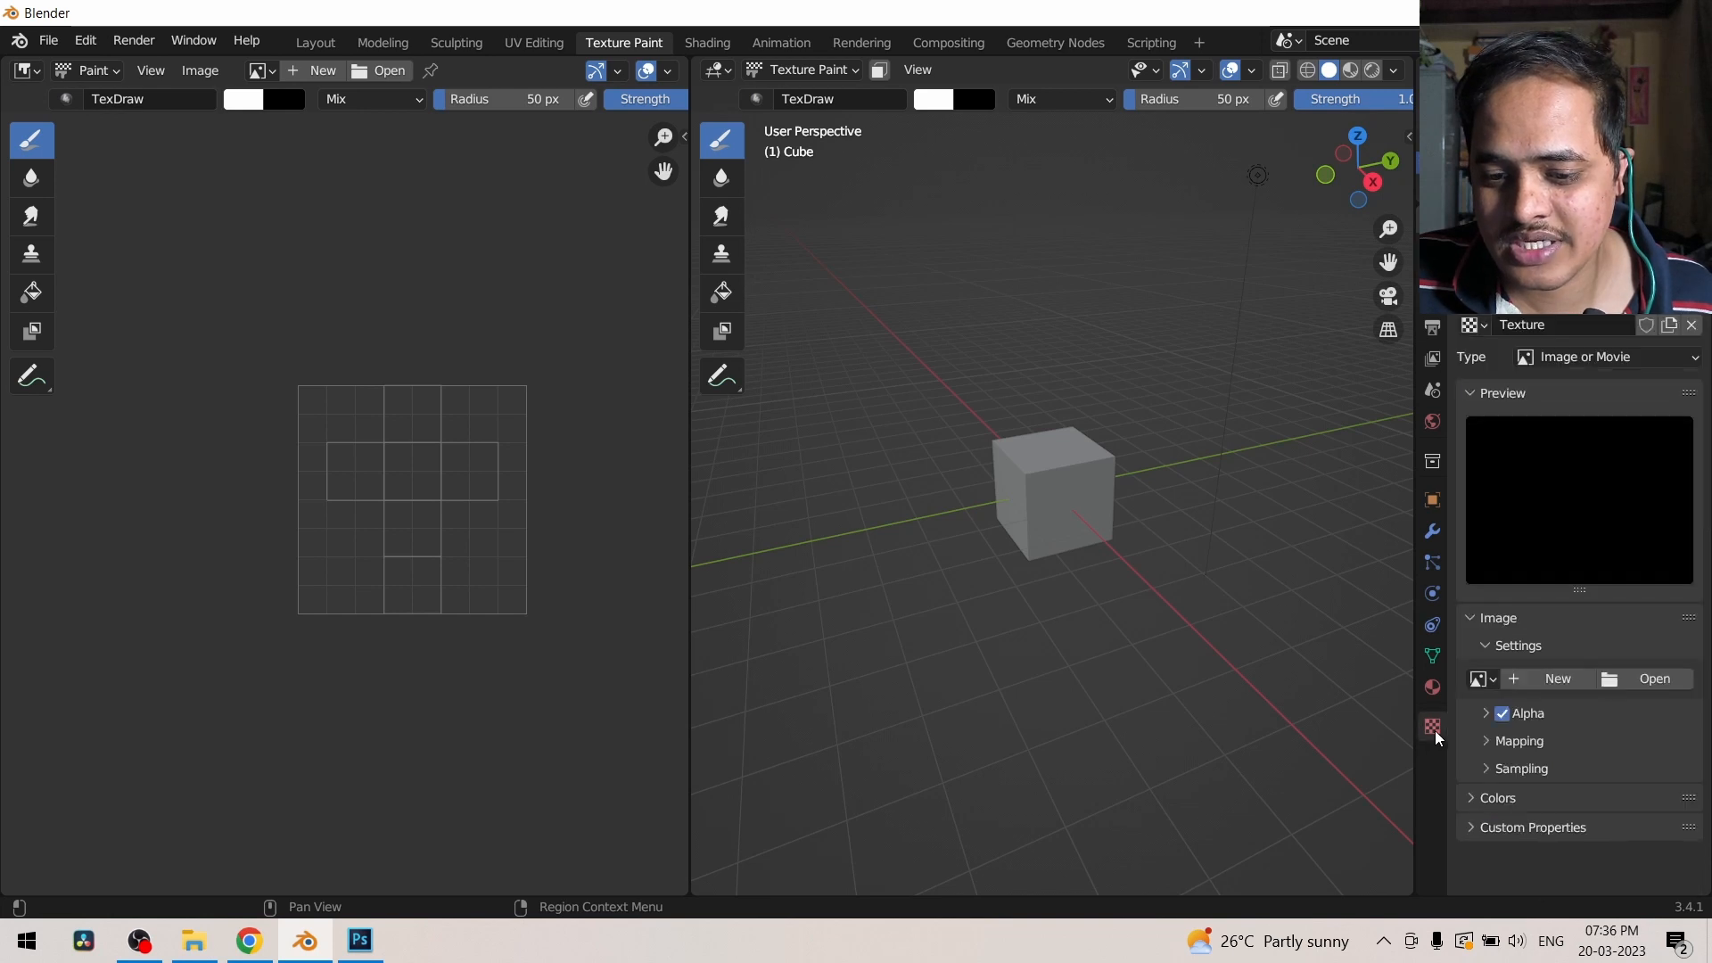
mouse_move(1654, 678)
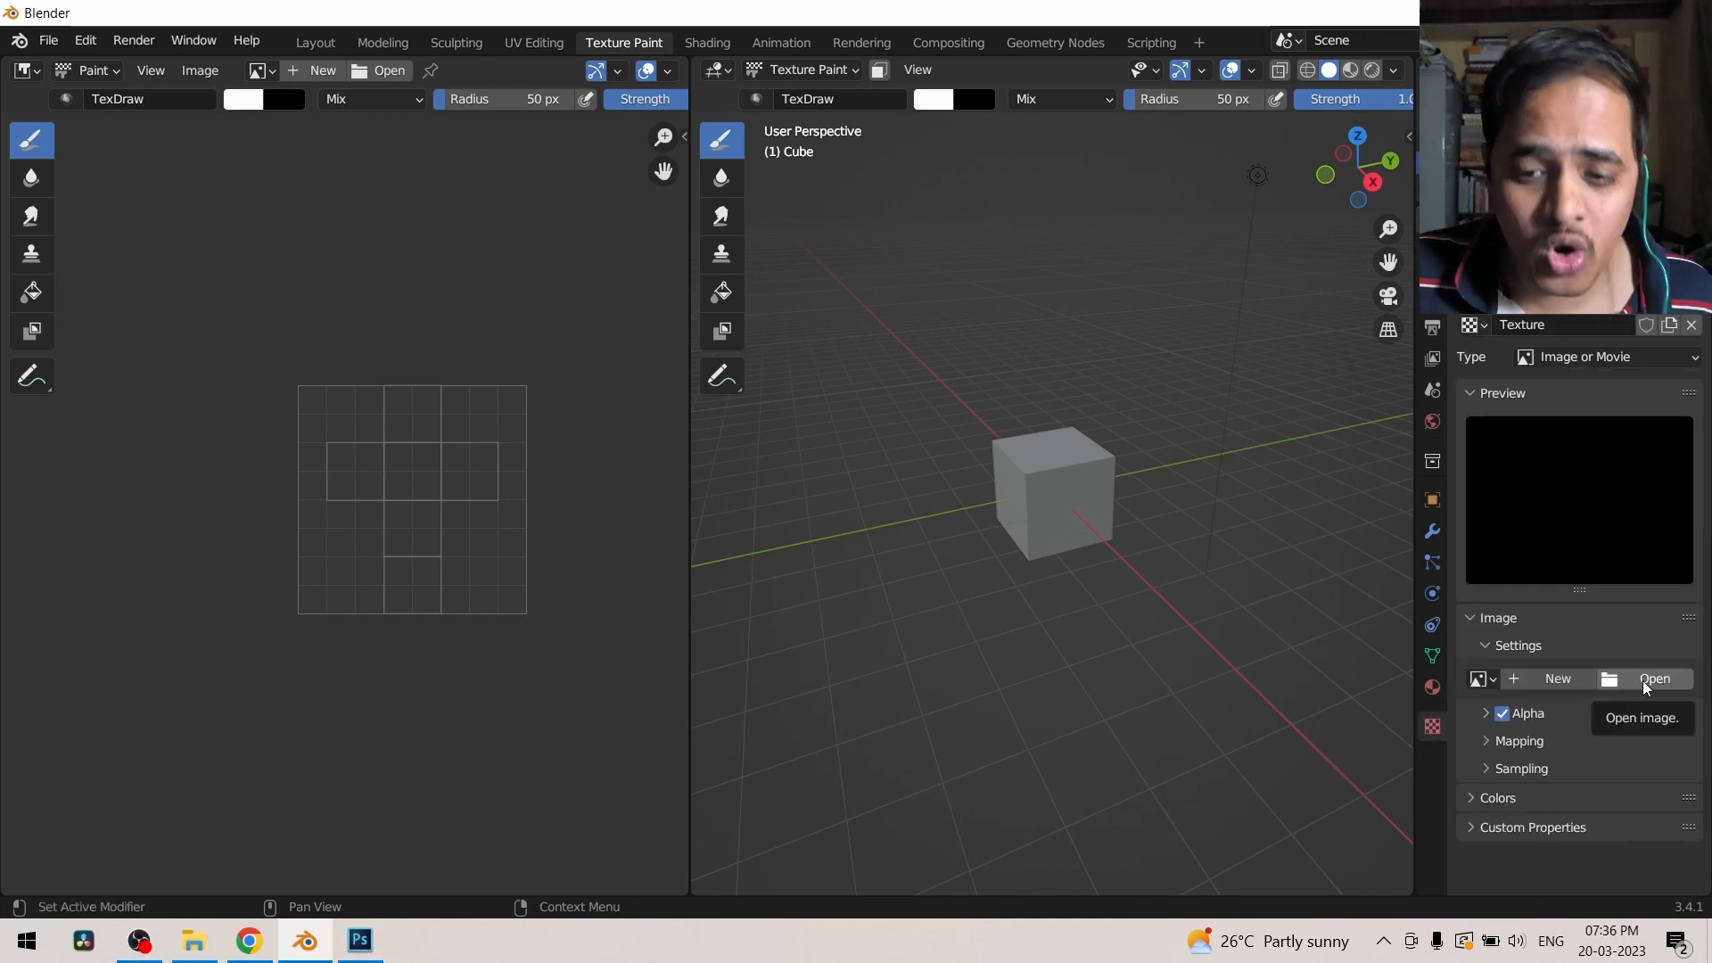
Step: Load G.psd from the Desktop as the mask texture image
click(1654, 678)
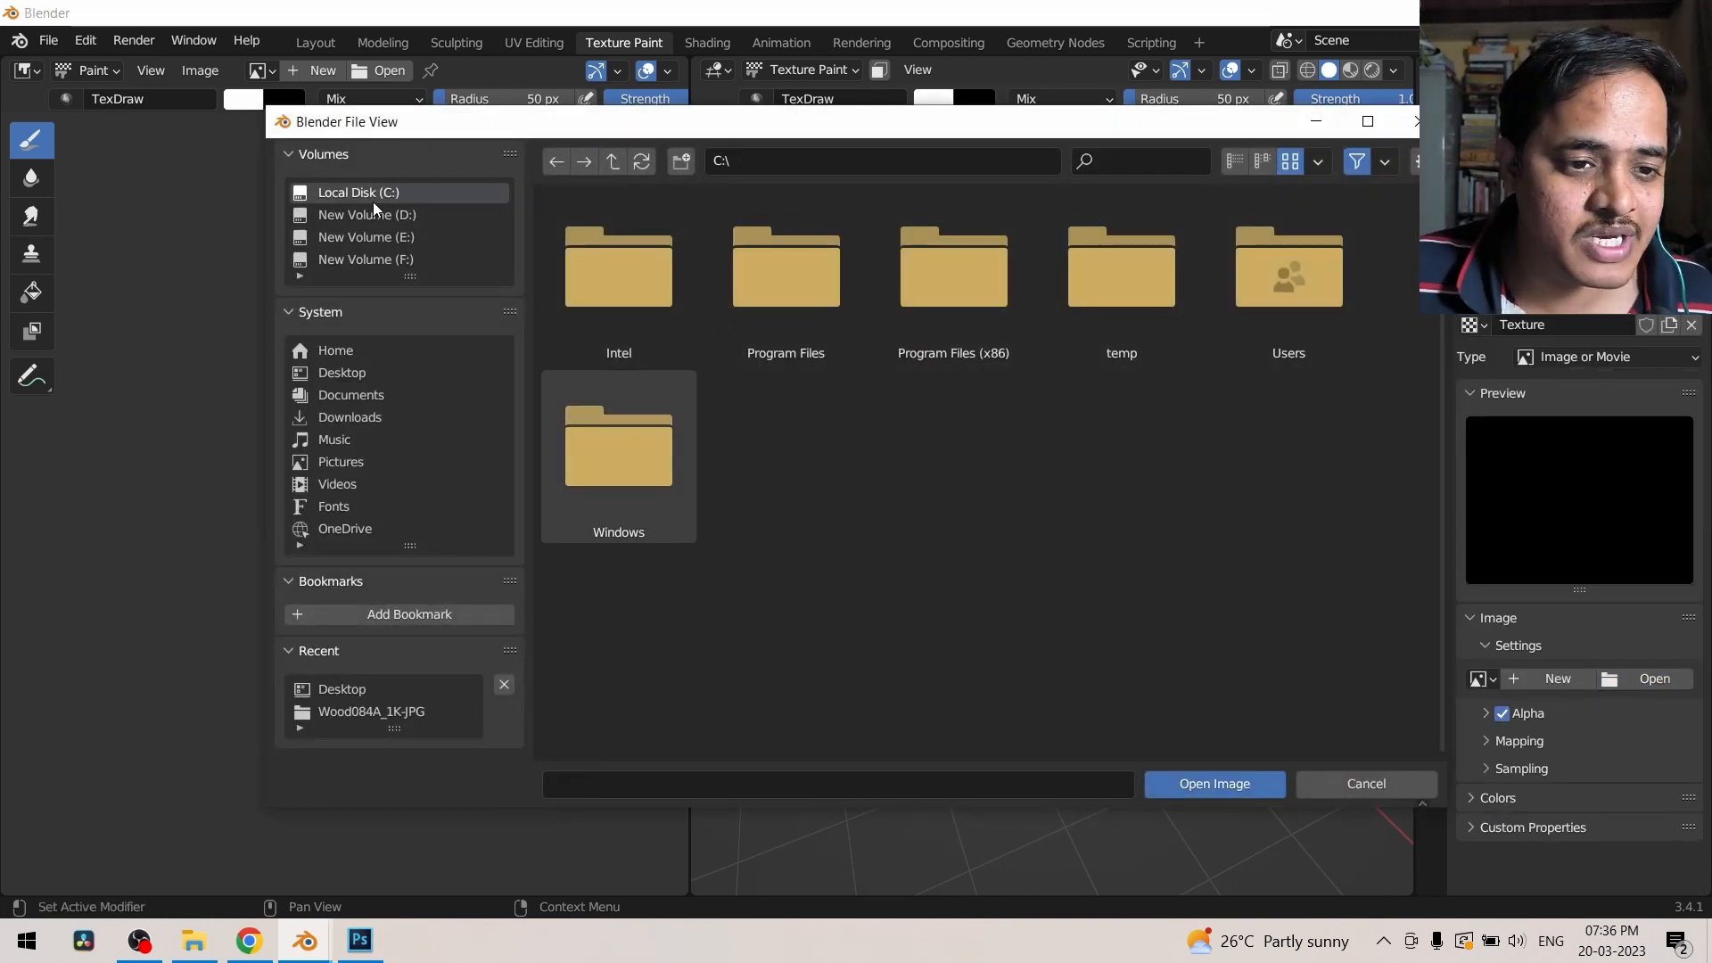
click(340, 373)
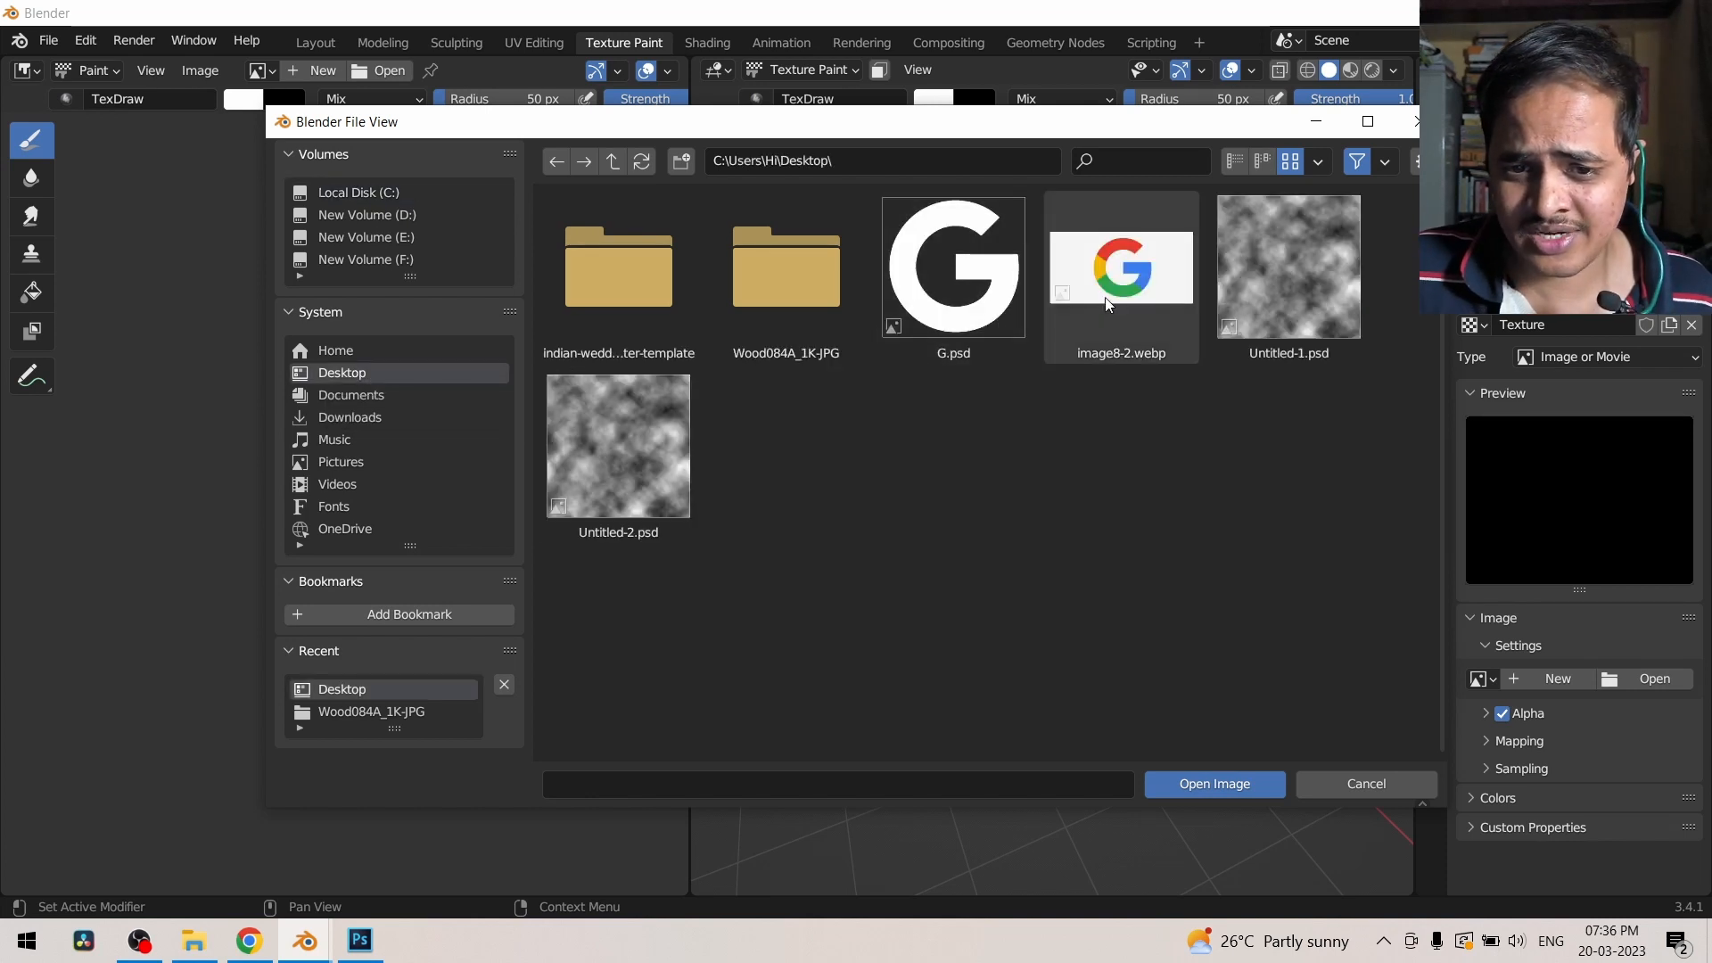
click(953, 265)
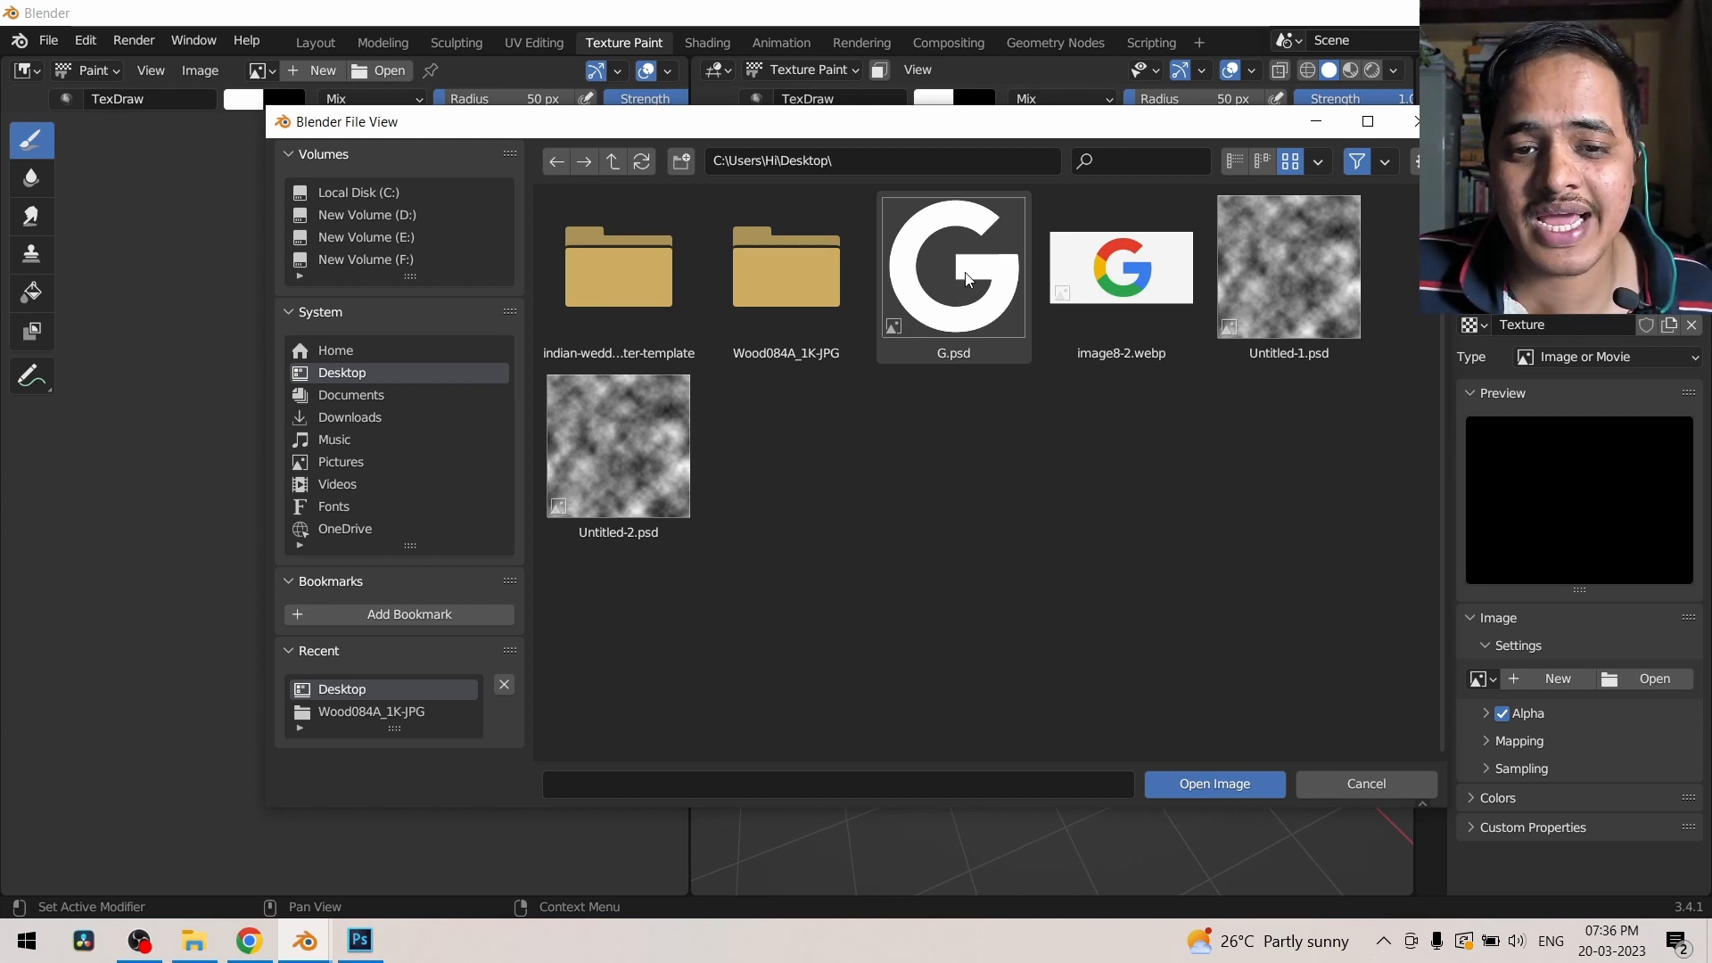
click(953, 266)
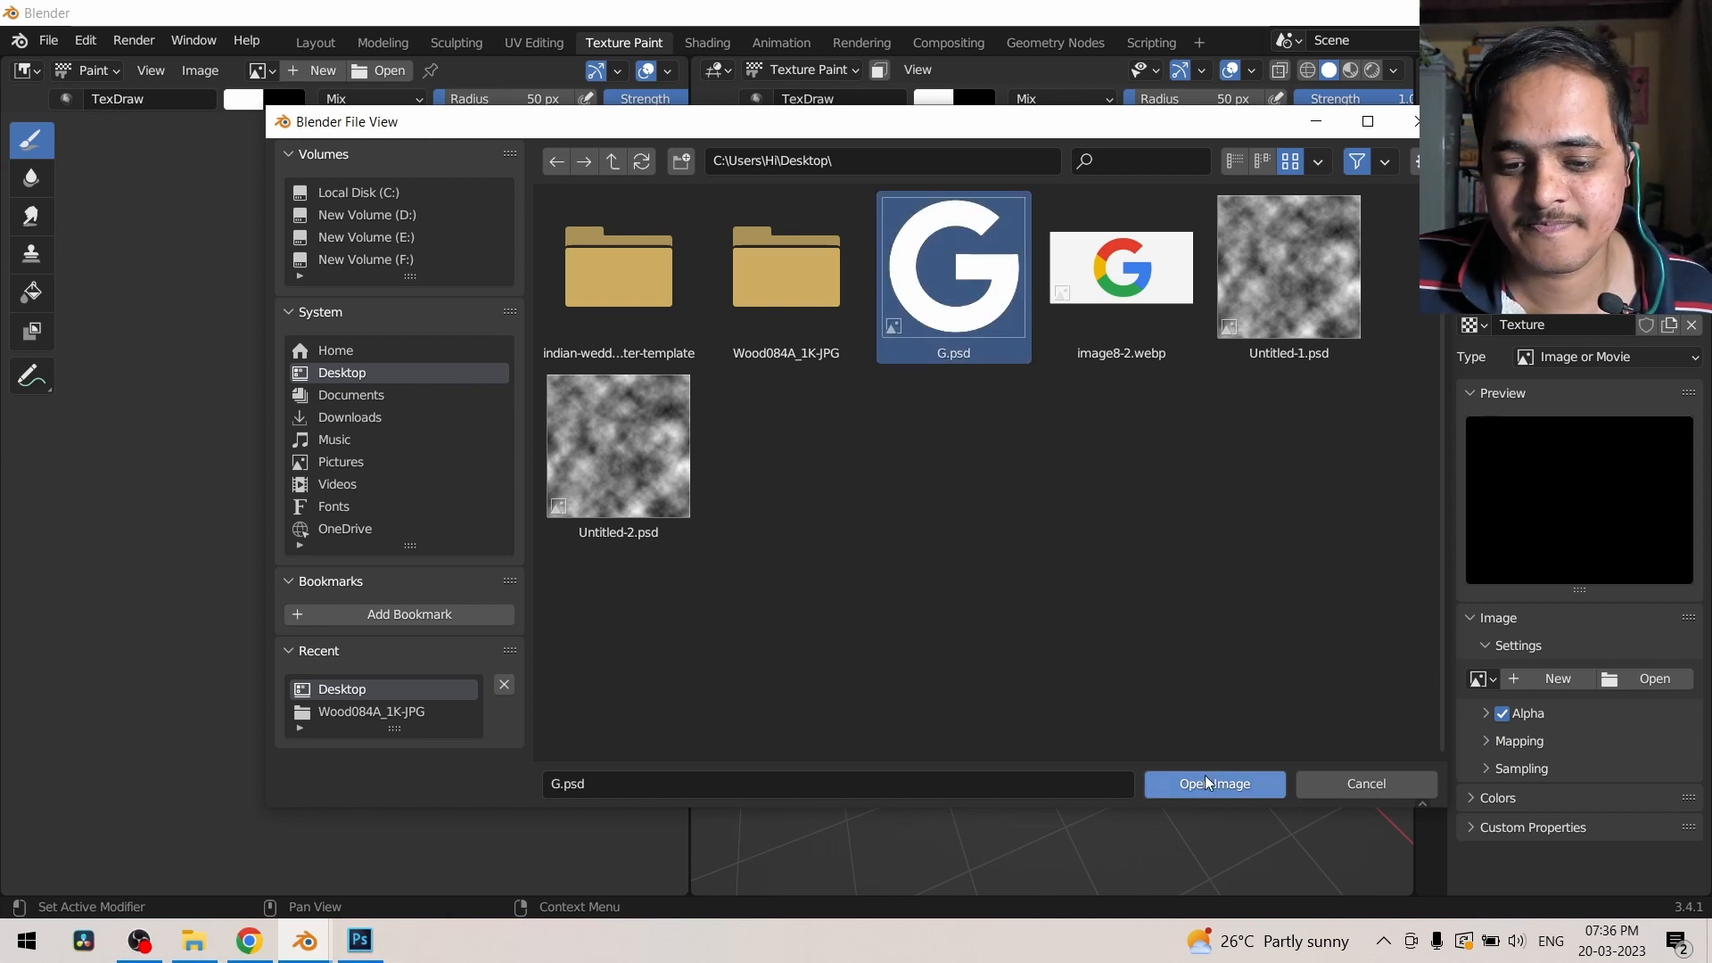
click(1213, 783)
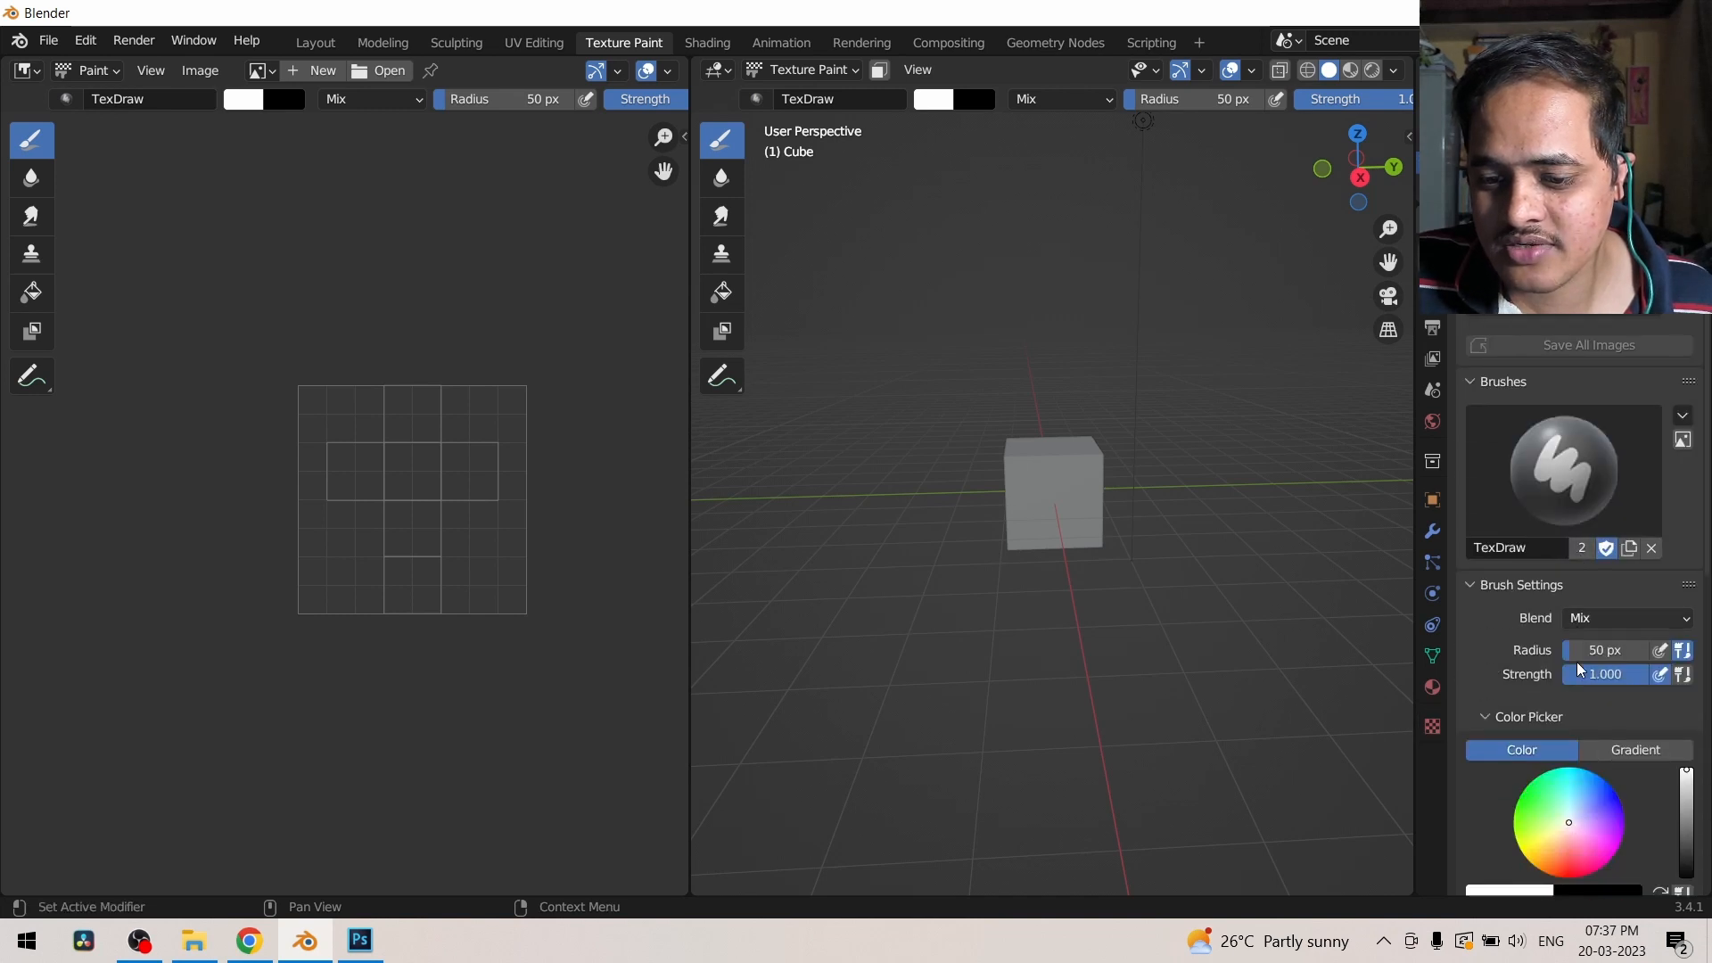
Step: Switch the G texture mask's Mask Mapping to Stencil
scroll(down, 3)
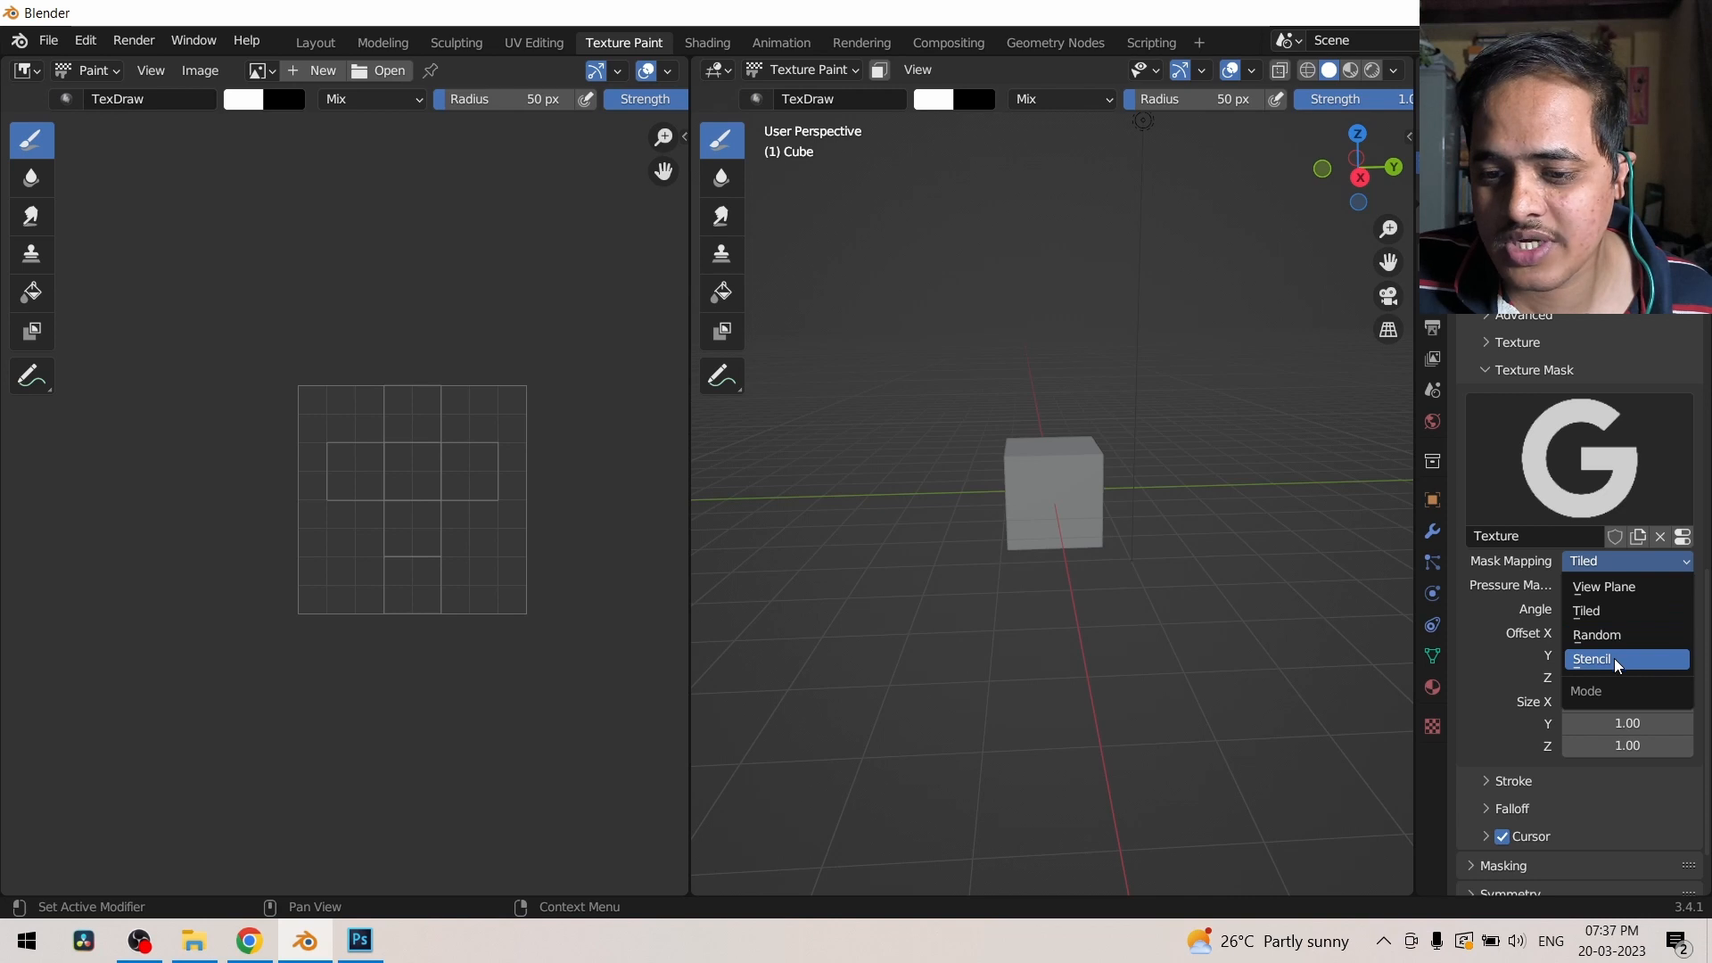
click(1591, 658)
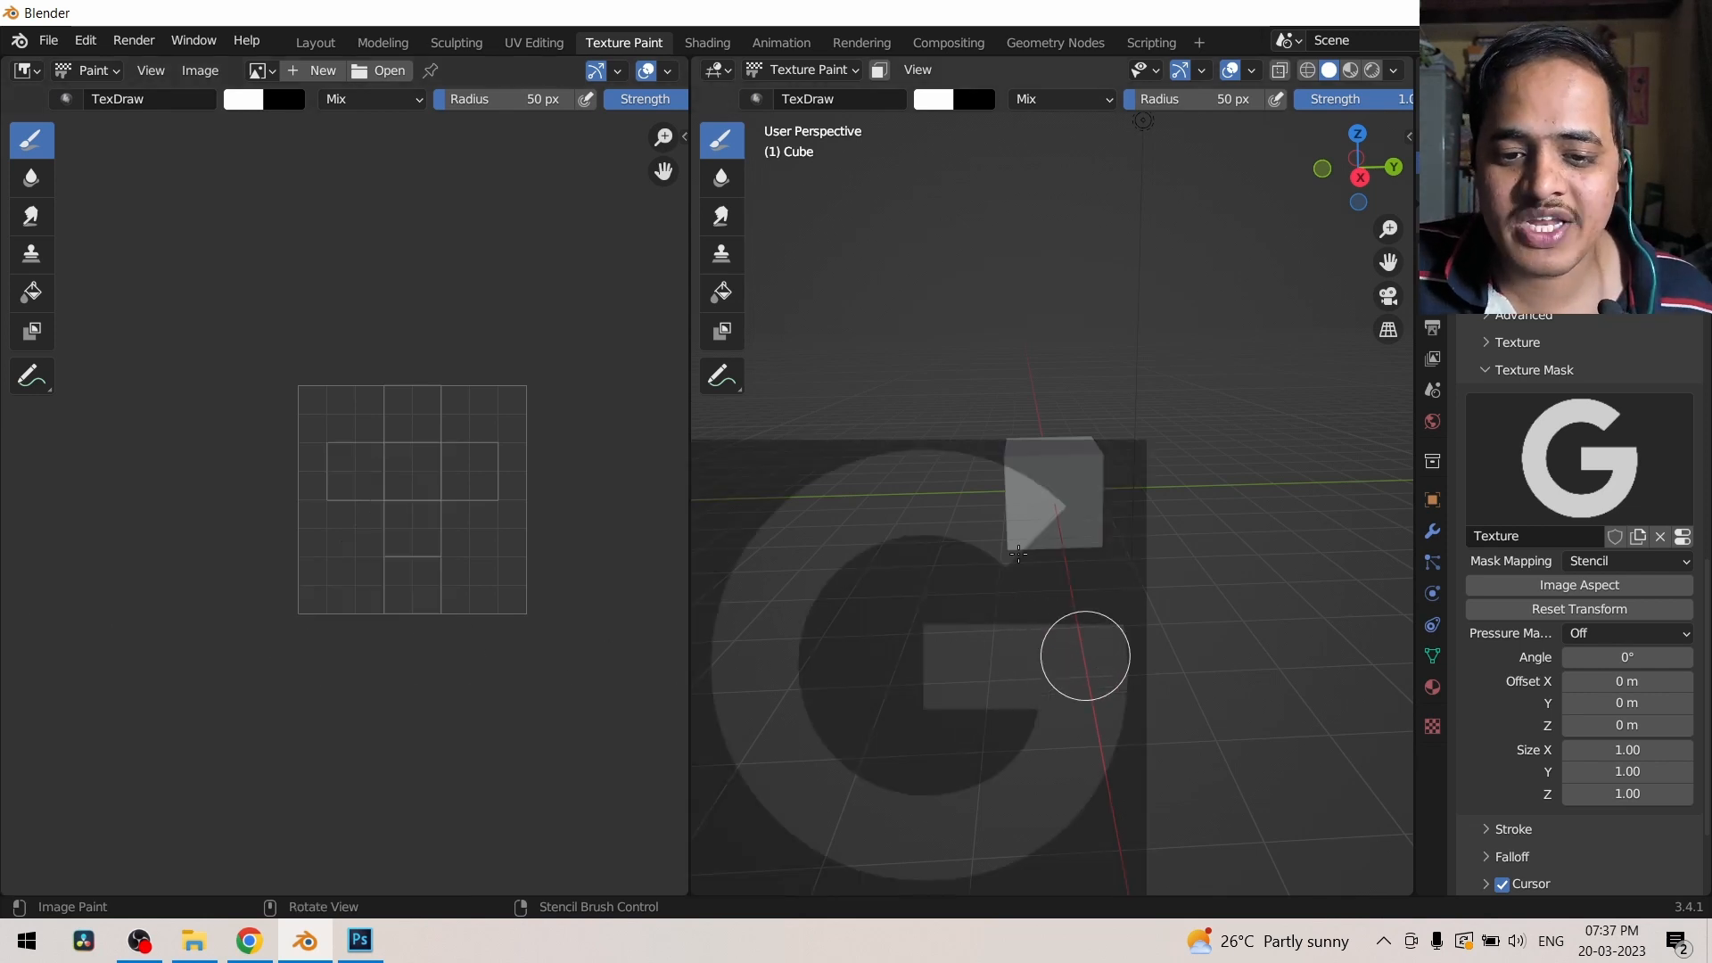
mouse_move(898, 609)
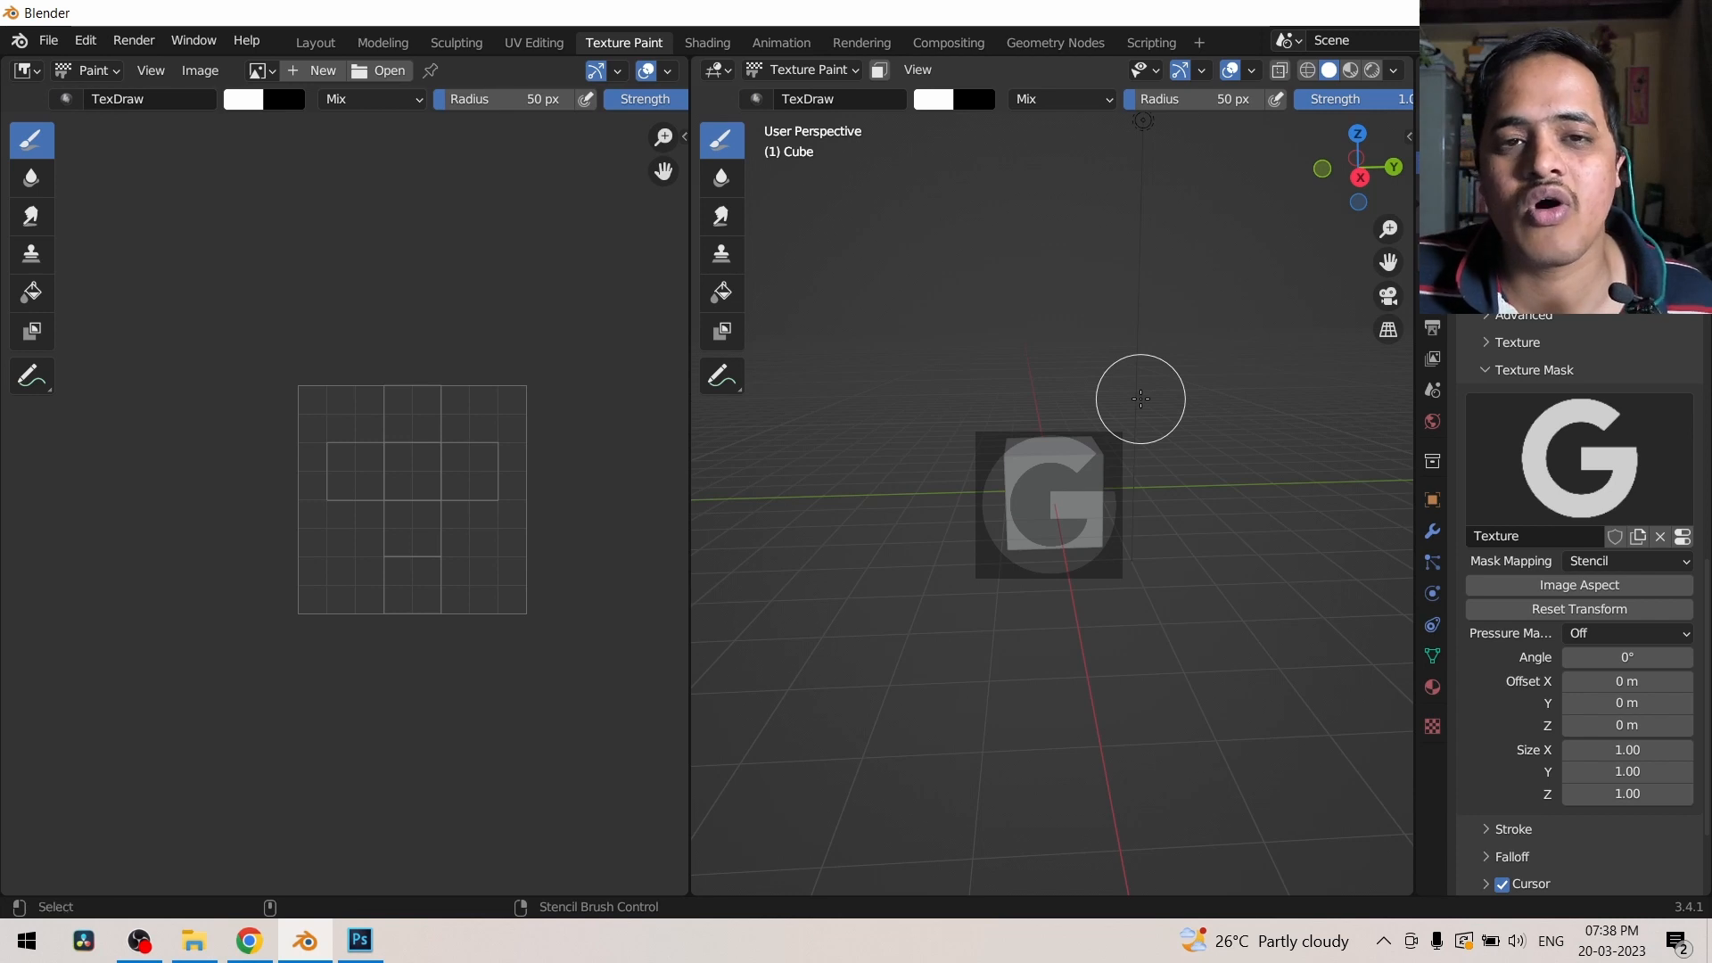
mouse_move(1149, 383)
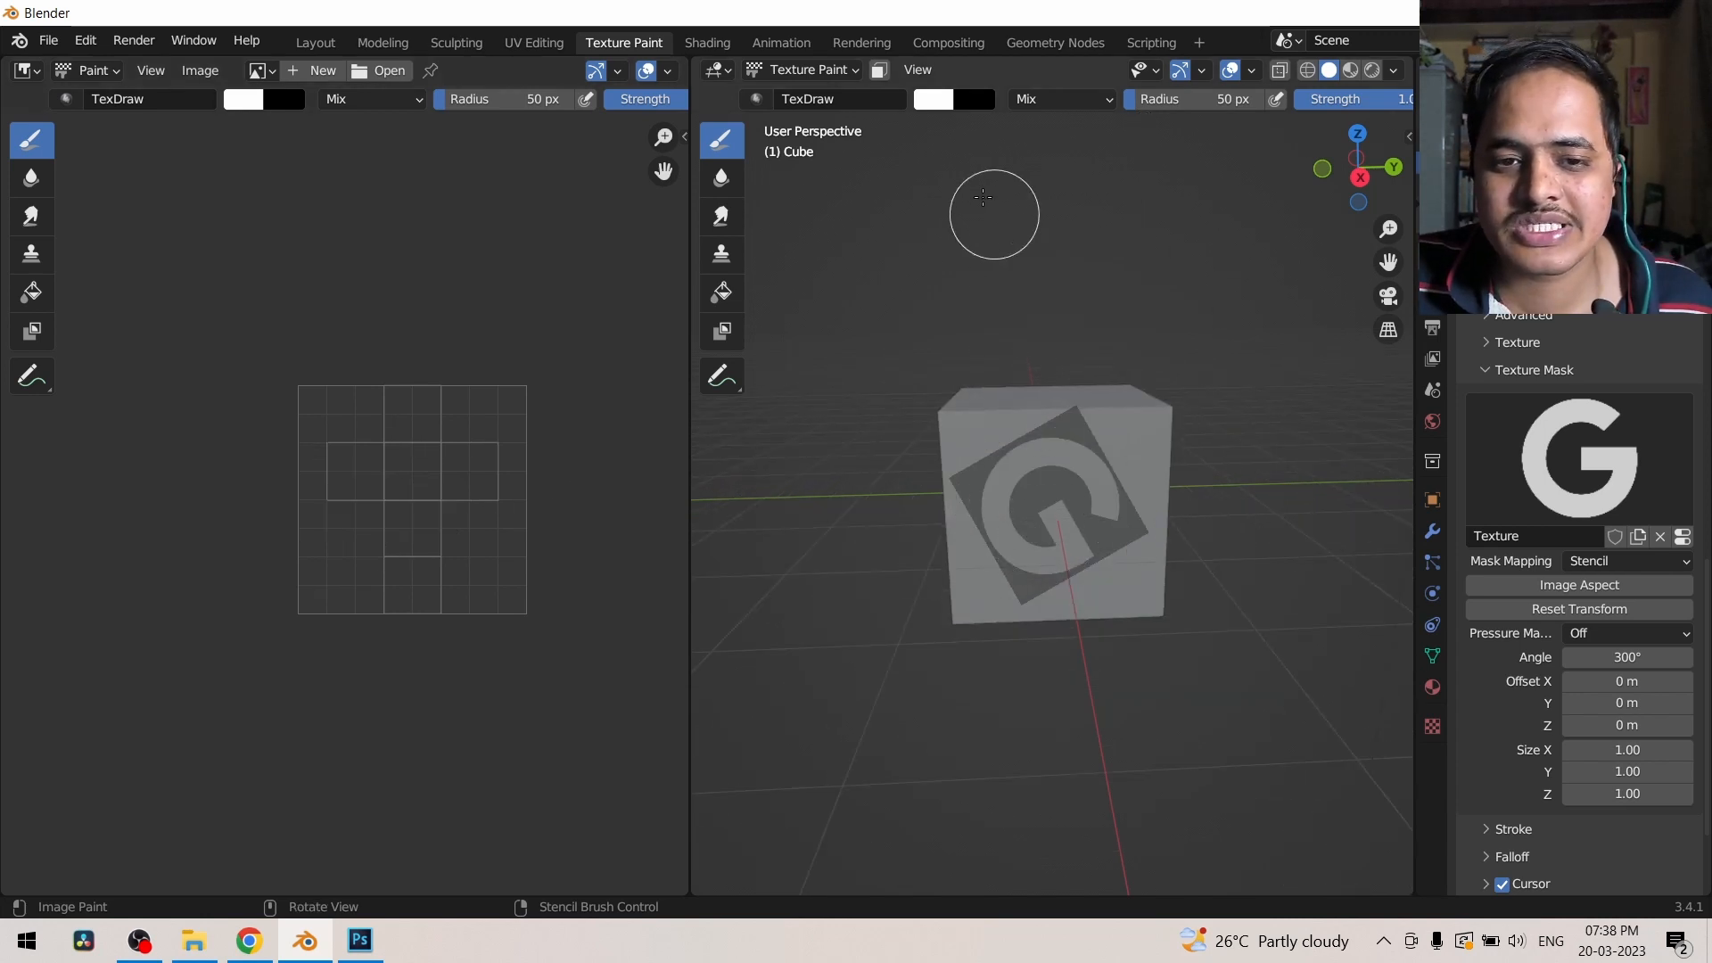
Step: Pick a green paint colour, briefly view G.psd in Photoshop, and return to Blender
click(933, 98)
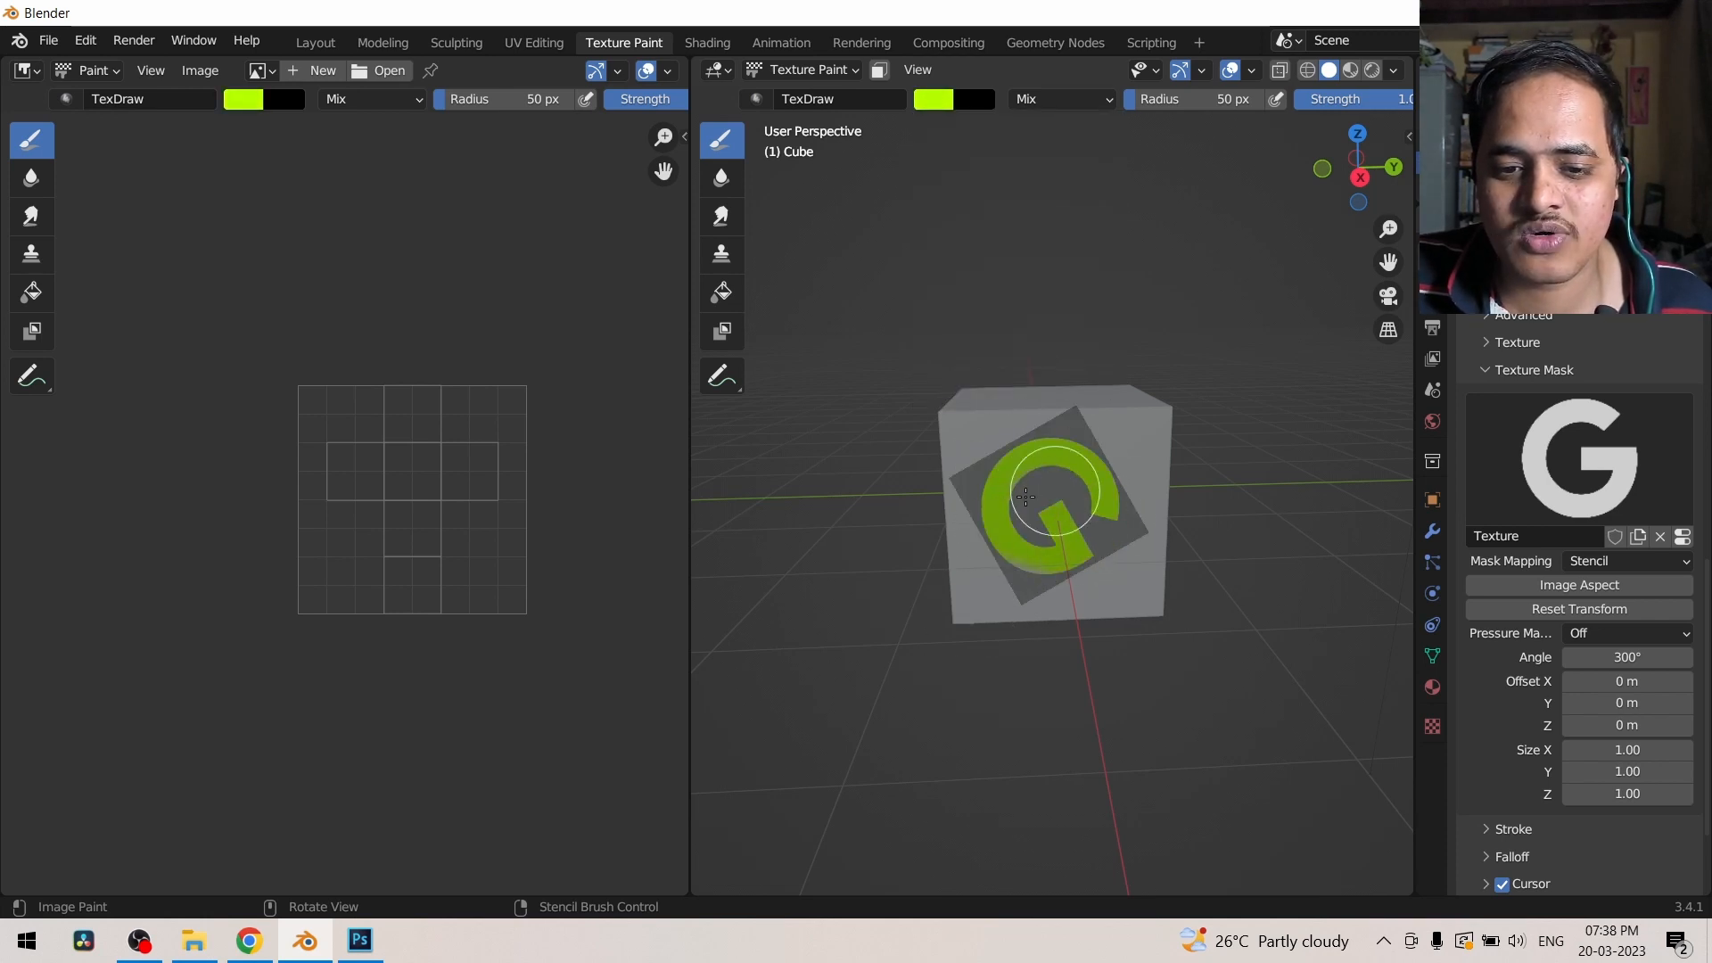
mouse_move(1072, 754)
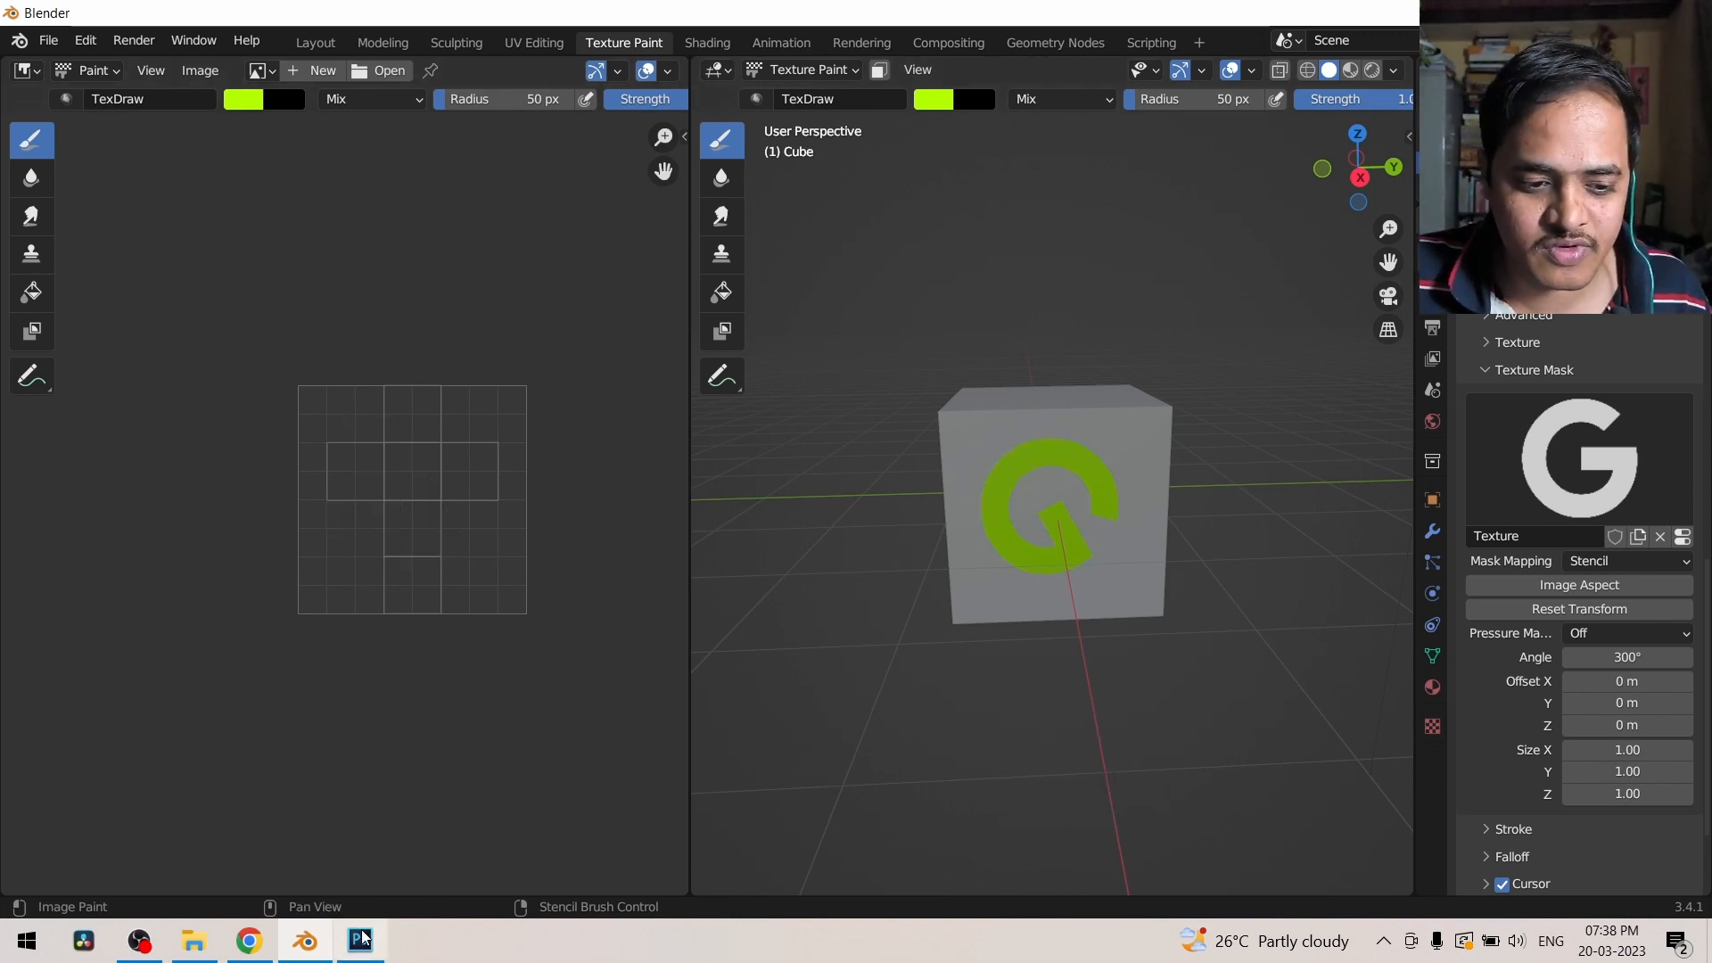
click(360, 939)
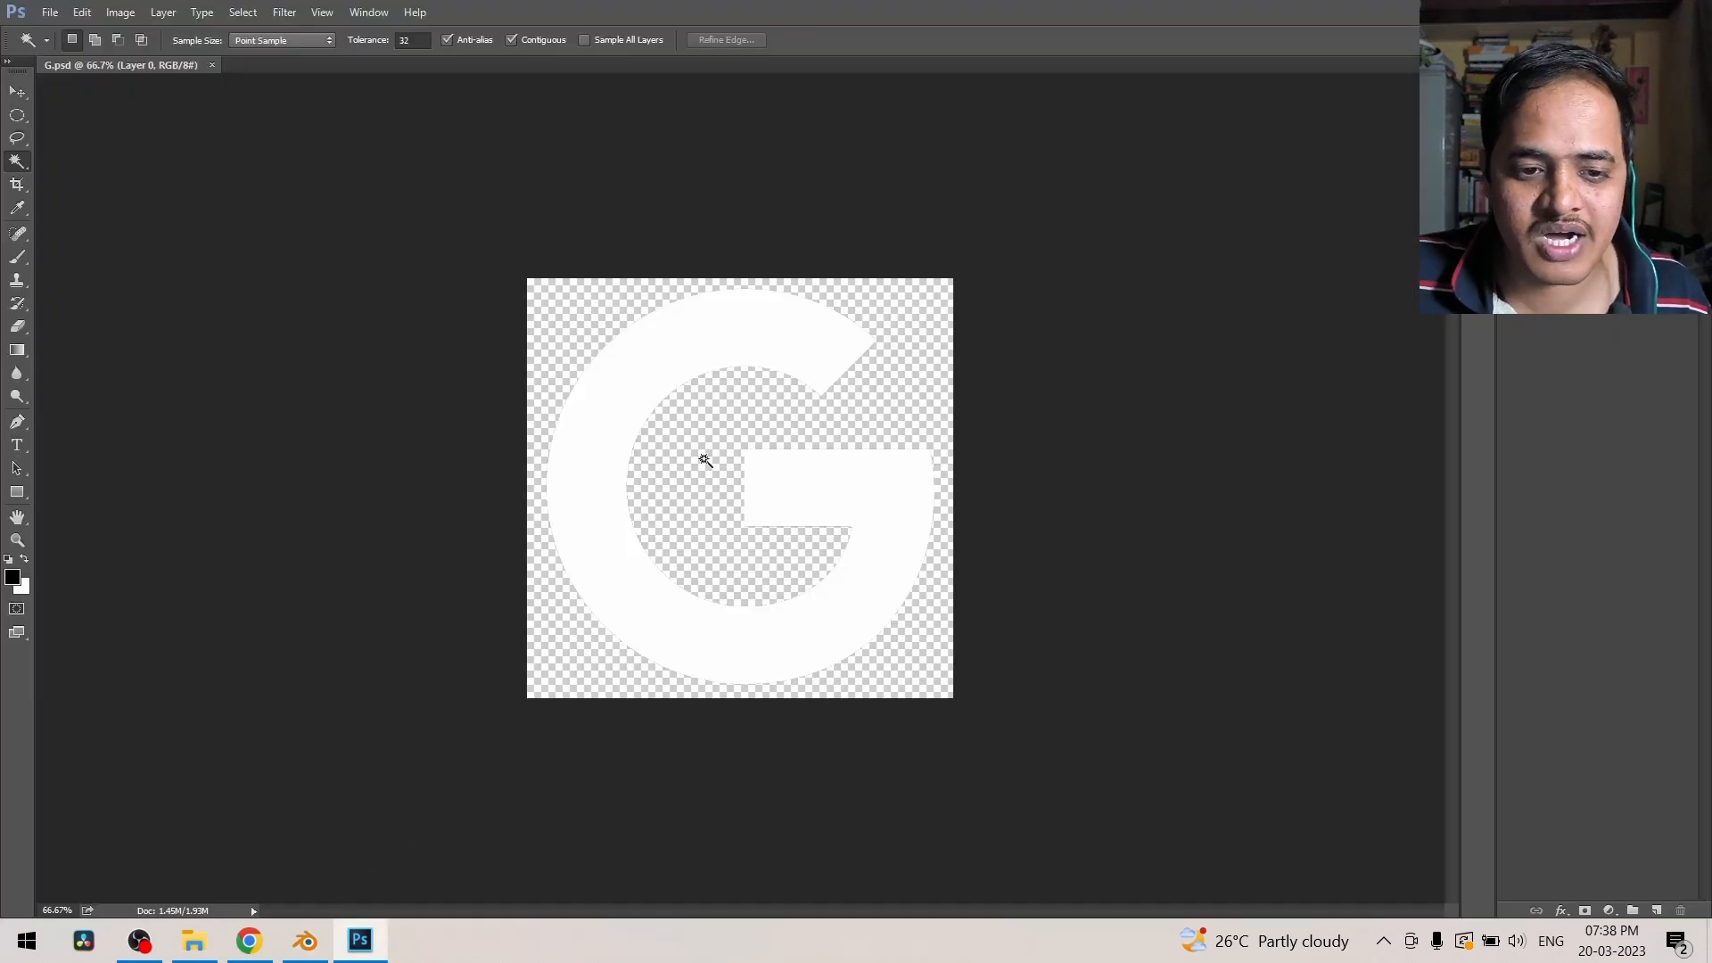
mouse_move(882, 524)
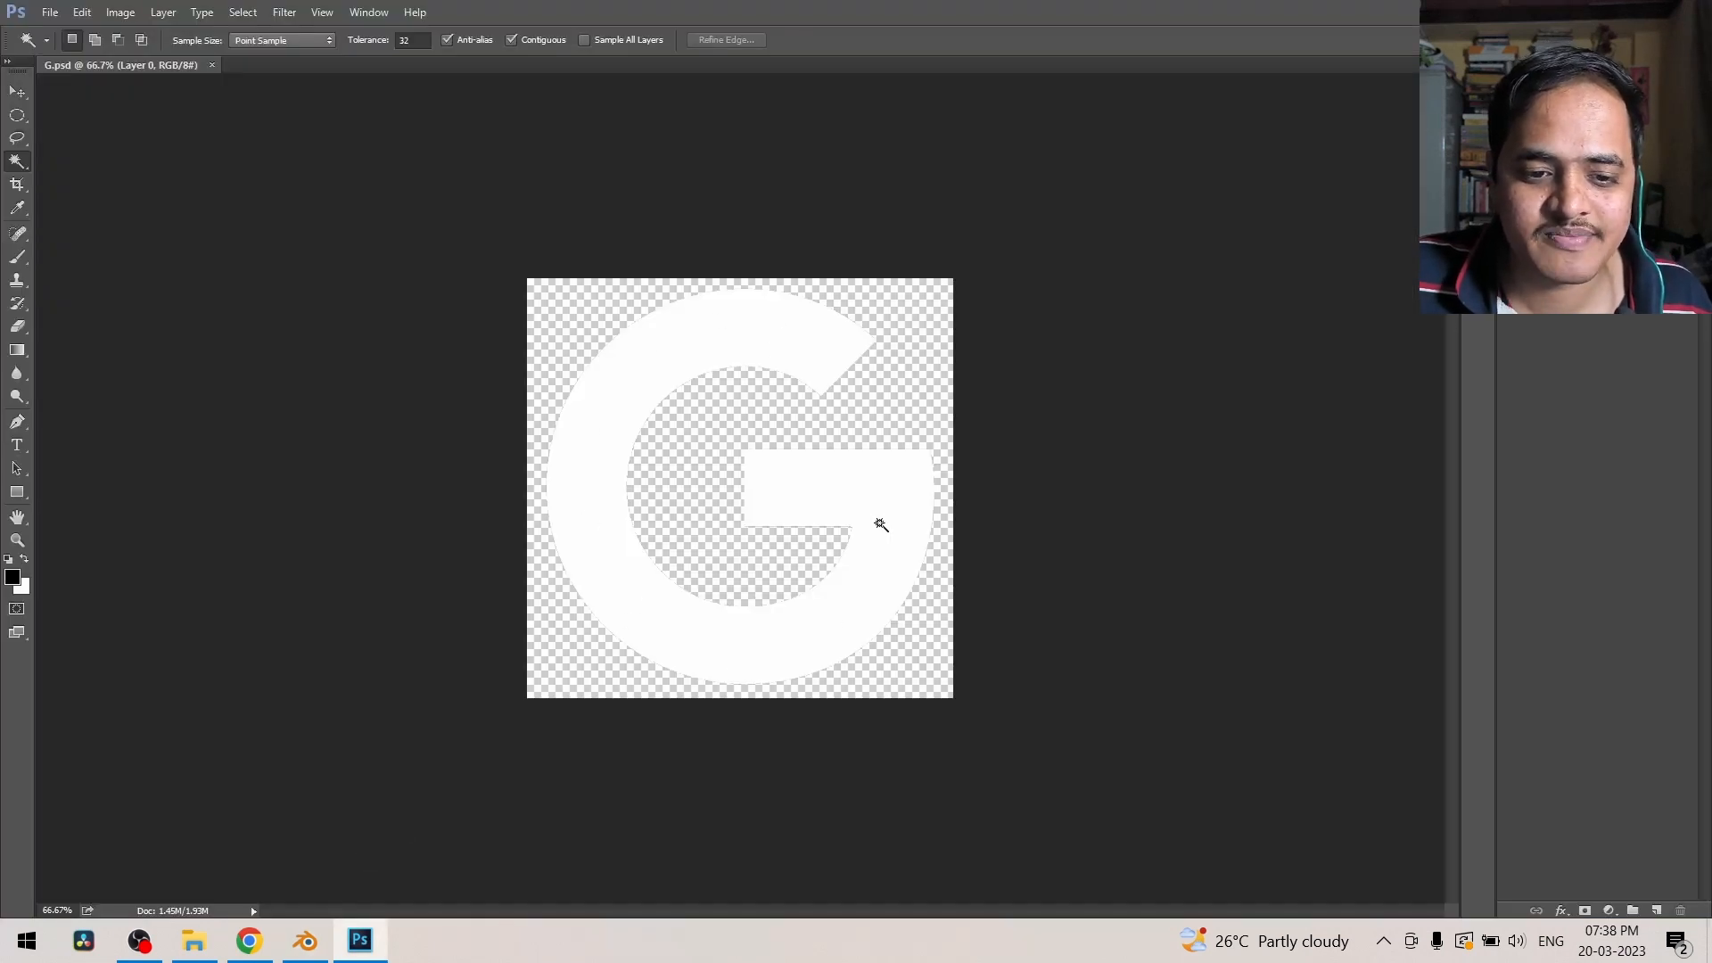
click(305, 940)
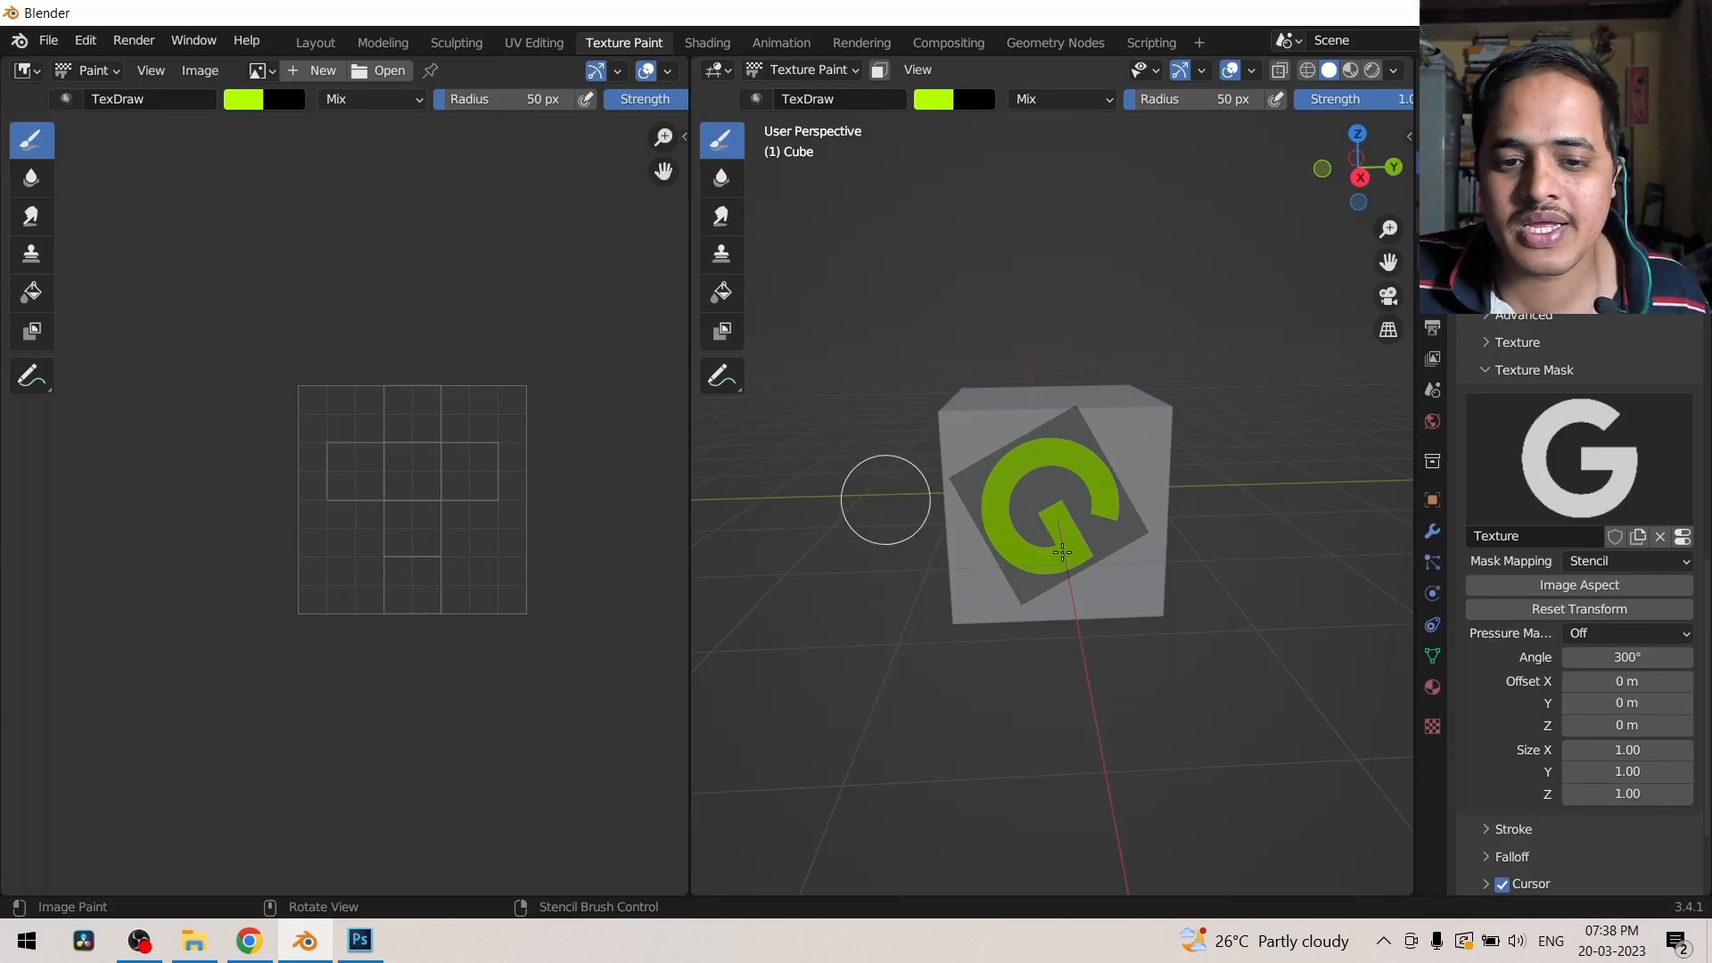
mouse_move(1135, 461)
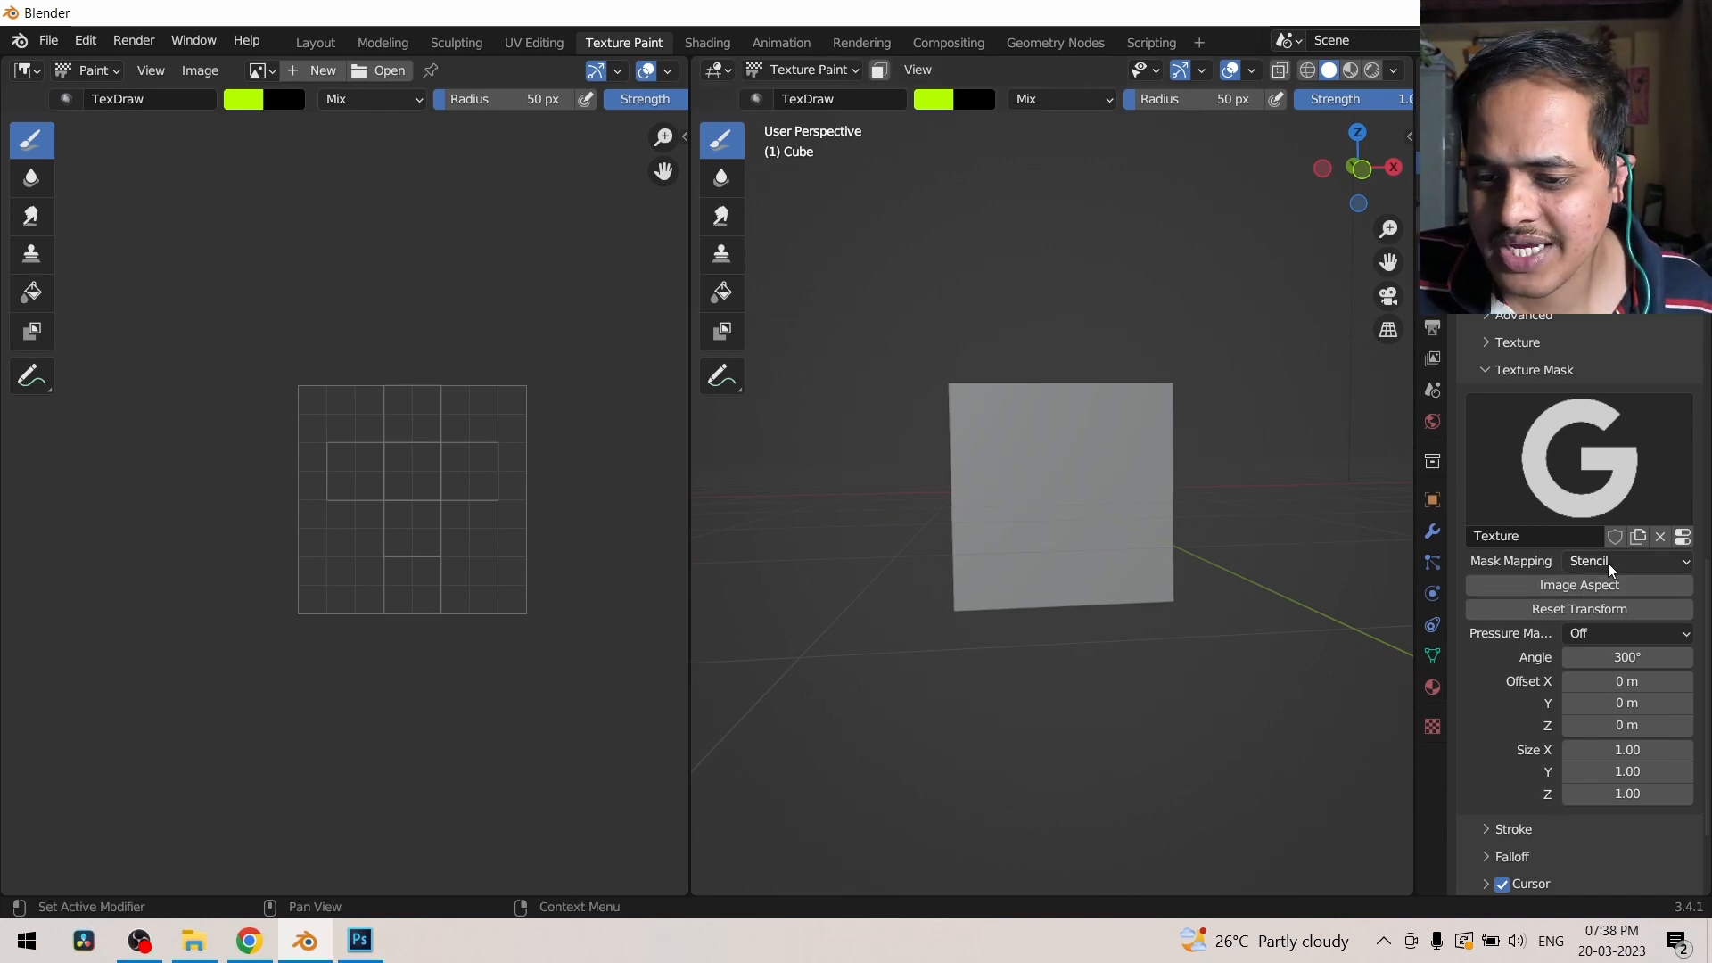
Step: Set mask mapping to View Plane and darken the green paint to Value about 0.34
click(1626, 560)
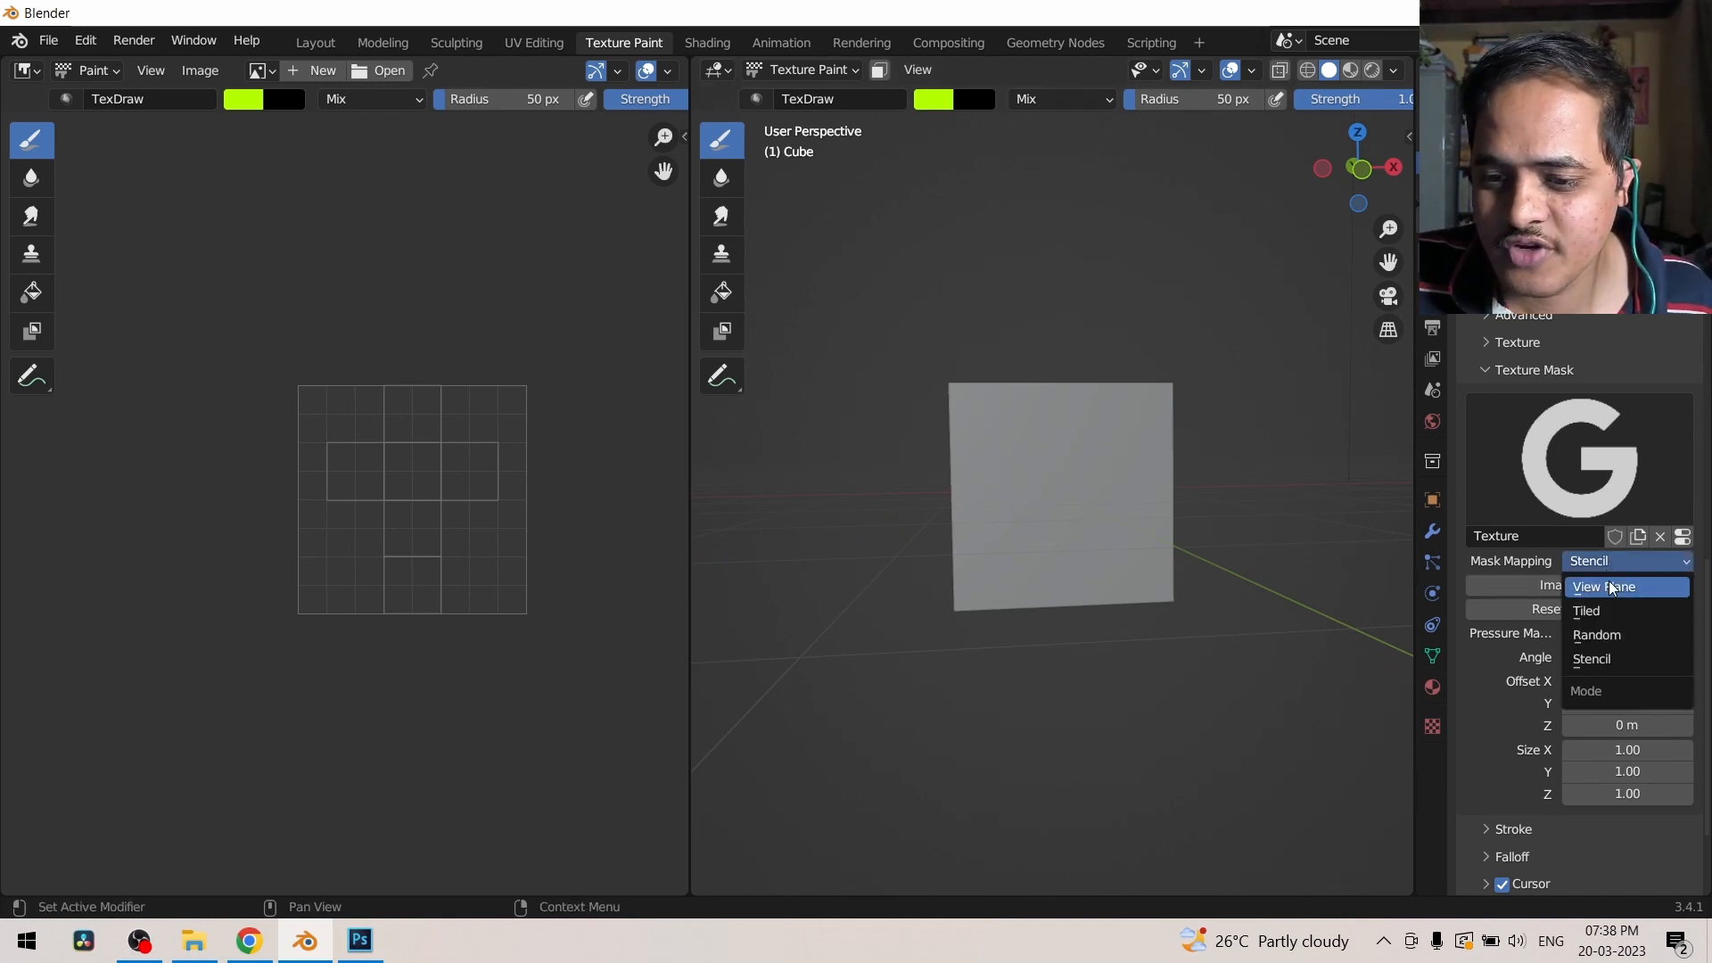
click(1604, 586)
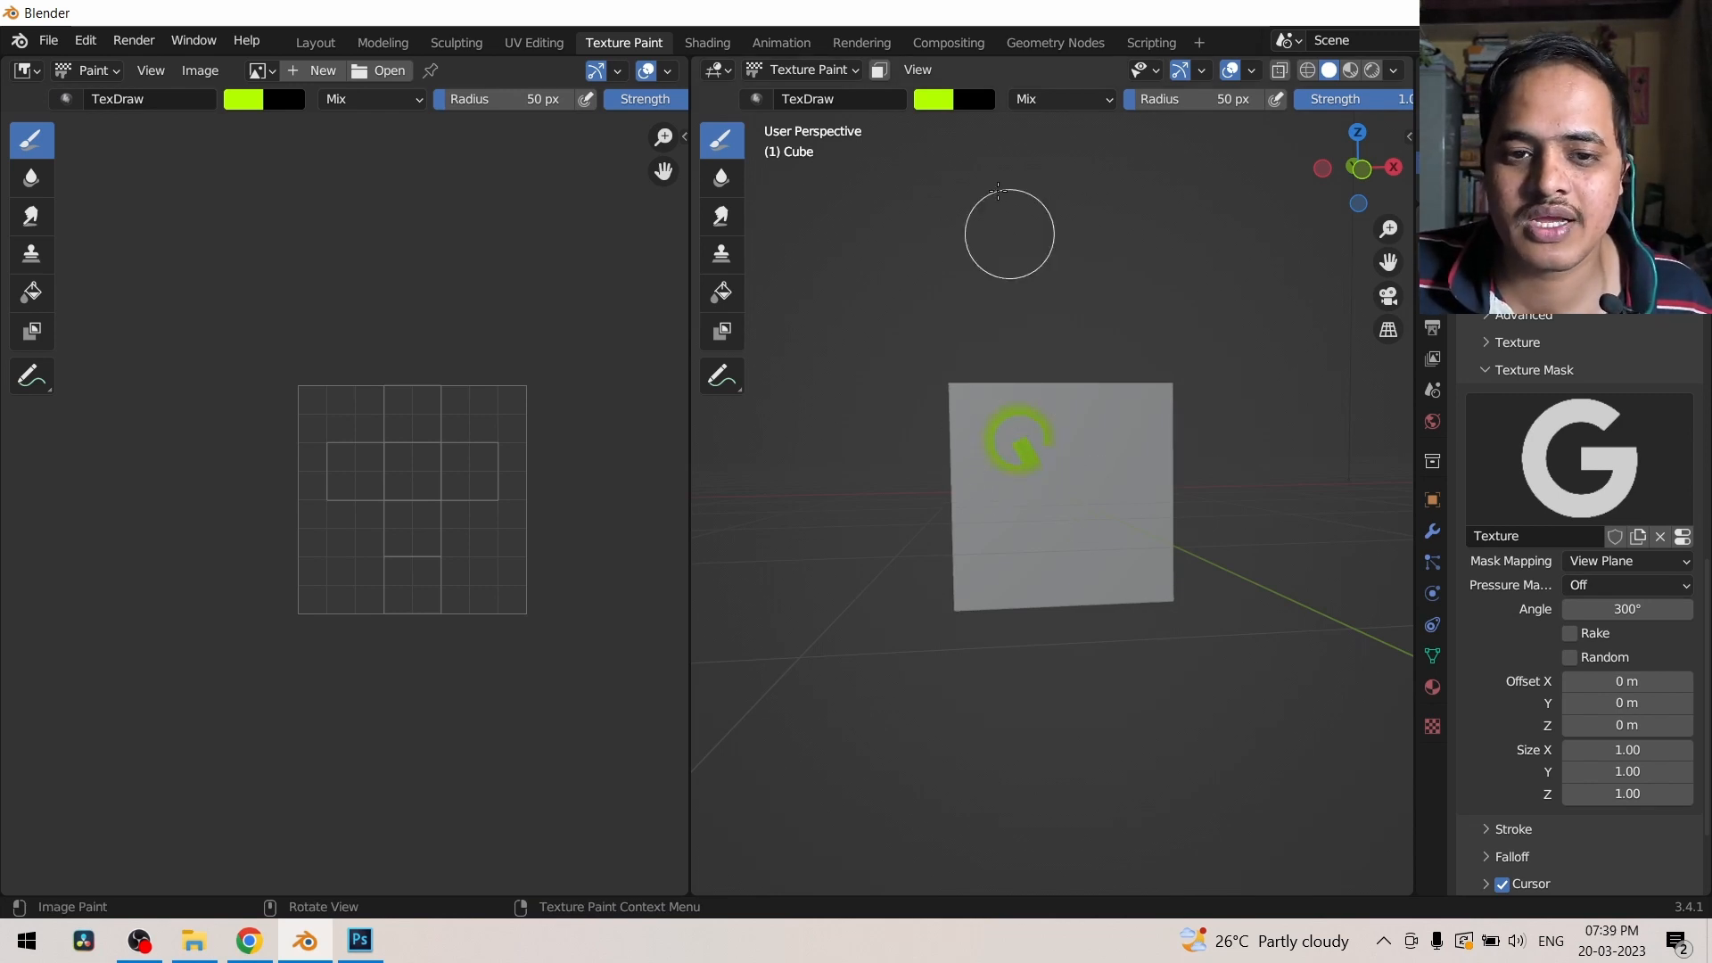
click(952, 99)
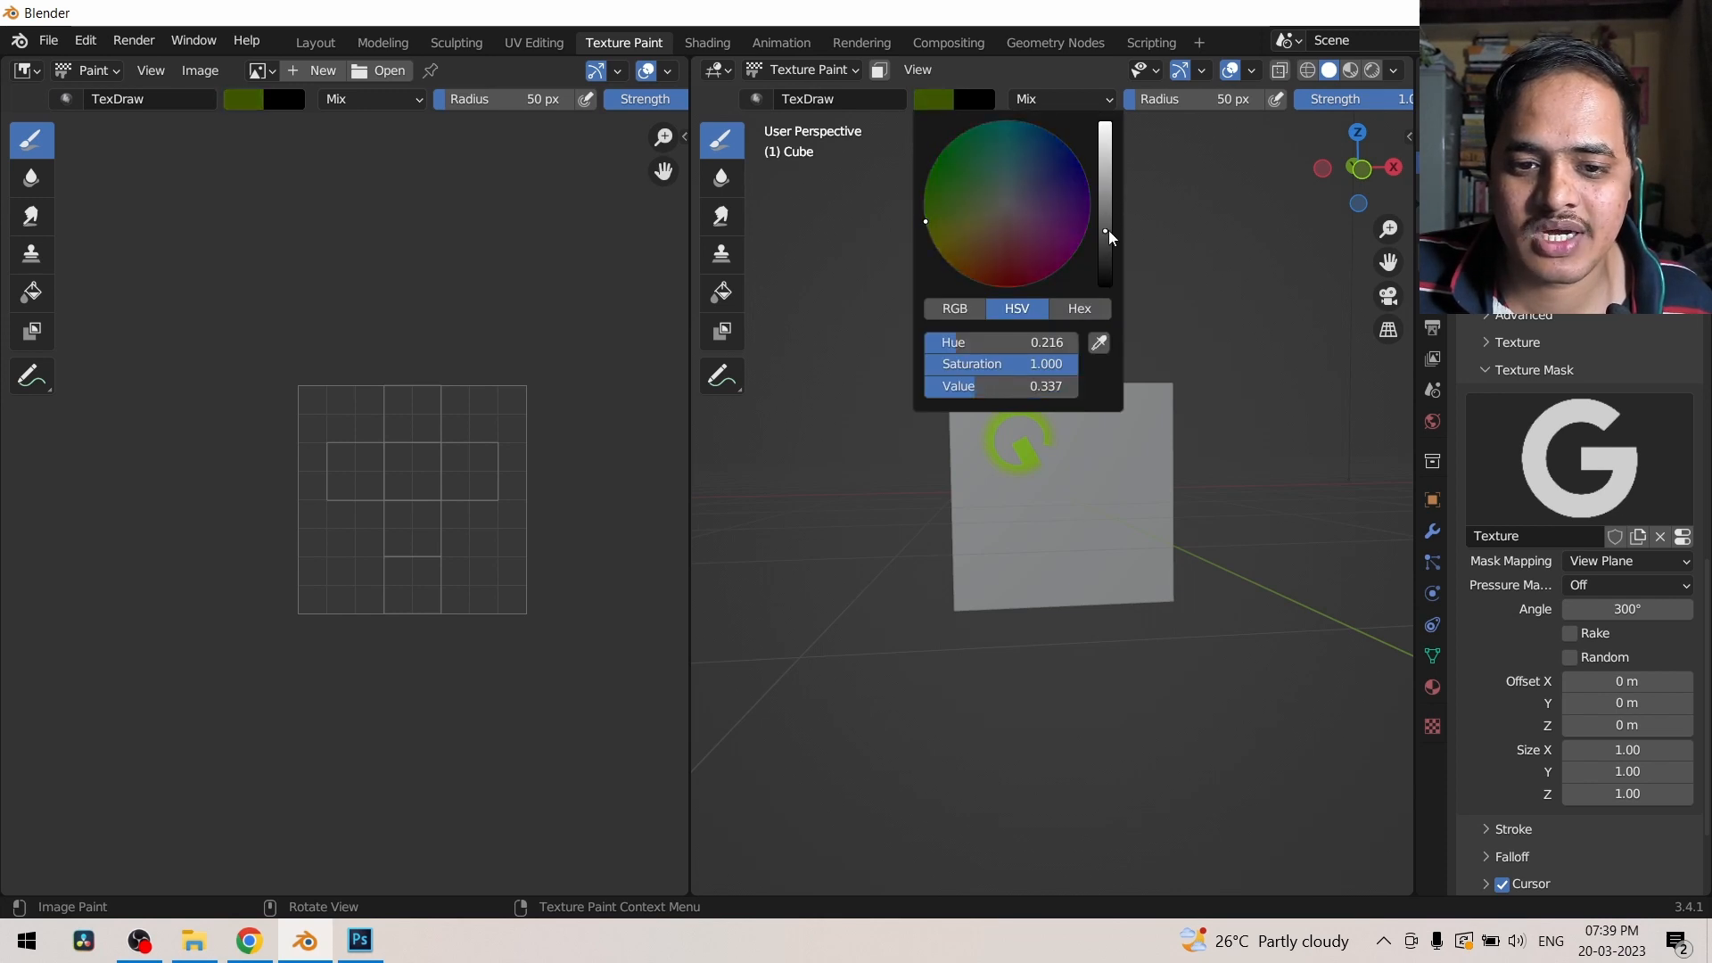
click(1118, 423)
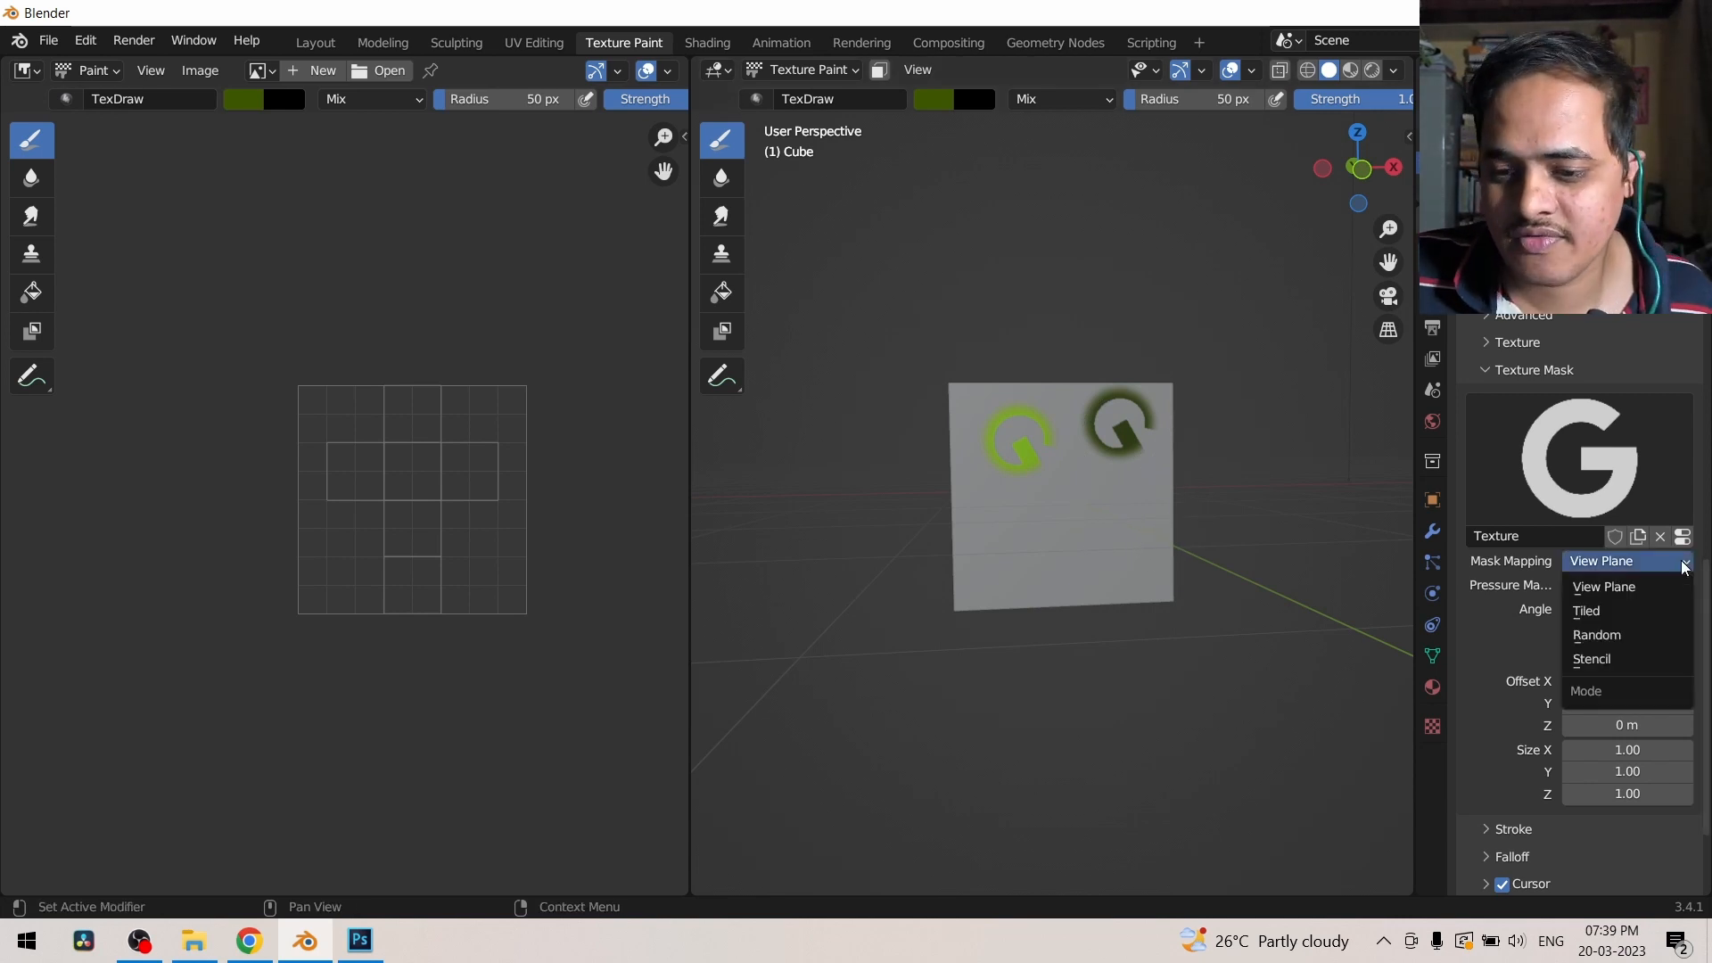
Step: Paint with Tiled, then Random mask mapping, leaving Mask Pressure Off
click(1587, 610)
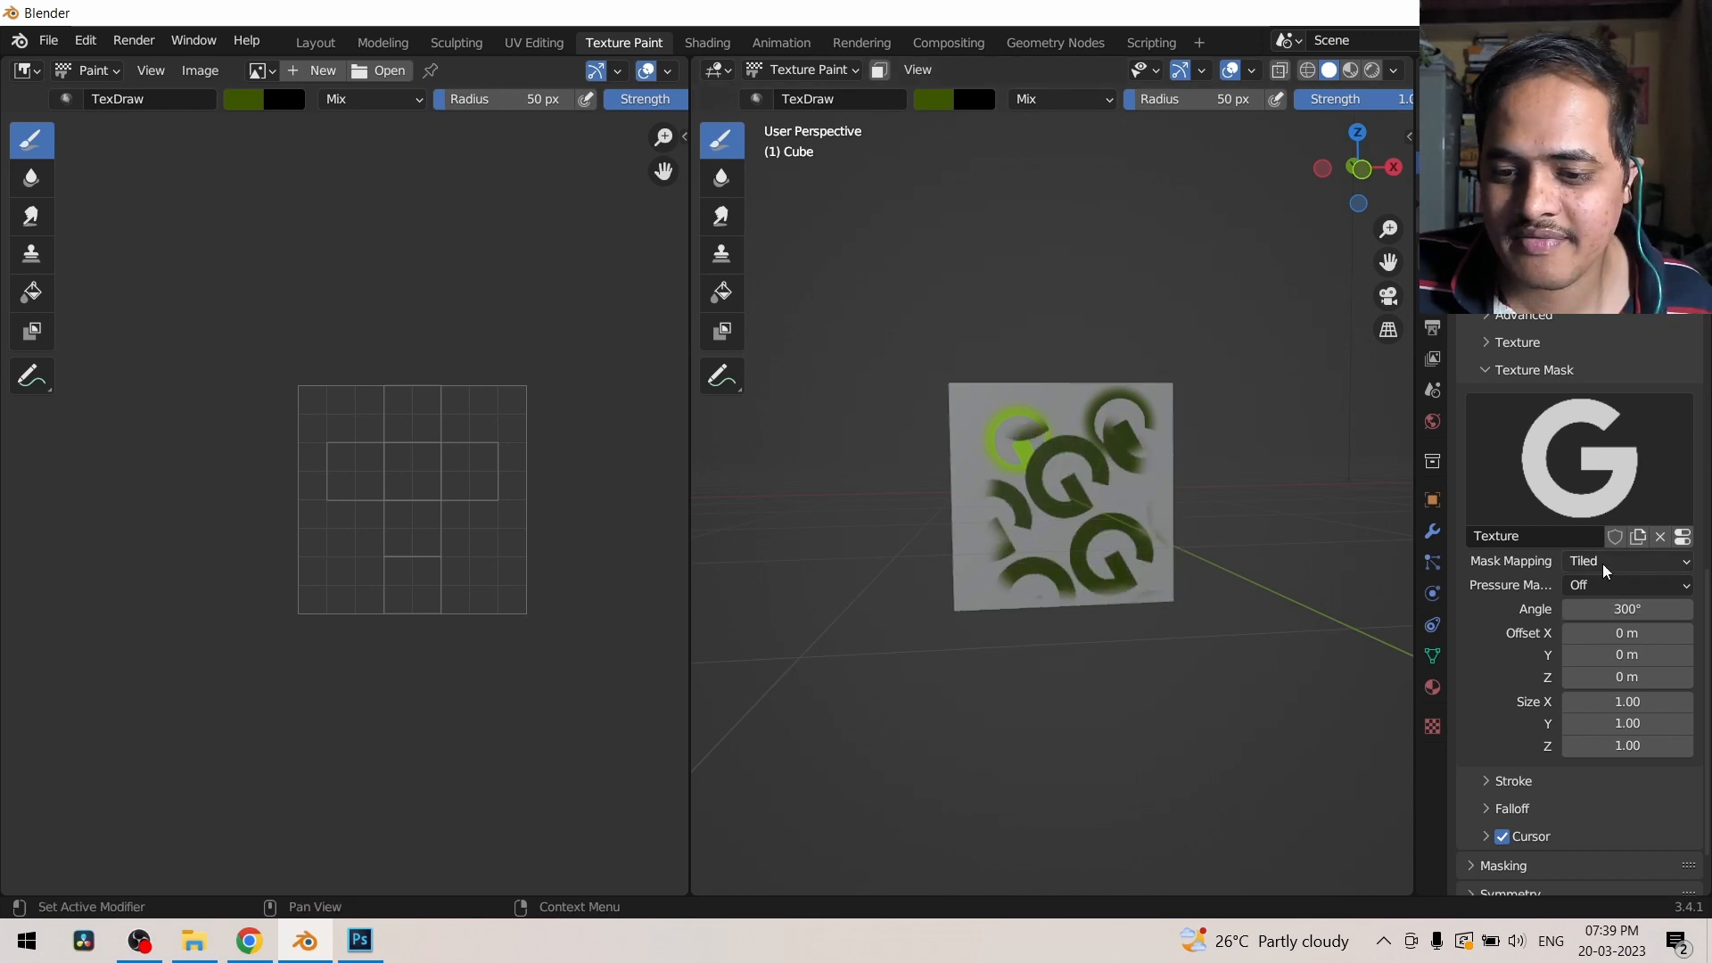
click(1627, 560)
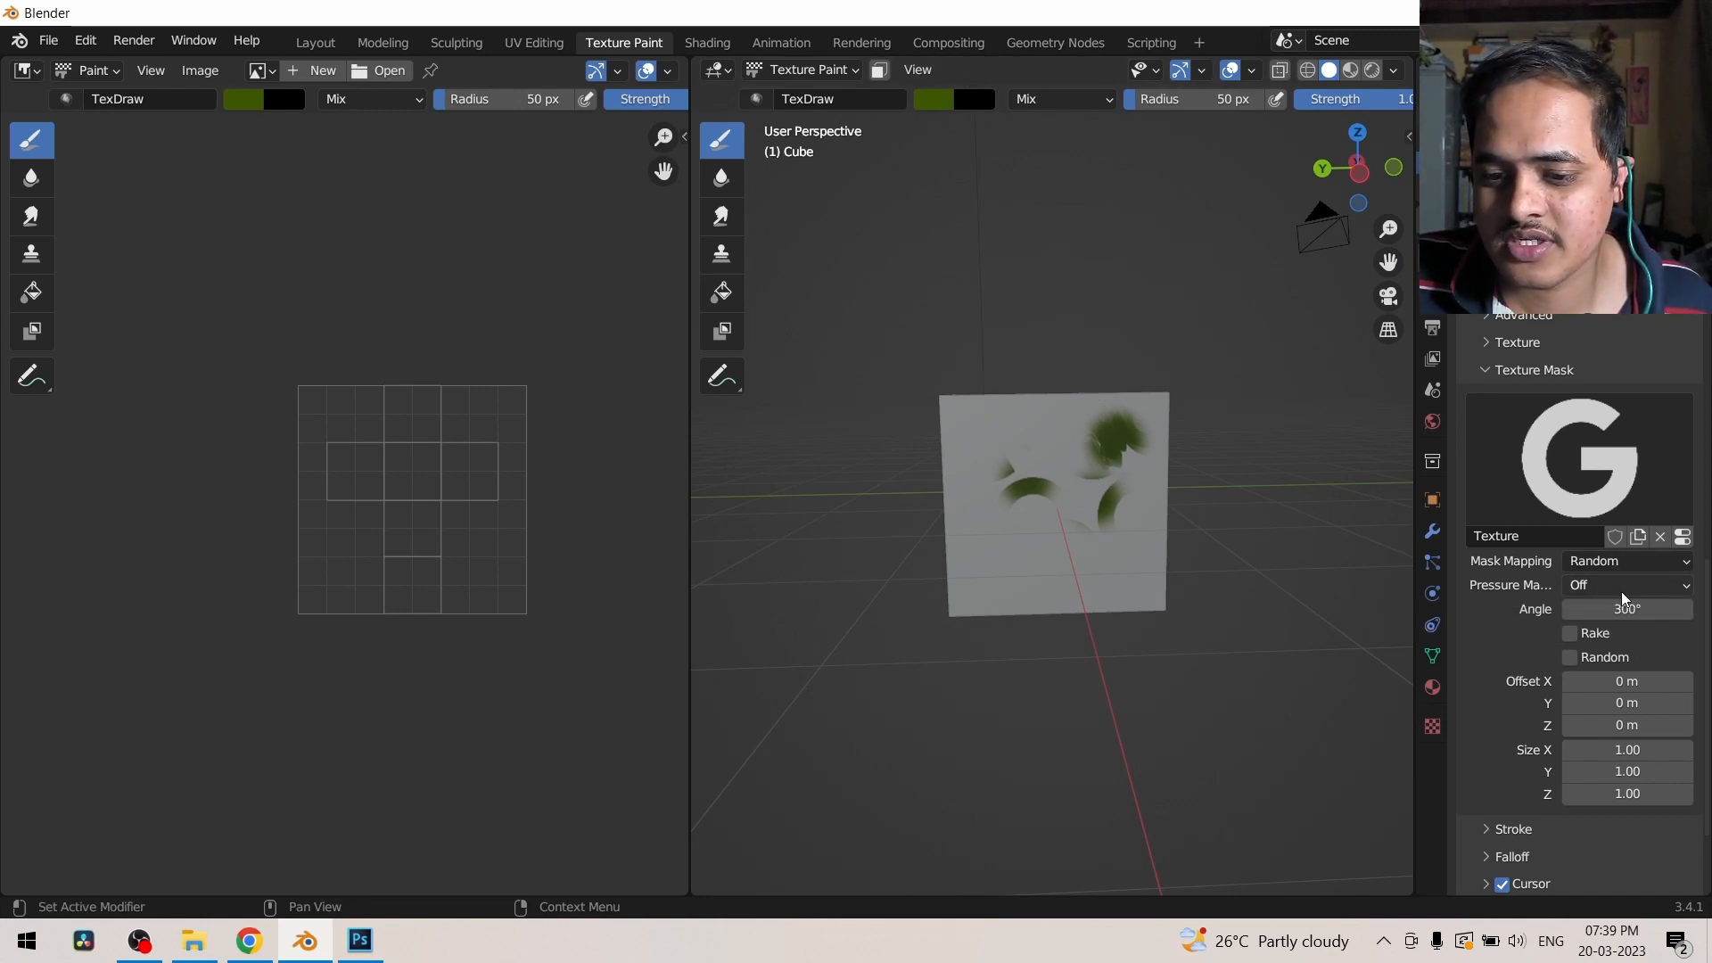
click(1626, 585)
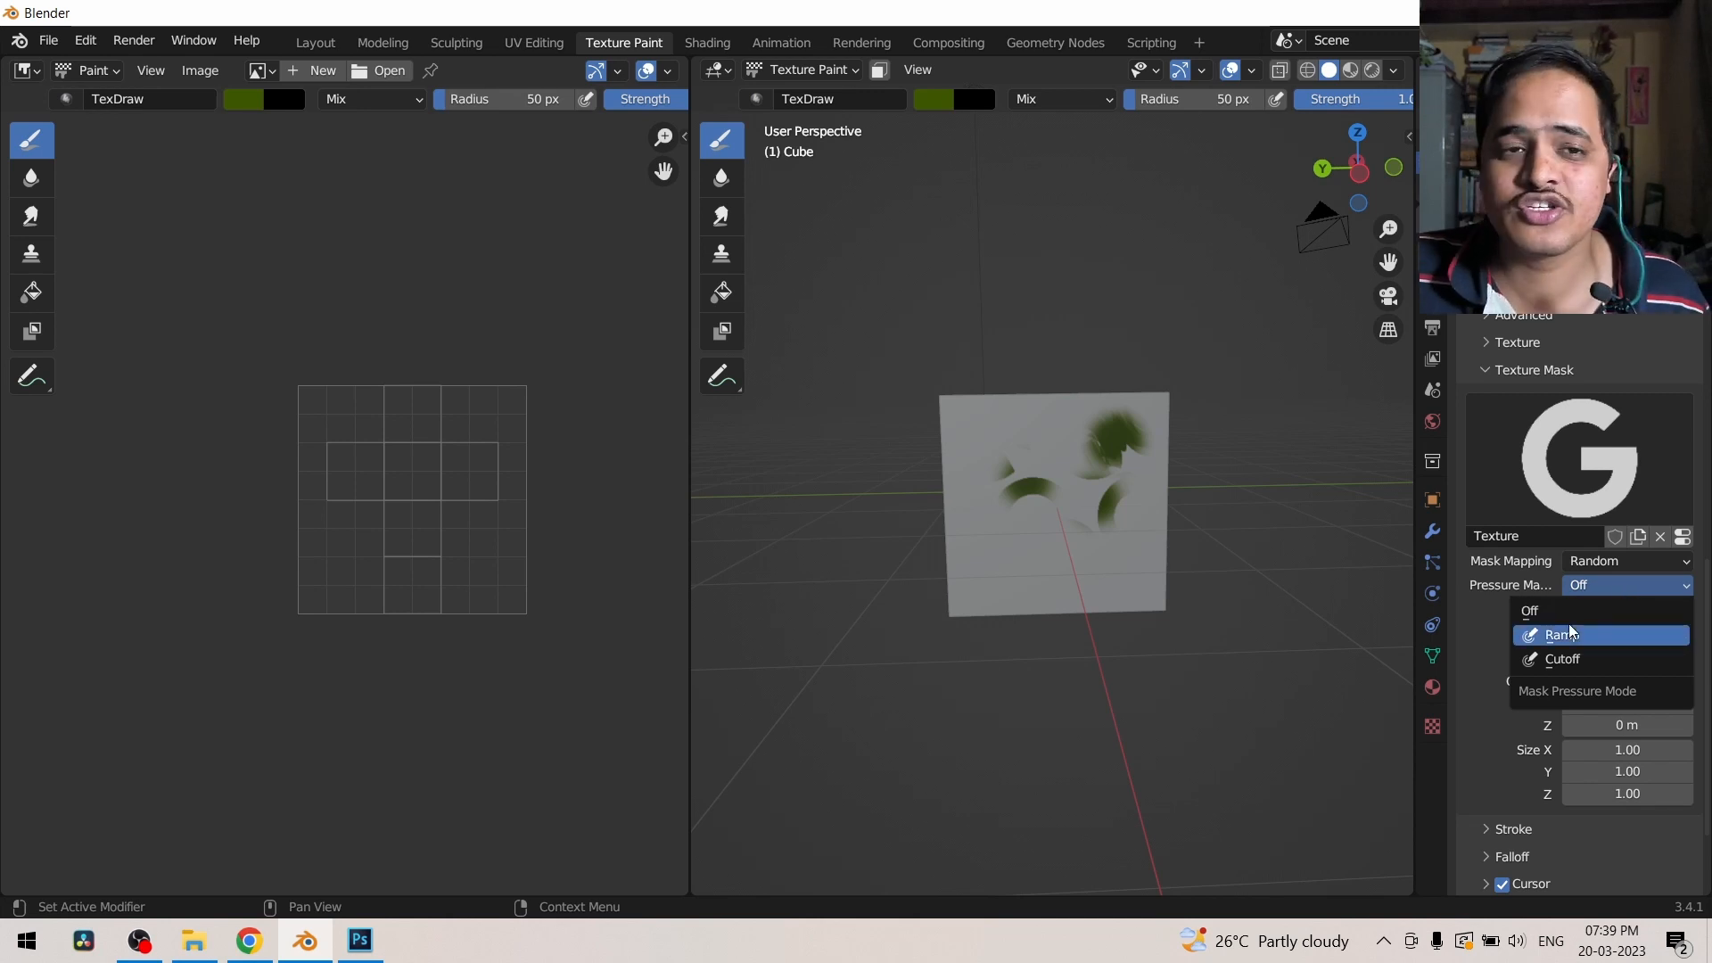
click(1577, 610)
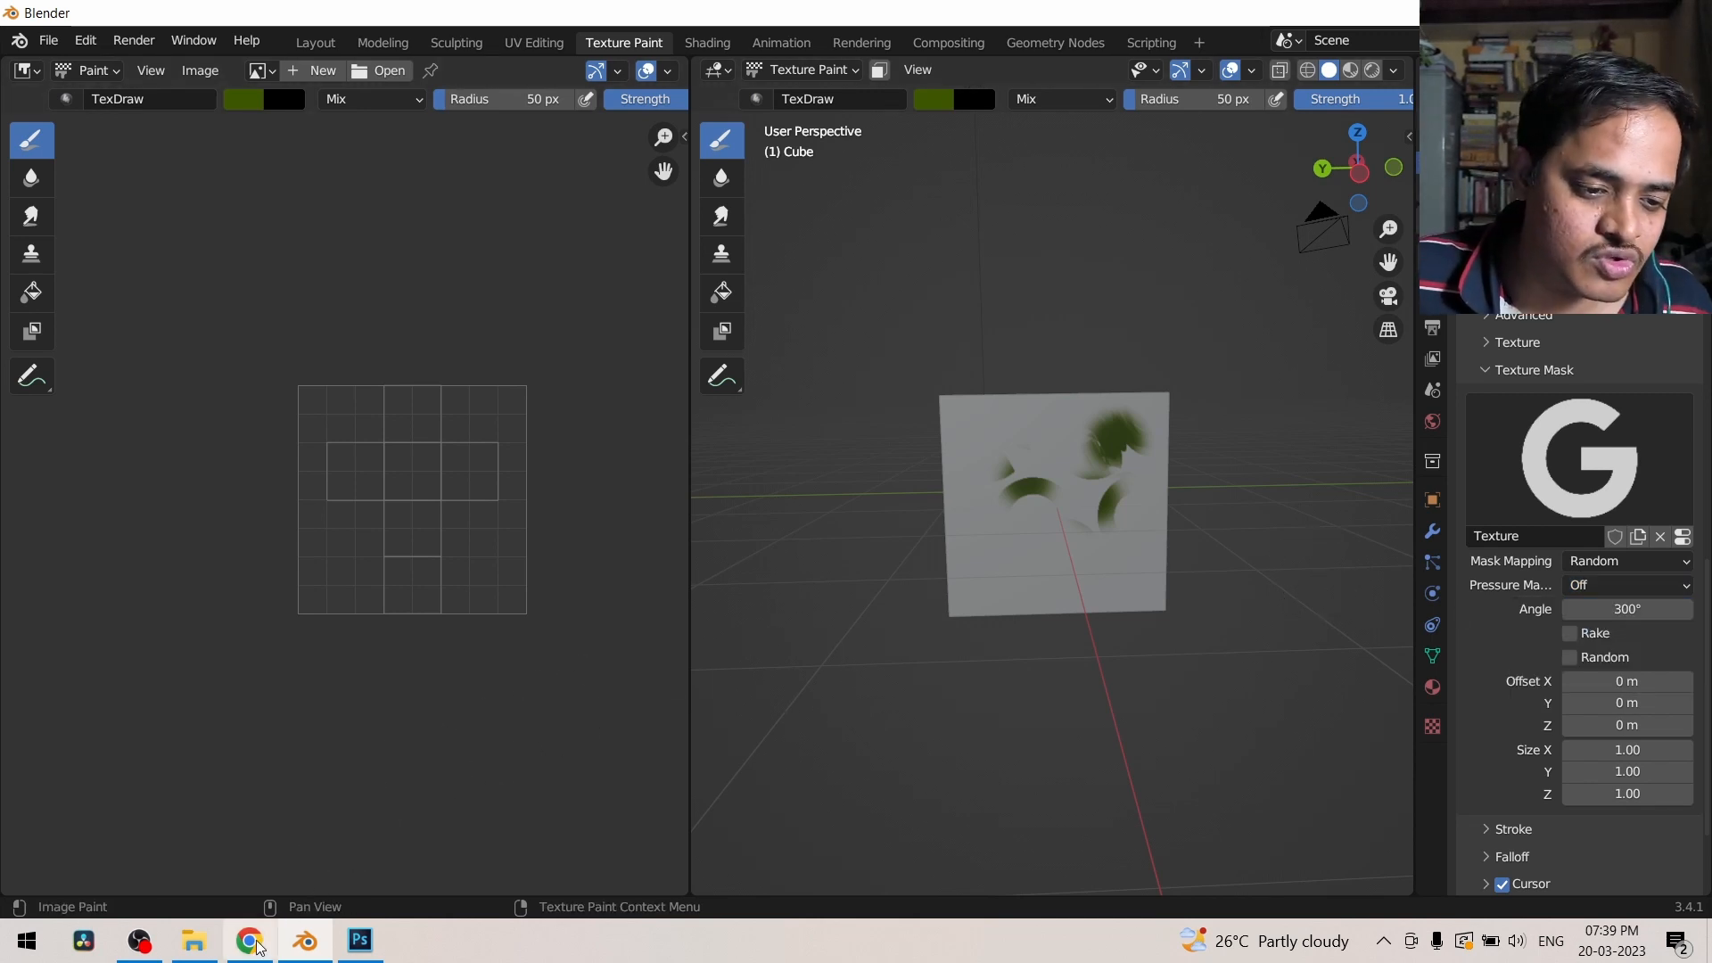
click(250, 940)
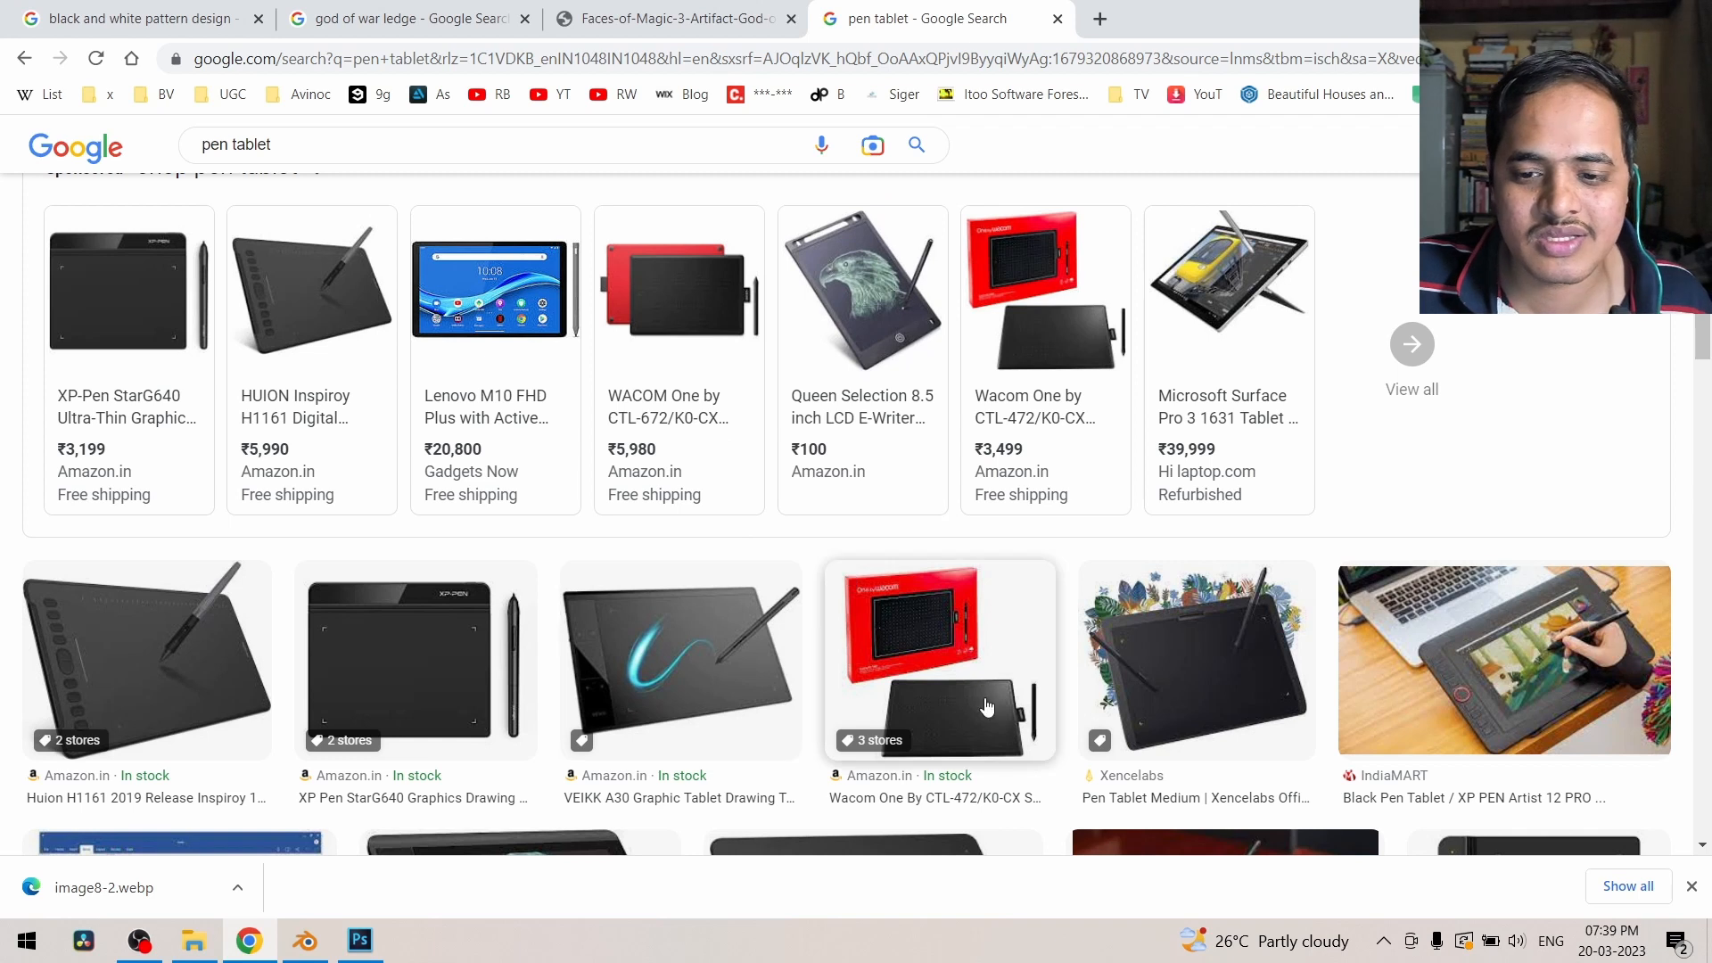
mouse_move(1571, 672)
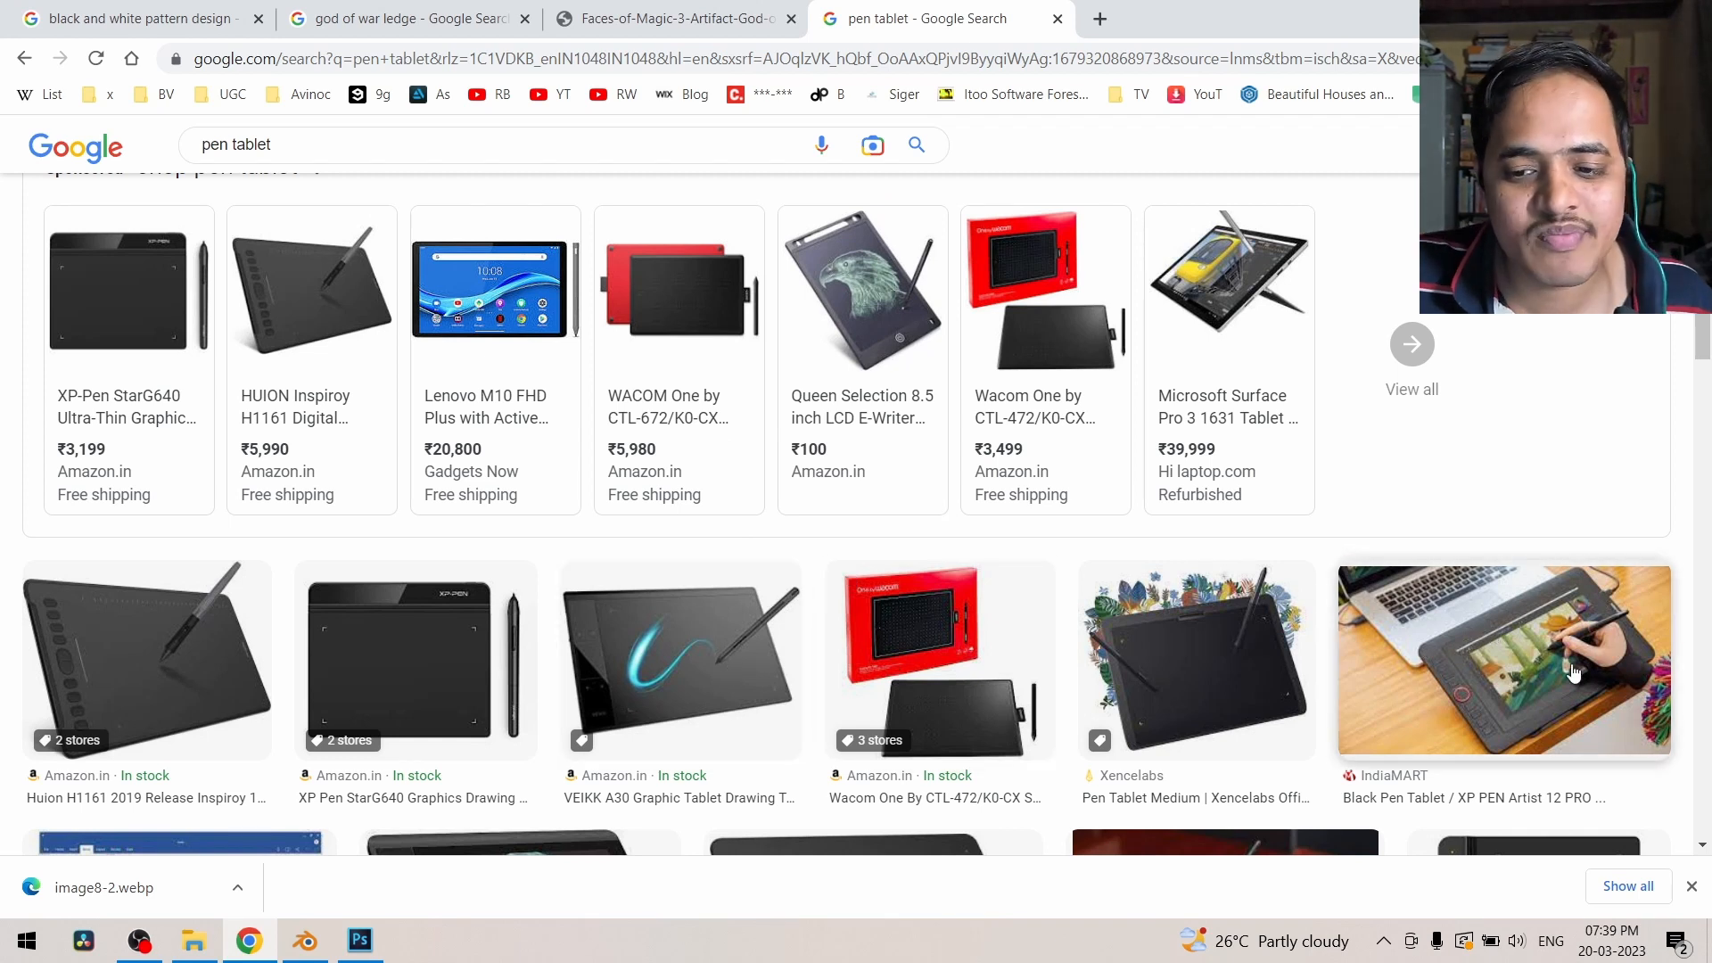
Step: Preview the XP-PEN Artist 12 PRO and VEIKK A30 tablet results, then return to Blender
click(1504, 659)
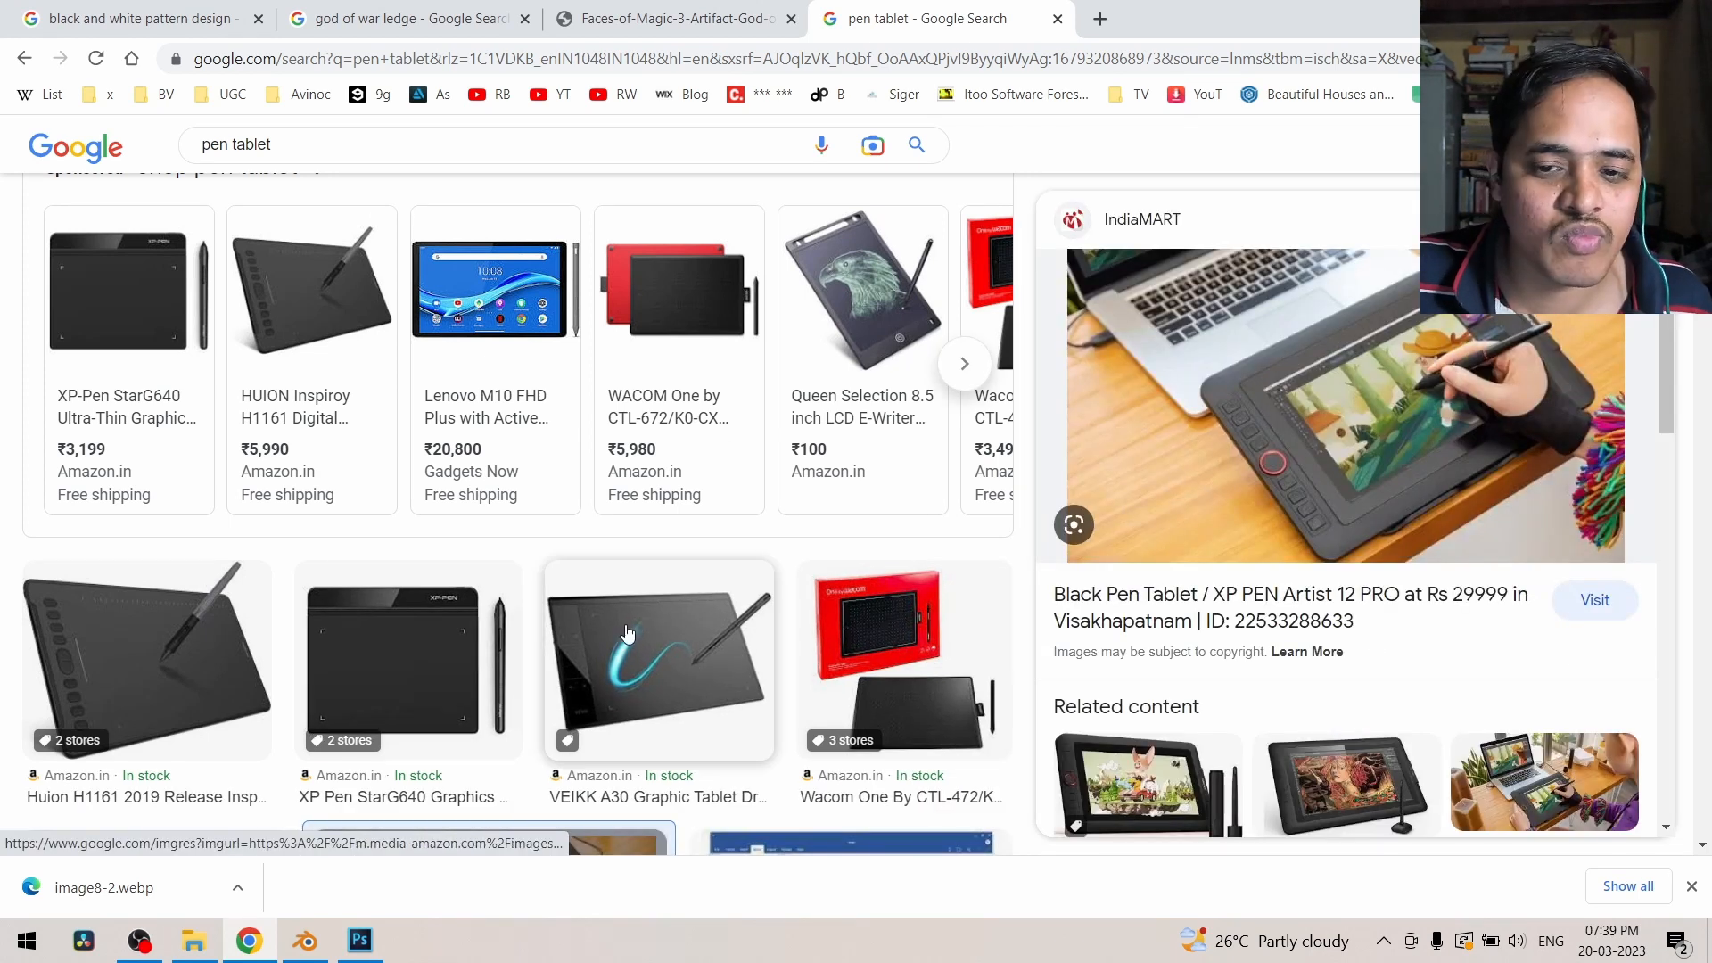
click(659, 660)
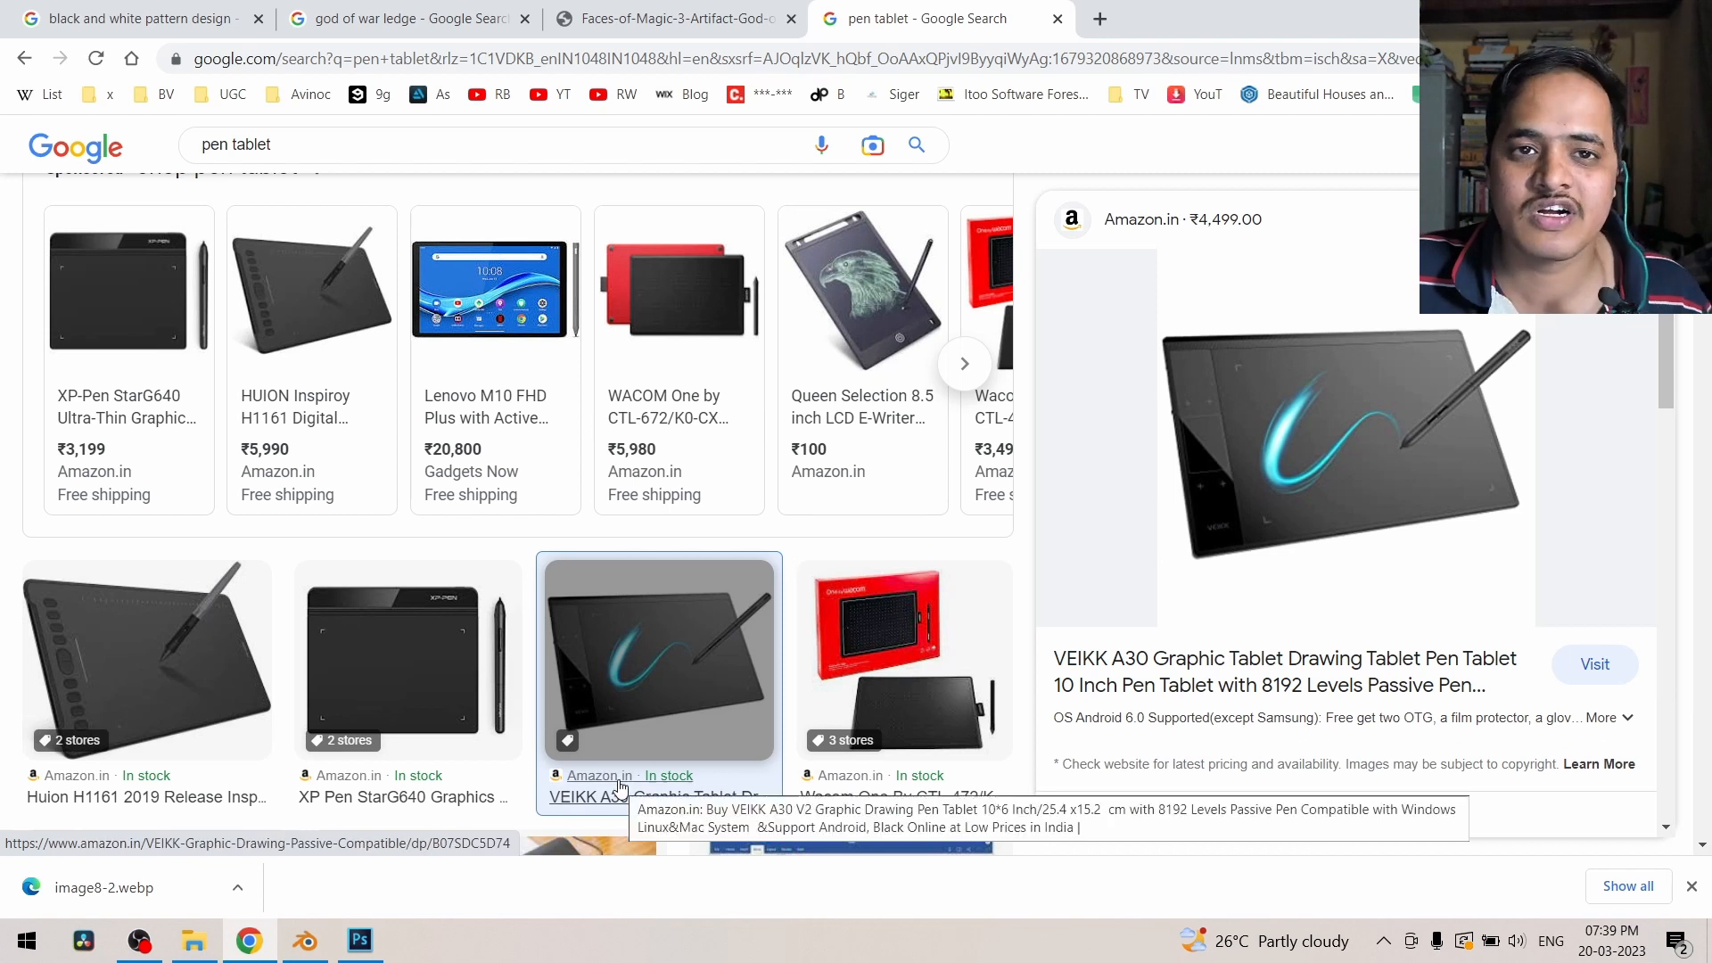
mouse_move(360, 940)
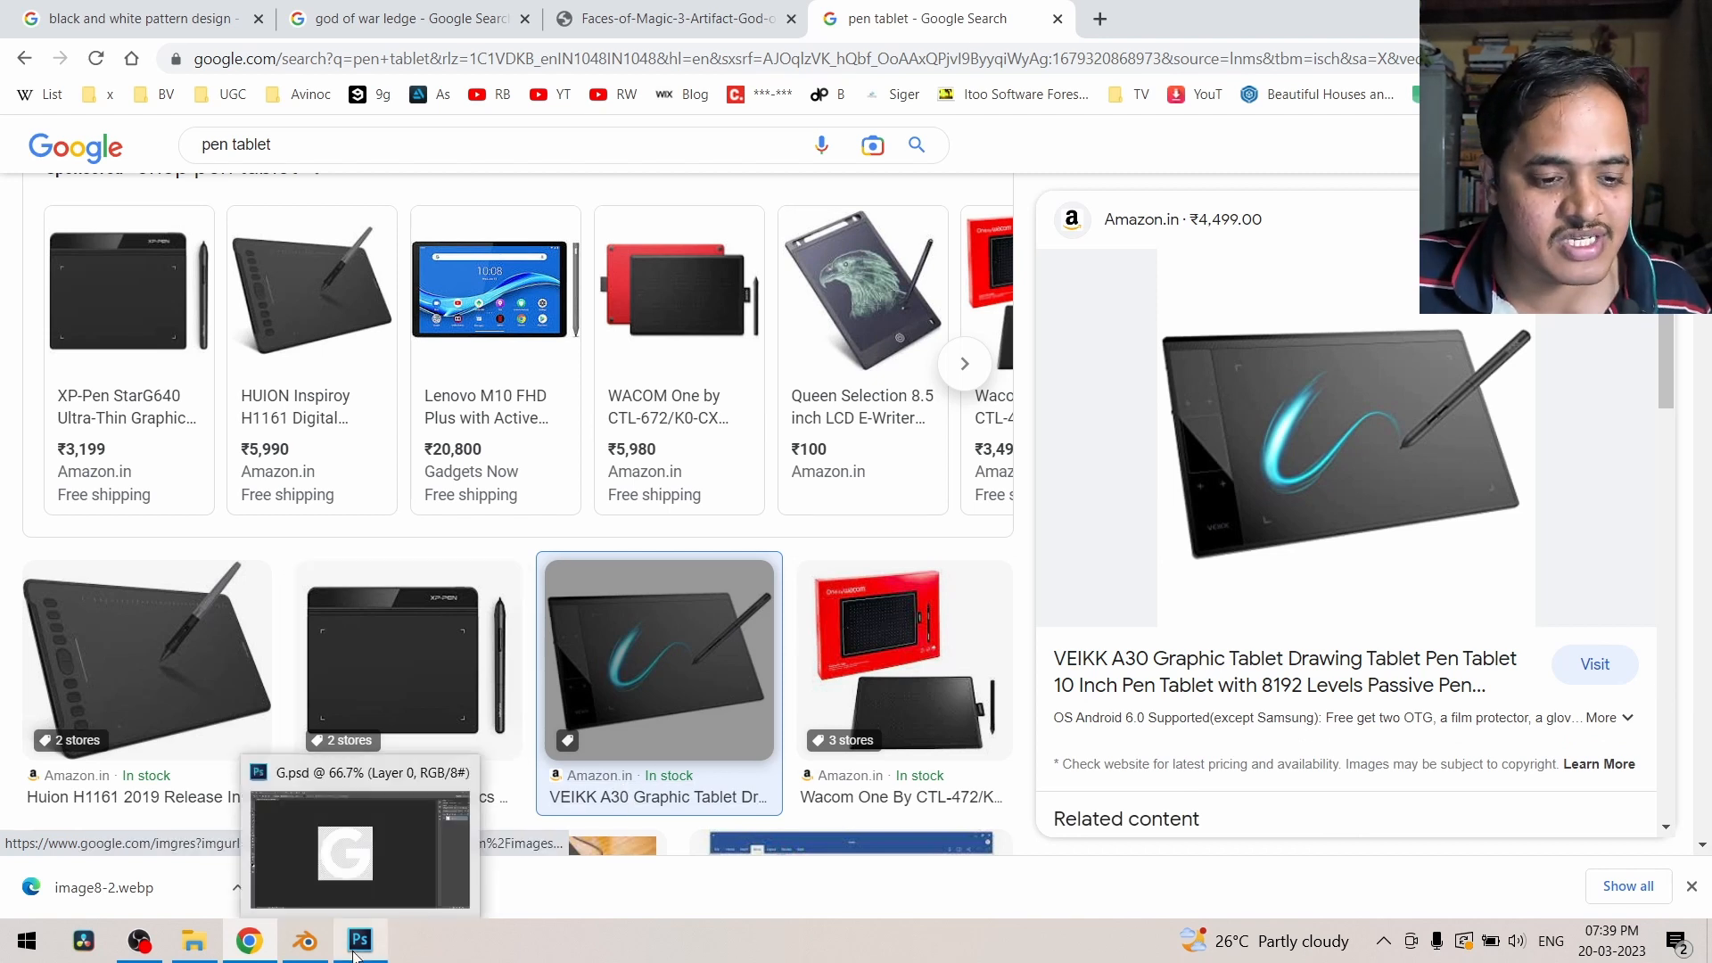
click(303, 940)
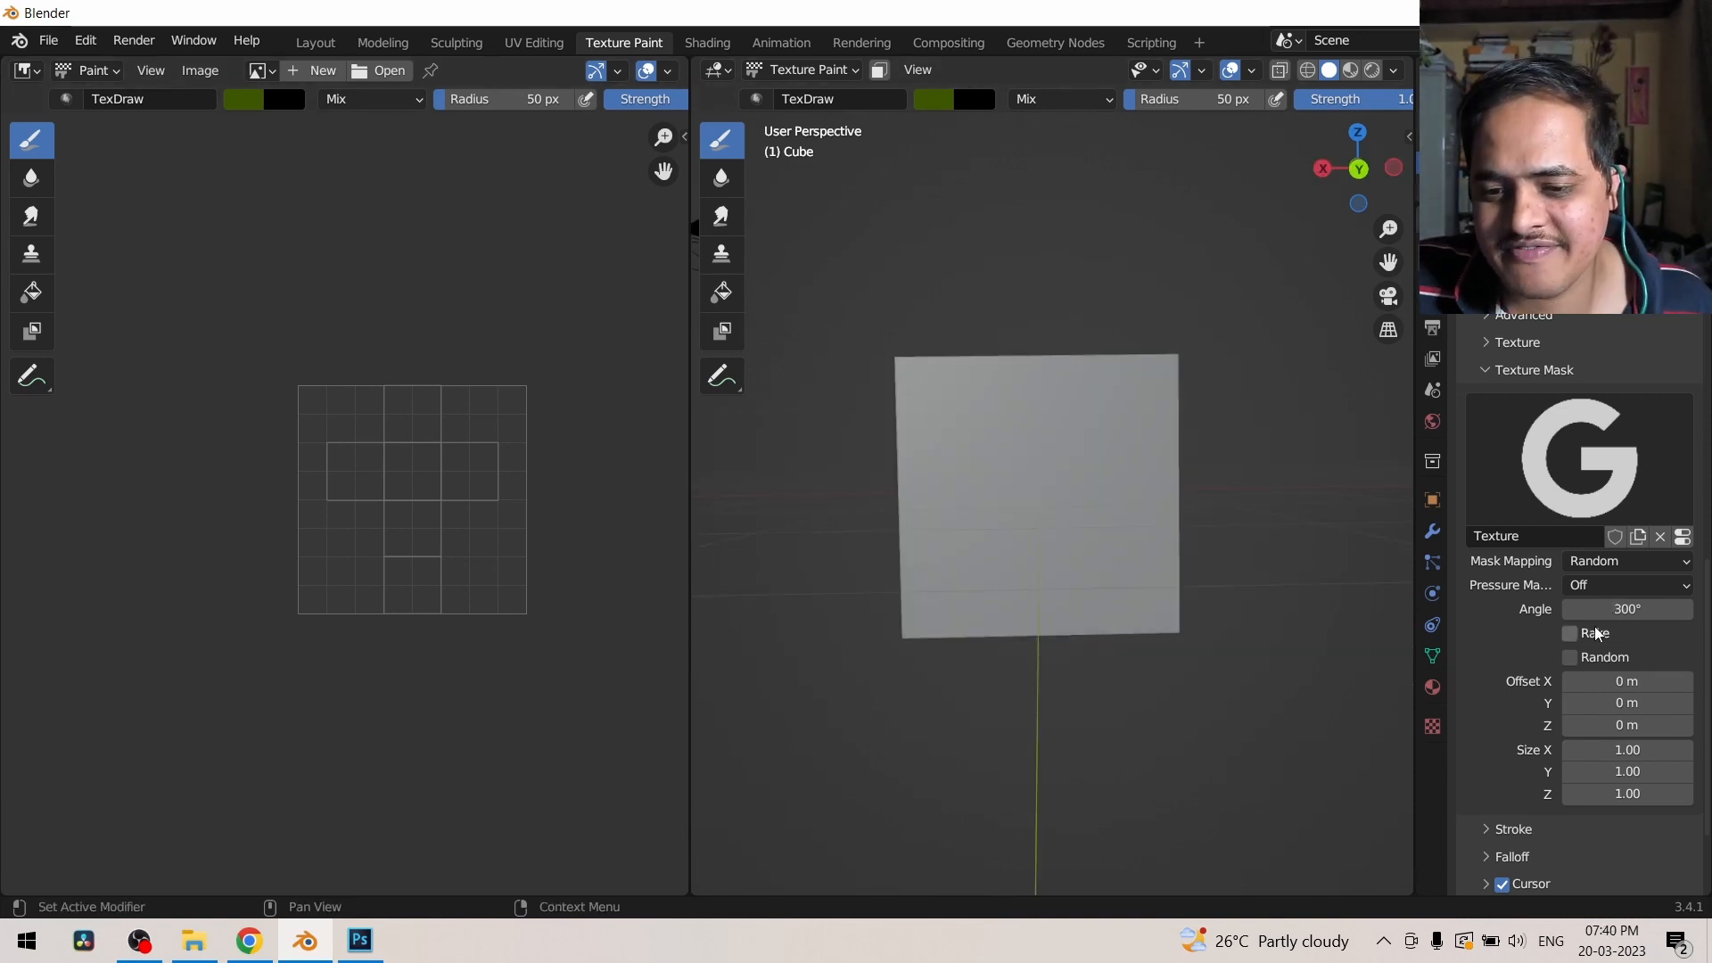
Step: Enable Rake, then switch the mask to View Plane mapping with 360° random rotation
click(1570, 633)
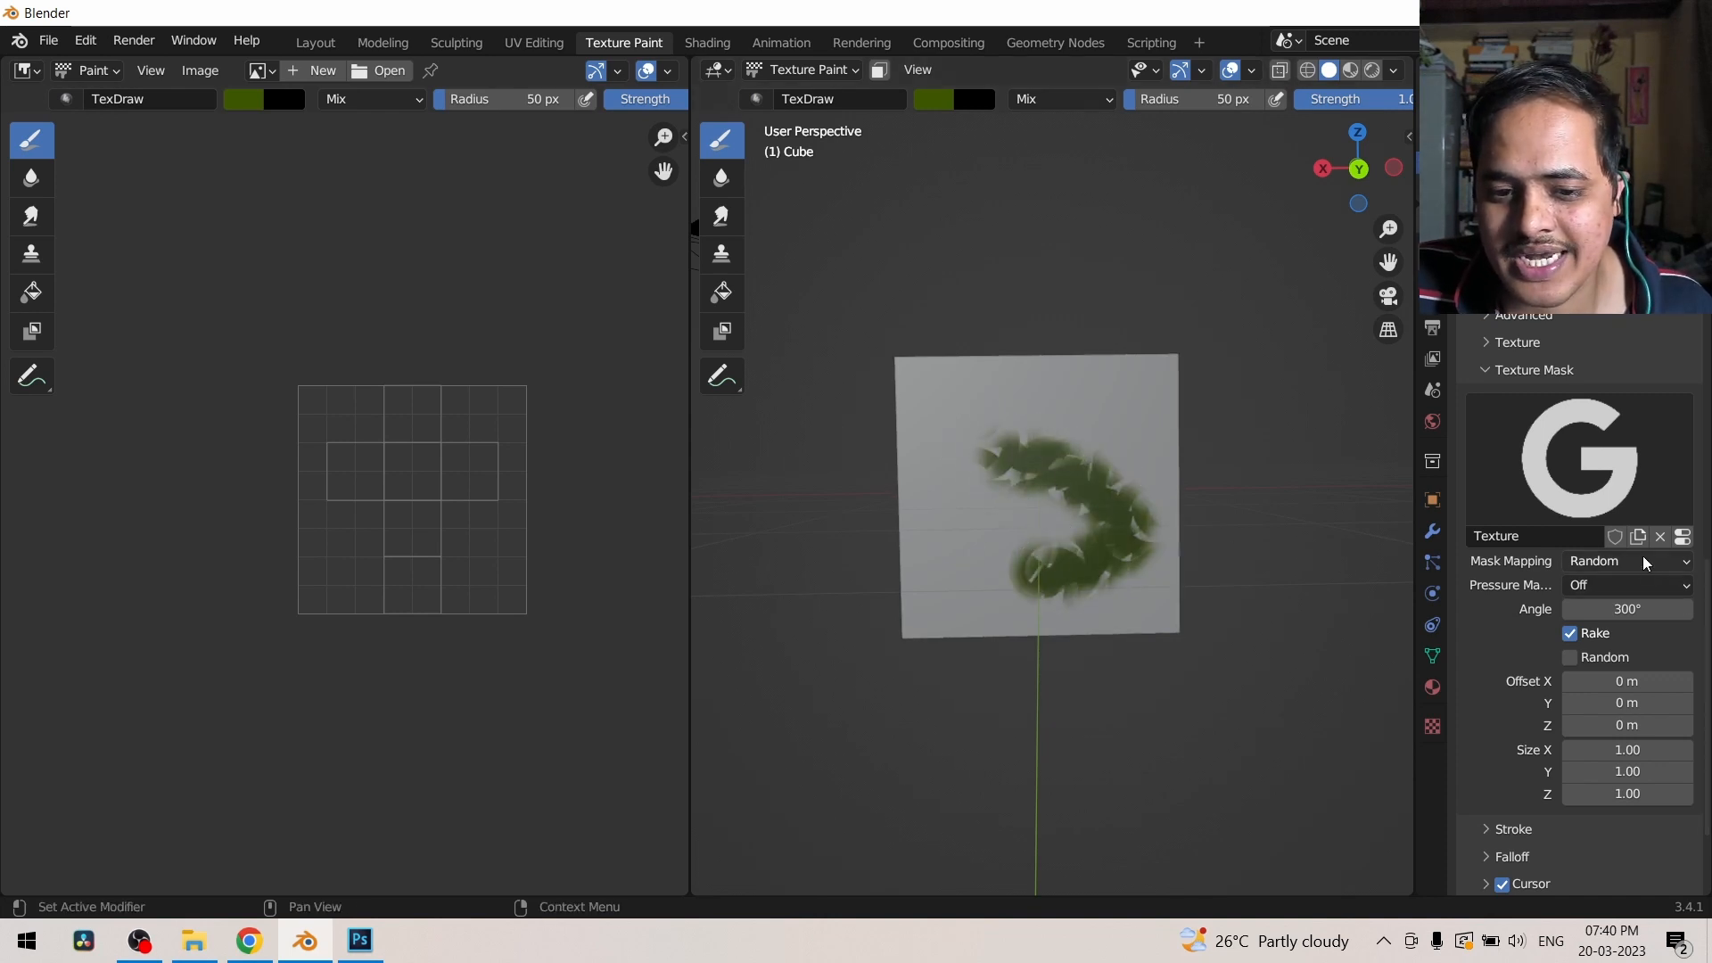
click(1627, 560)
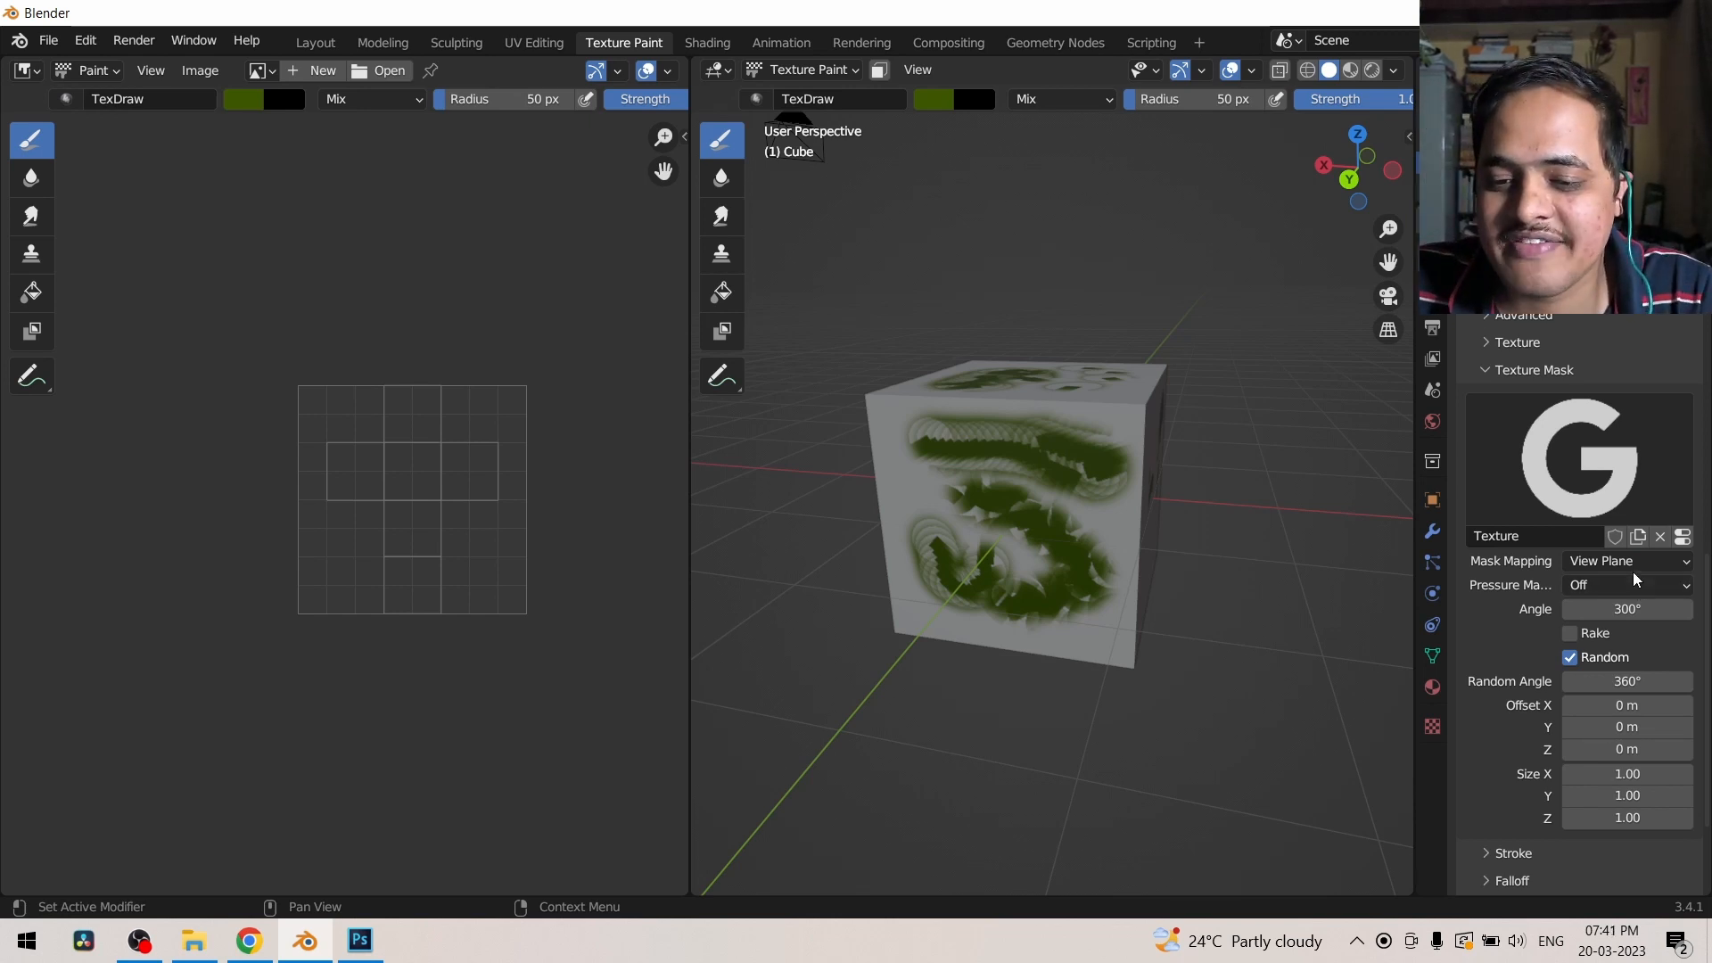
Step: Set the mask to Stencil mapping with Offset X 1 m and an adjusted Size X
click(1627, 560)
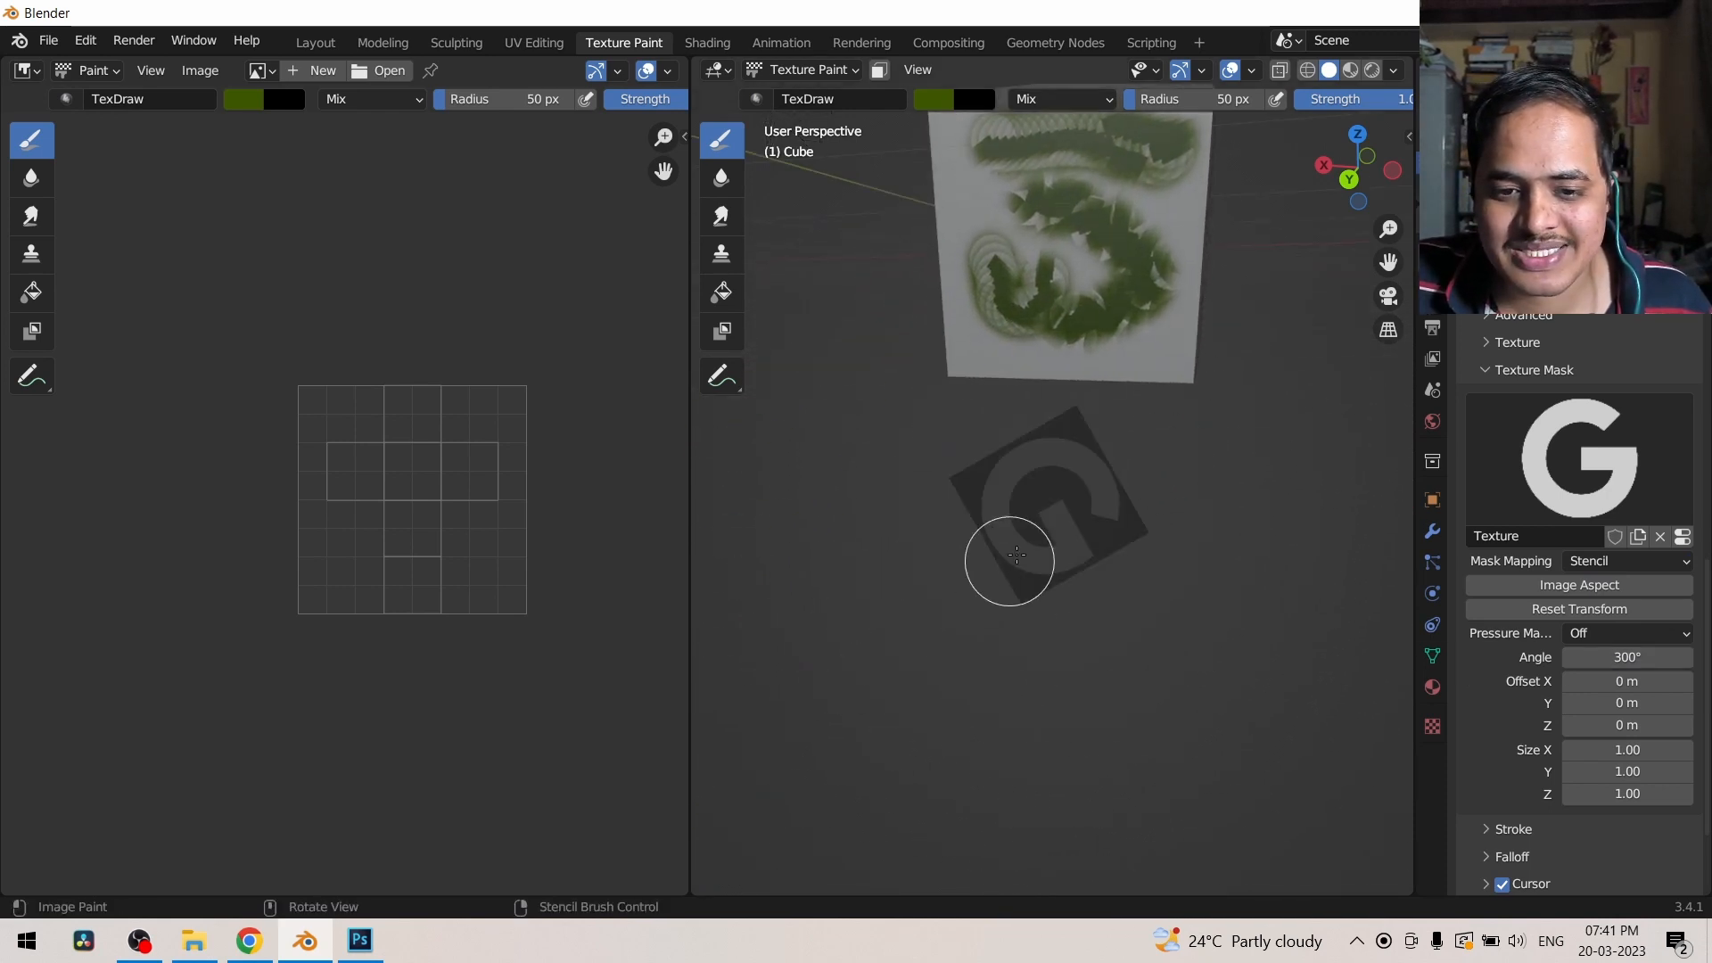
mouse_move(1052, 470)
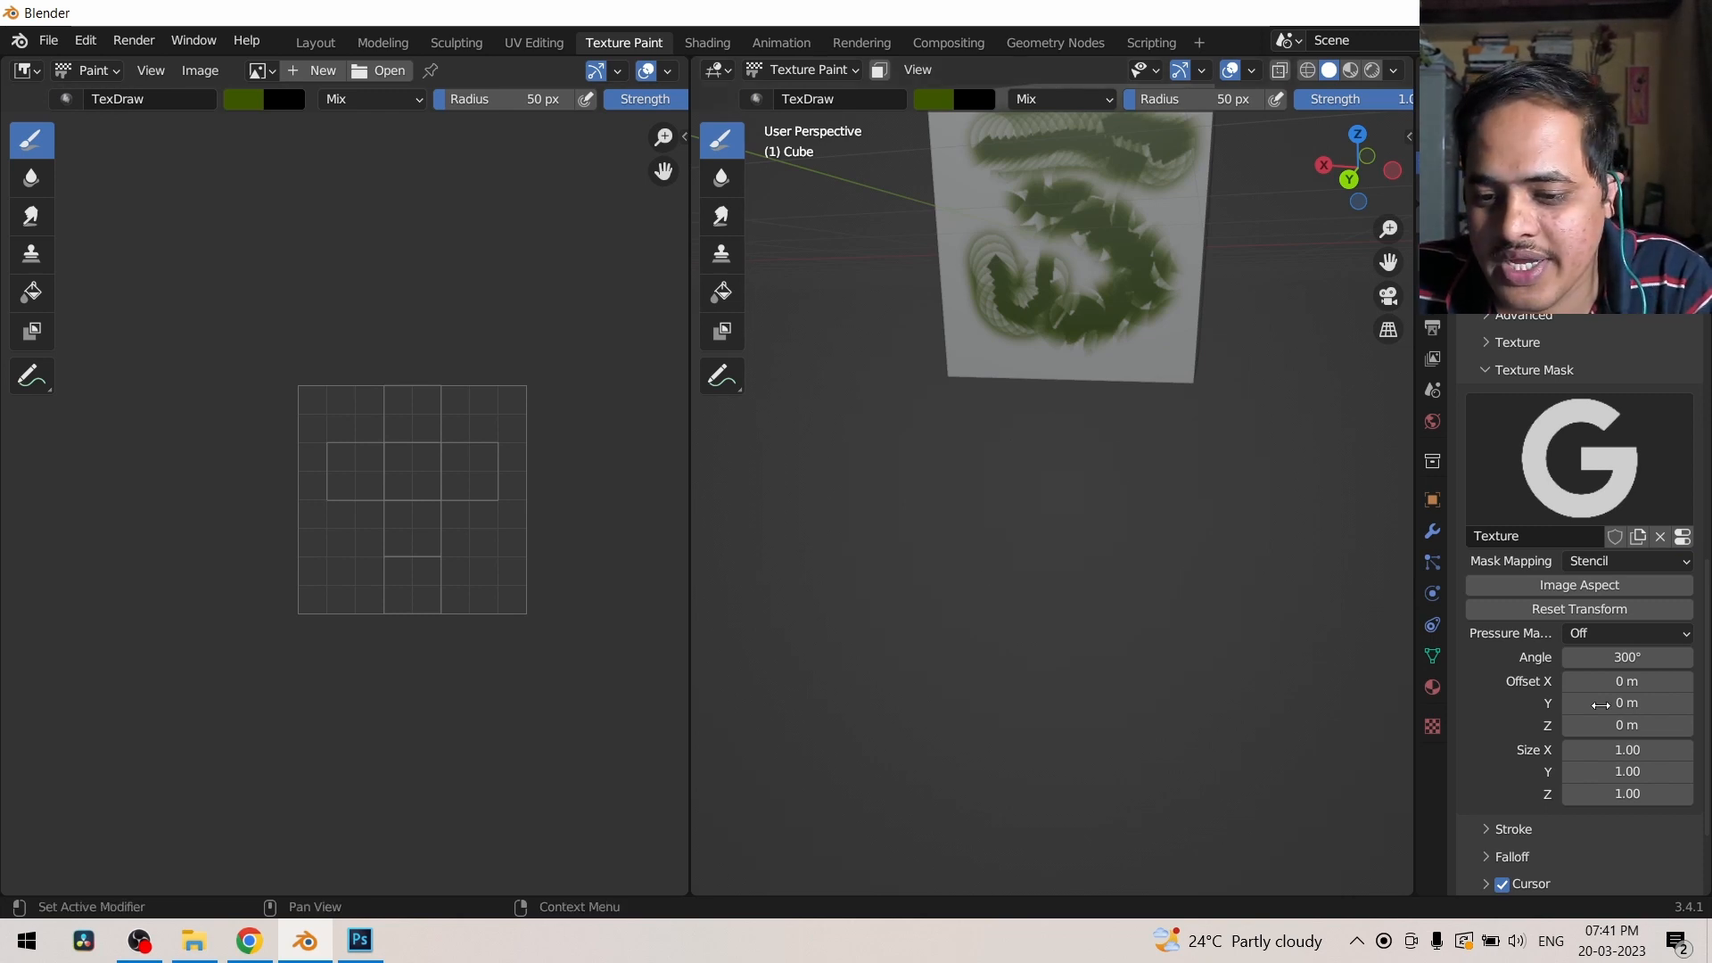
double_click(1626, 680)
text(1)
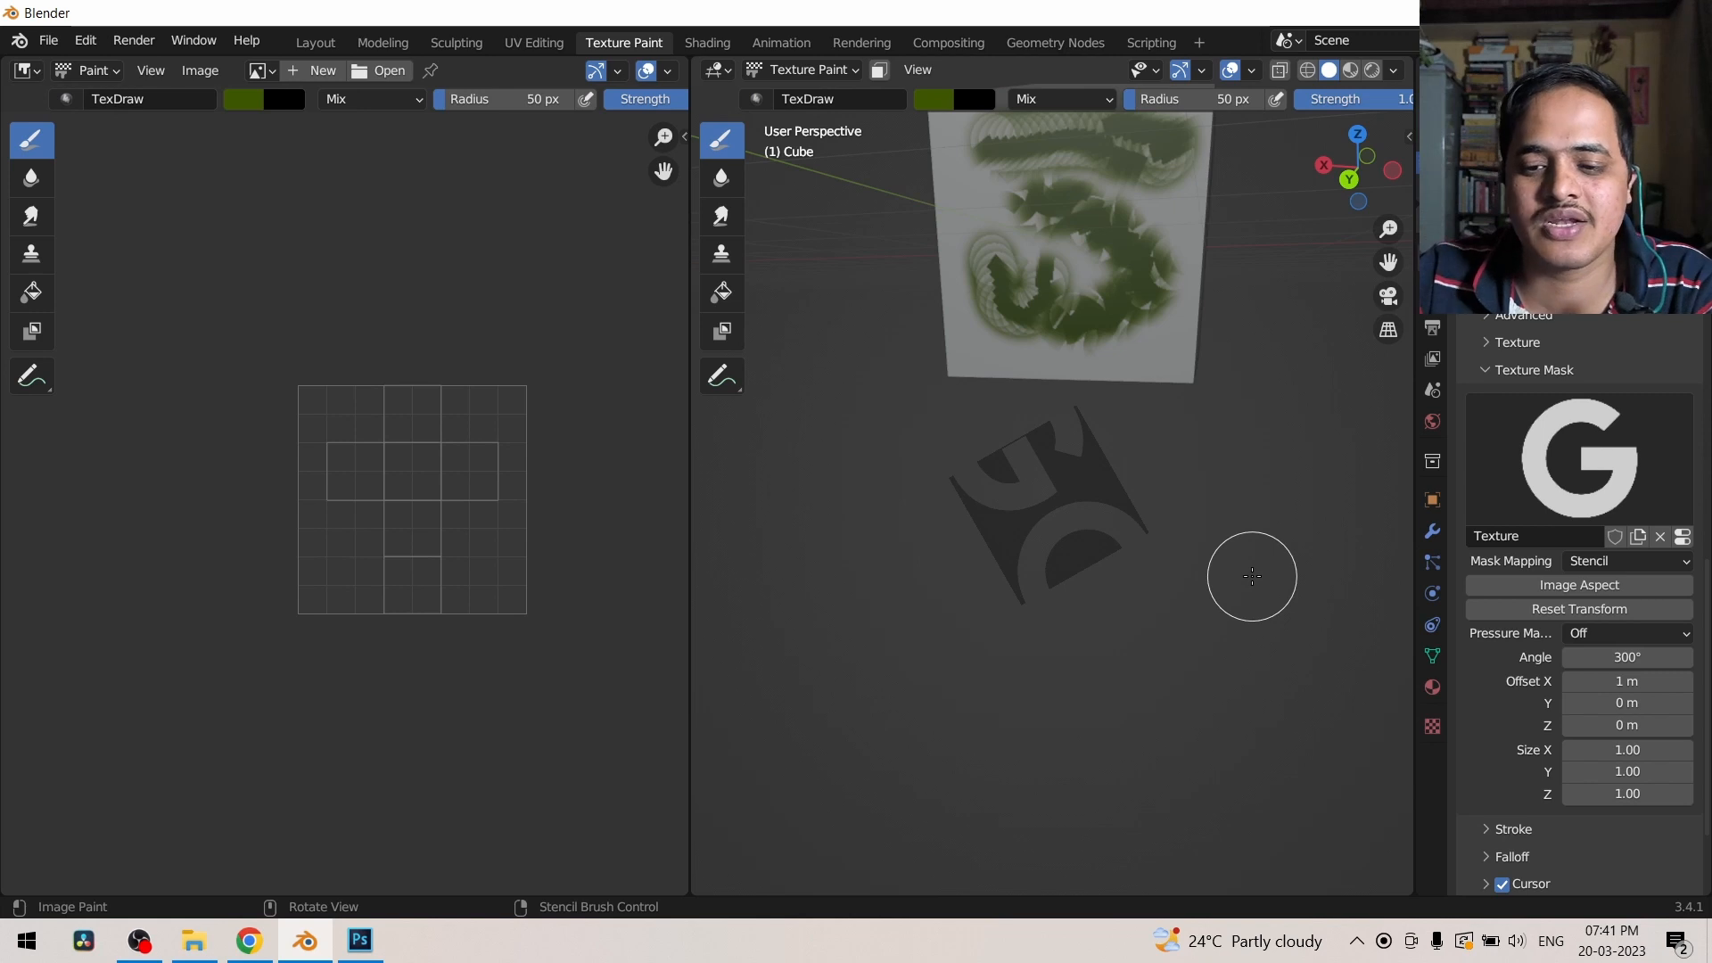
mouse_move(1289, 594)
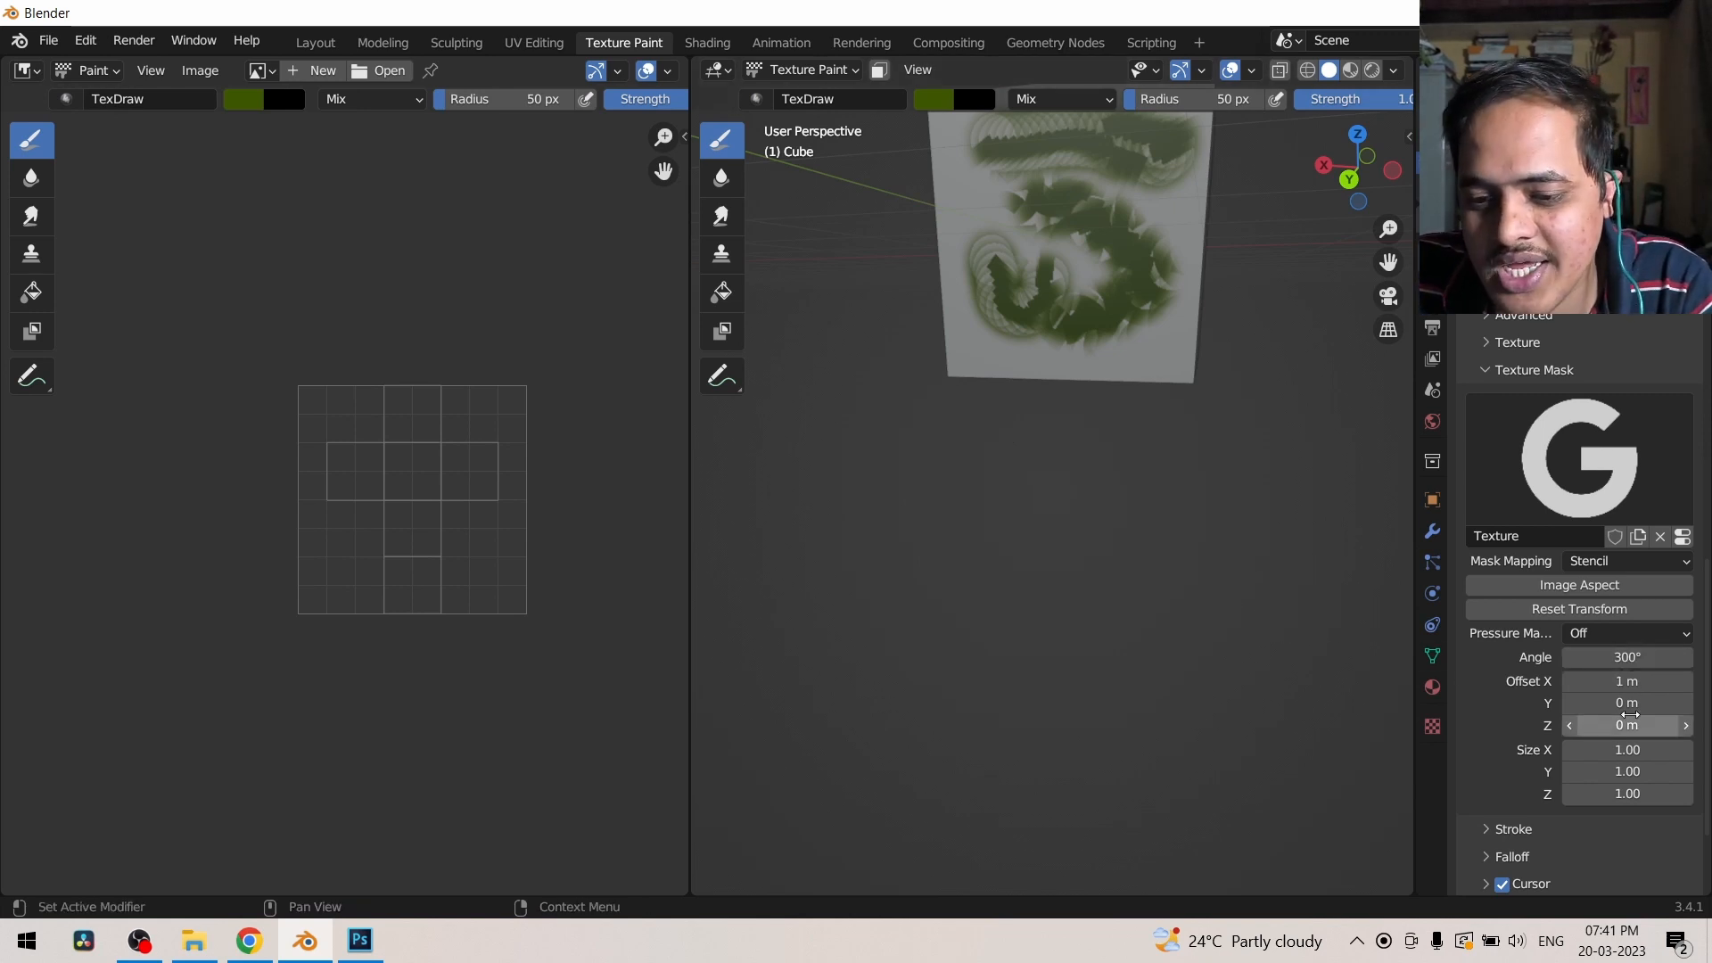
mouse_move(1626, 750)
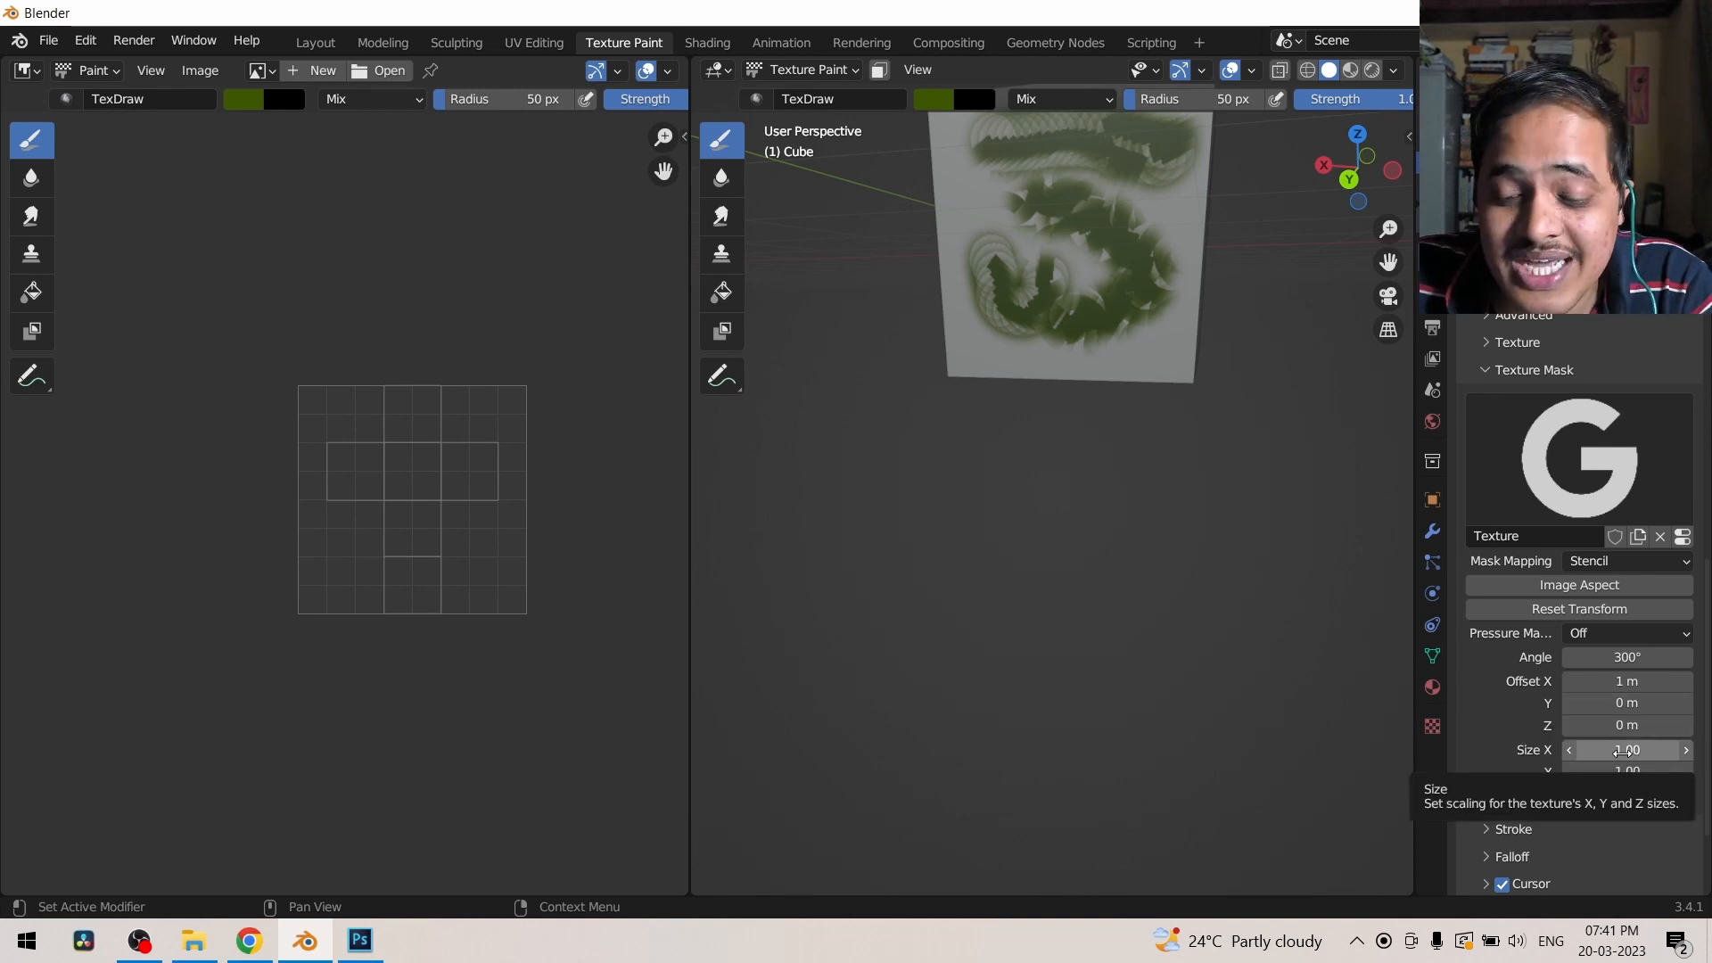
click(1626, 681)
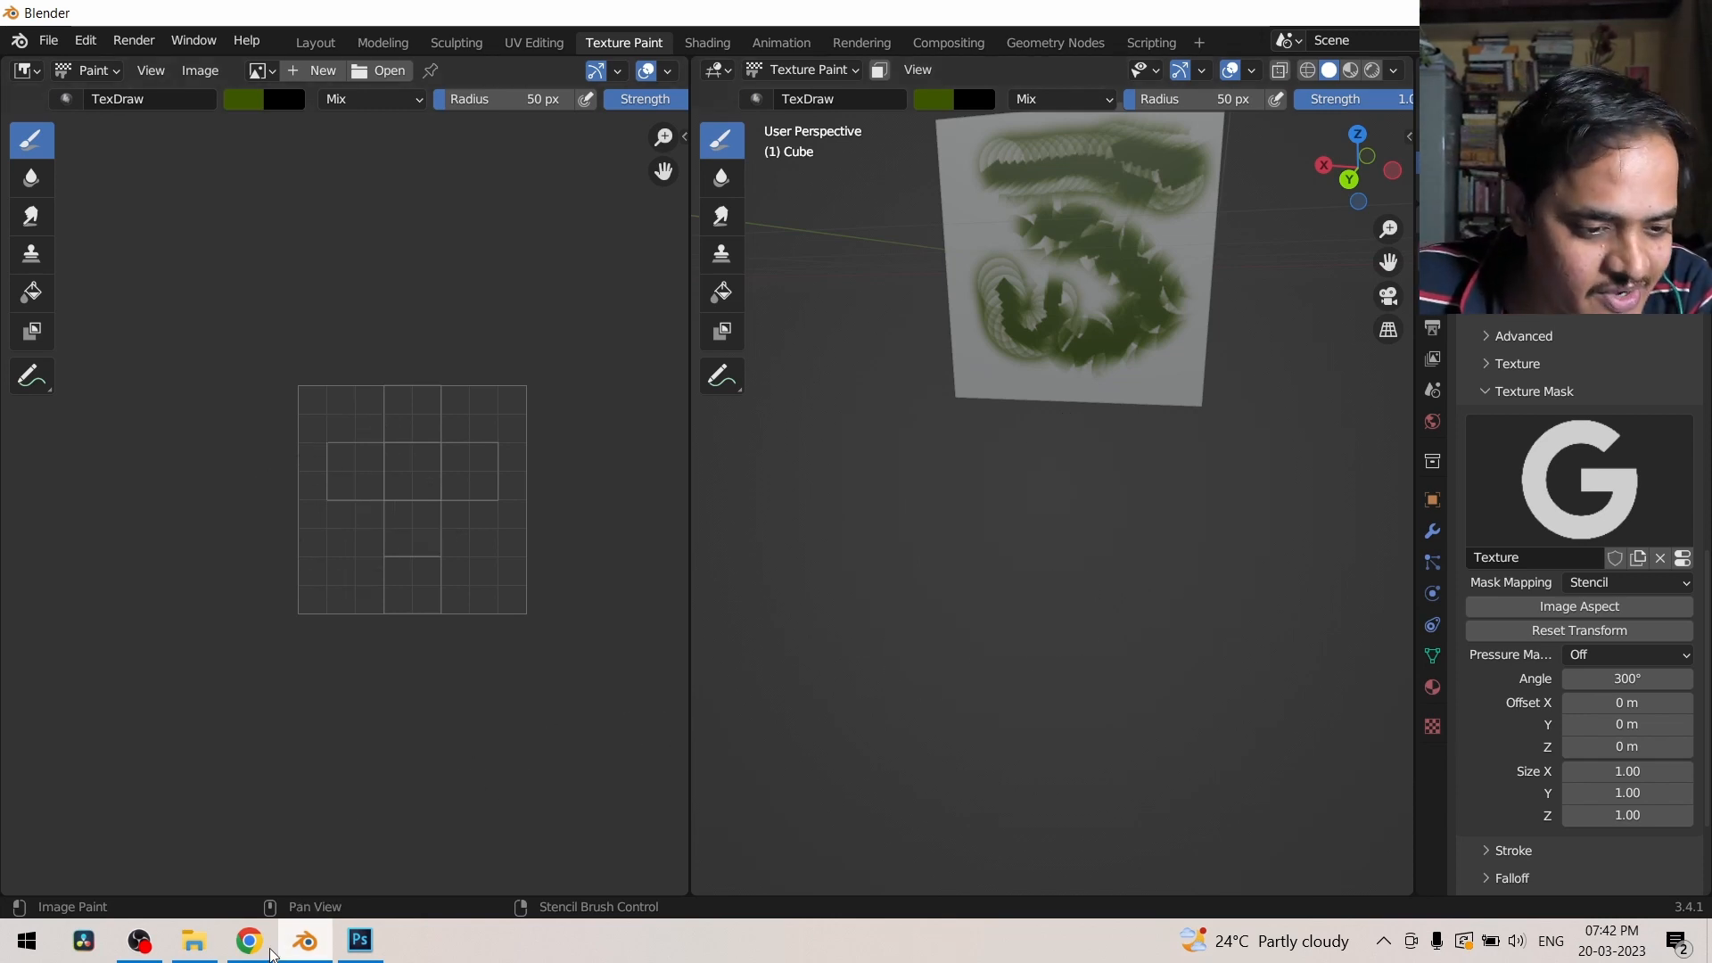
click(249, 940)
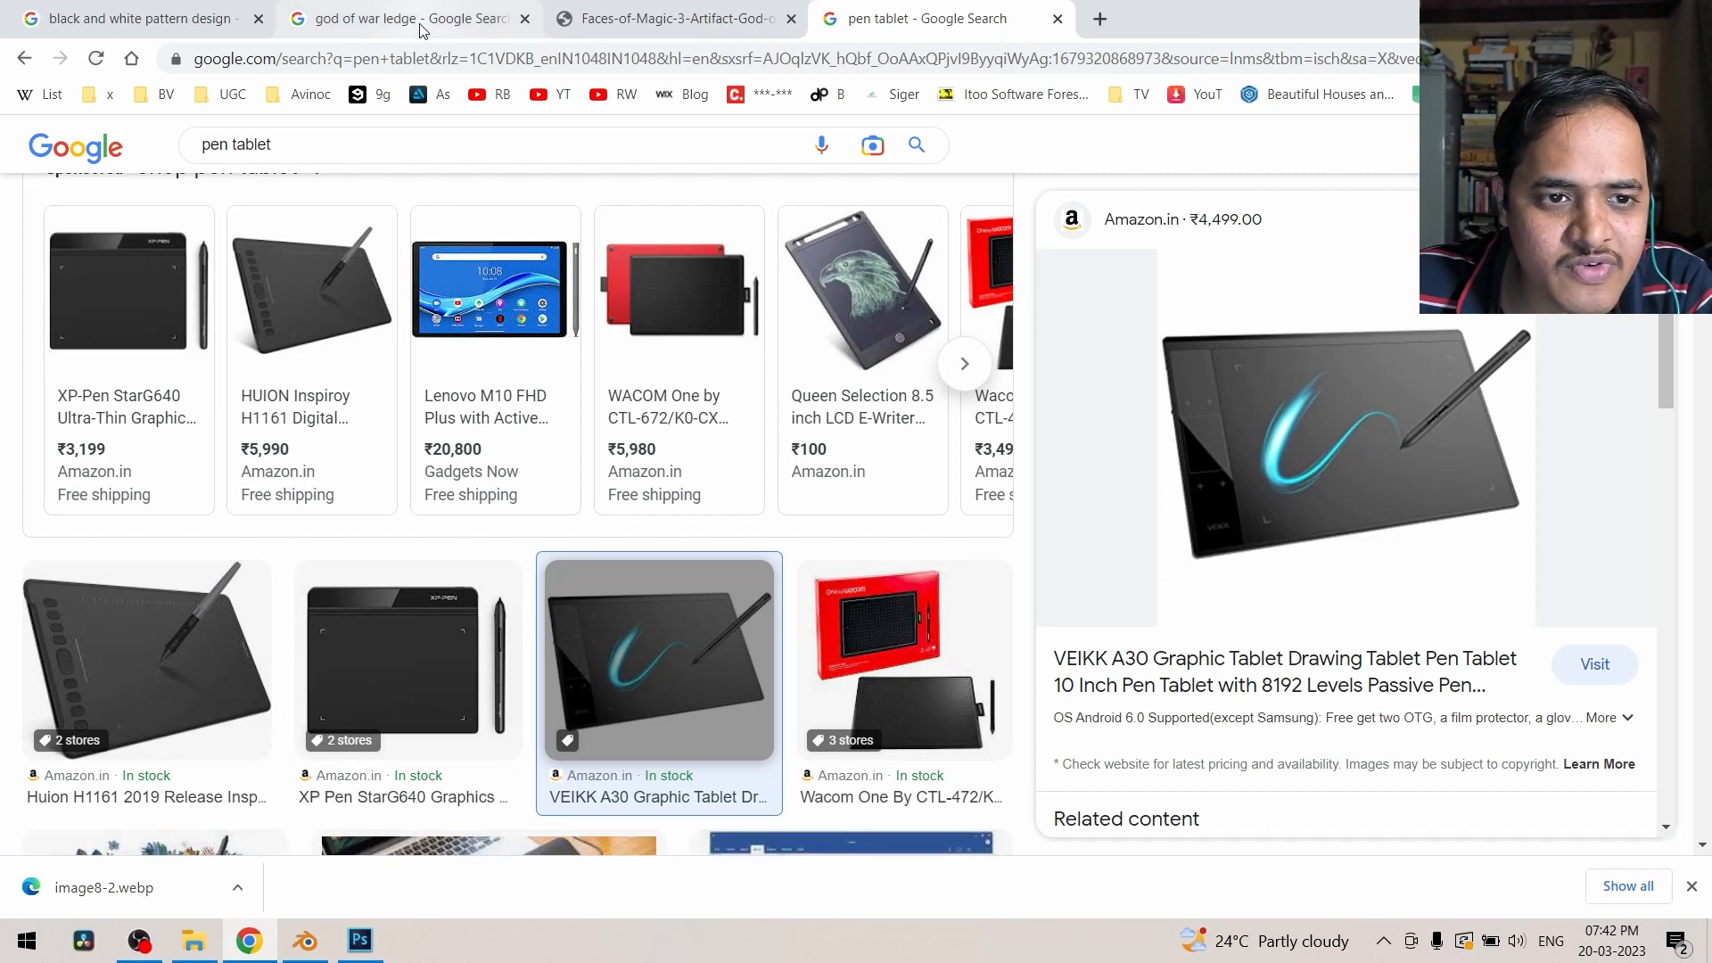
click(404, 19)
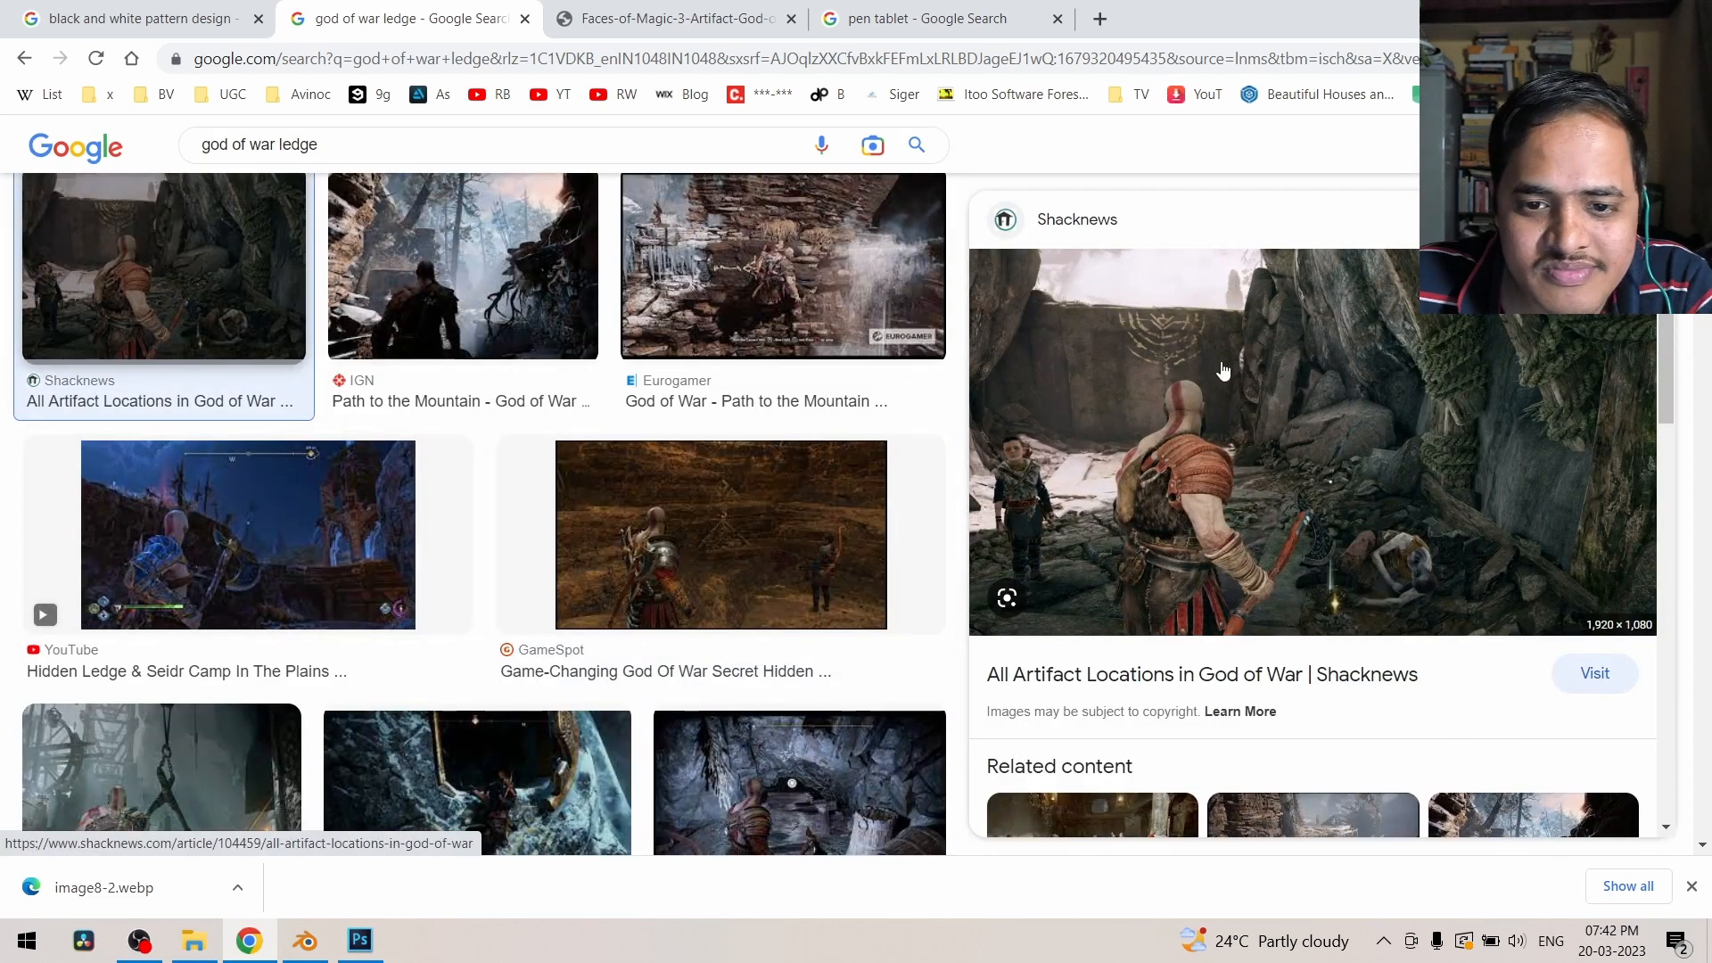
mouse_move(1177, 317)
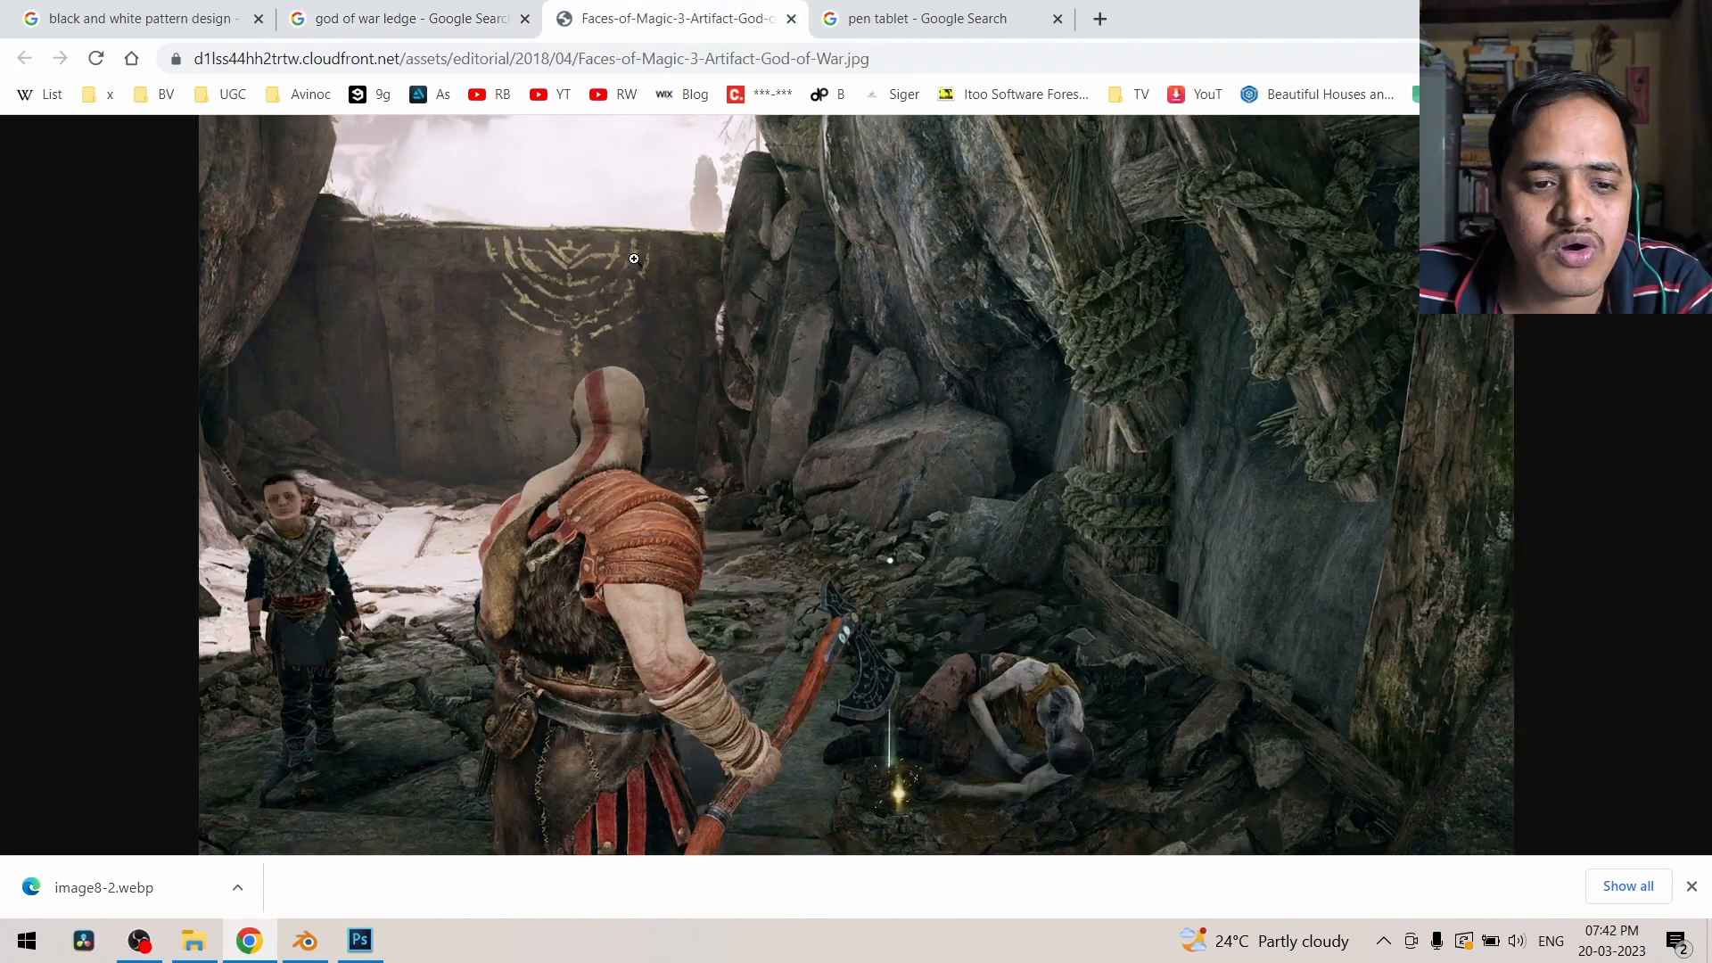
mouse_move(617, 276)
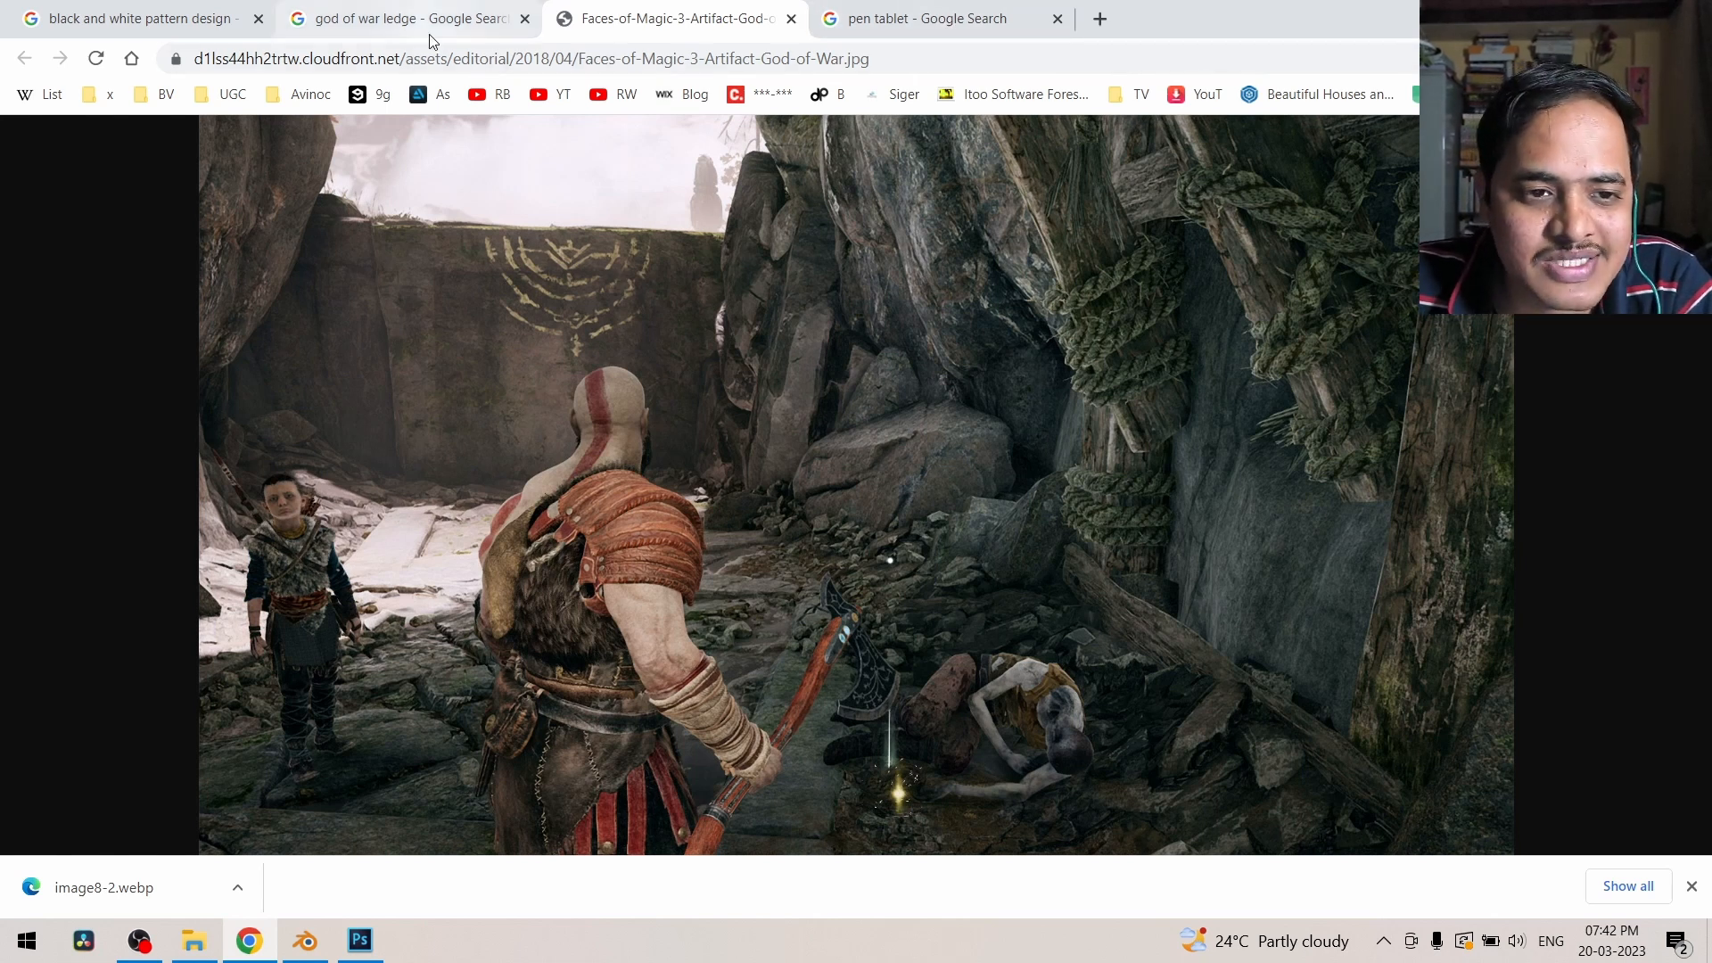
click(393, 18)
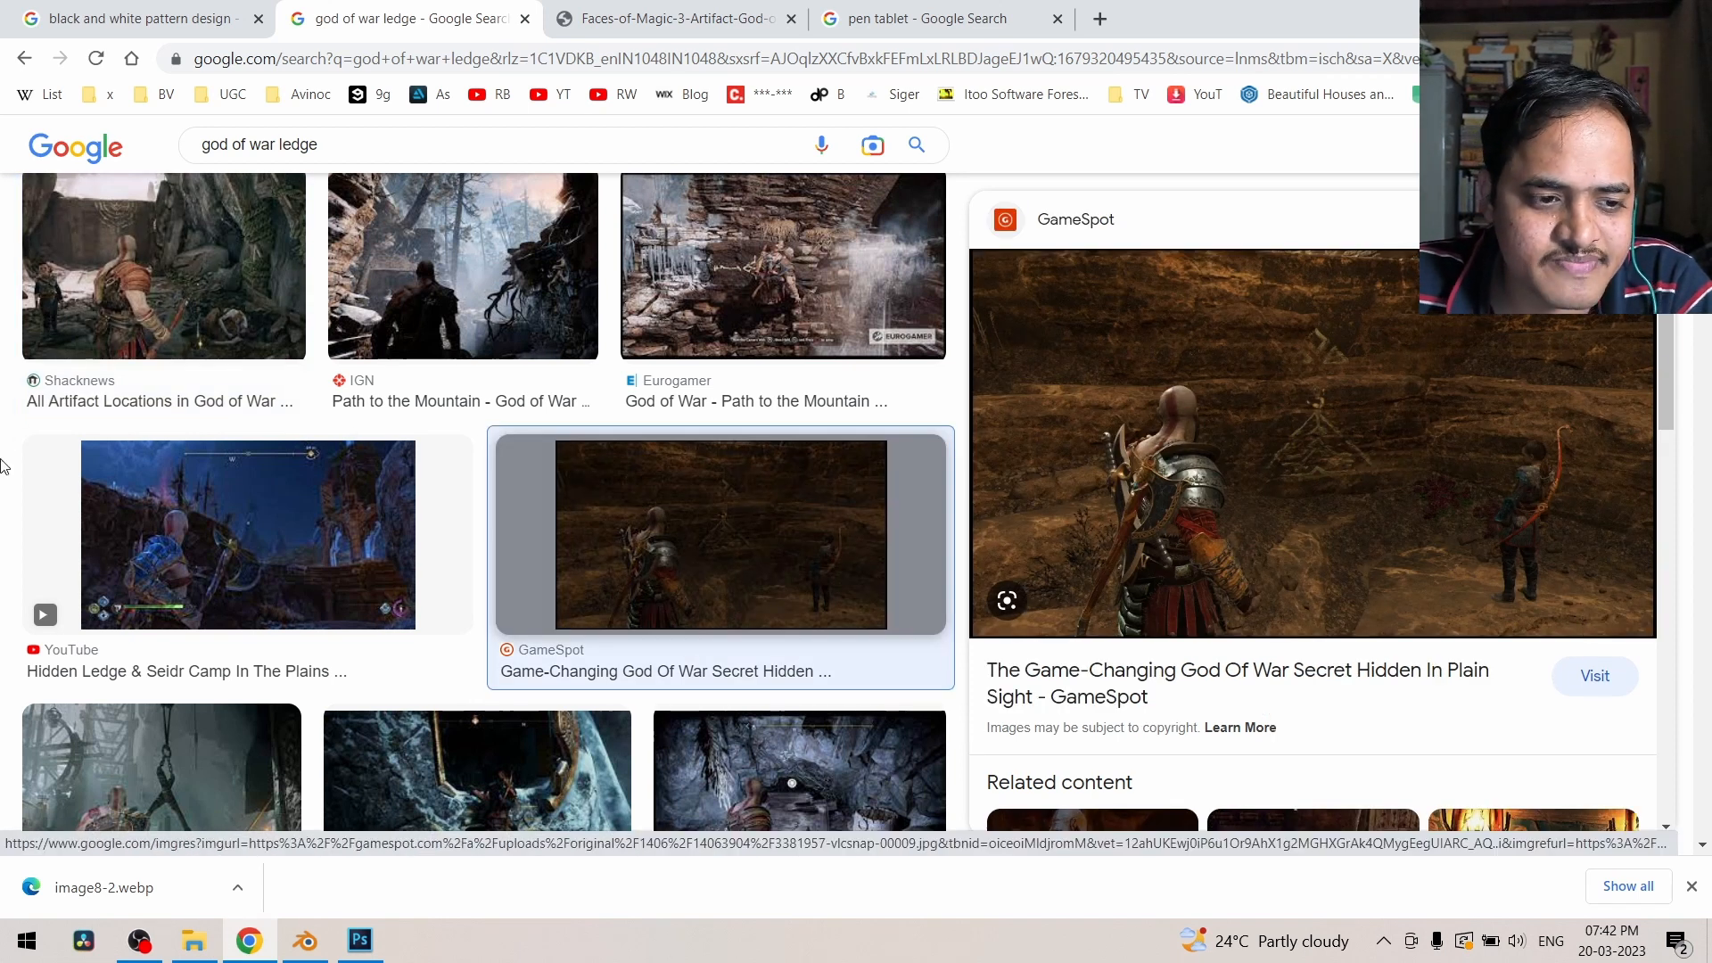
scroll(down, 3)
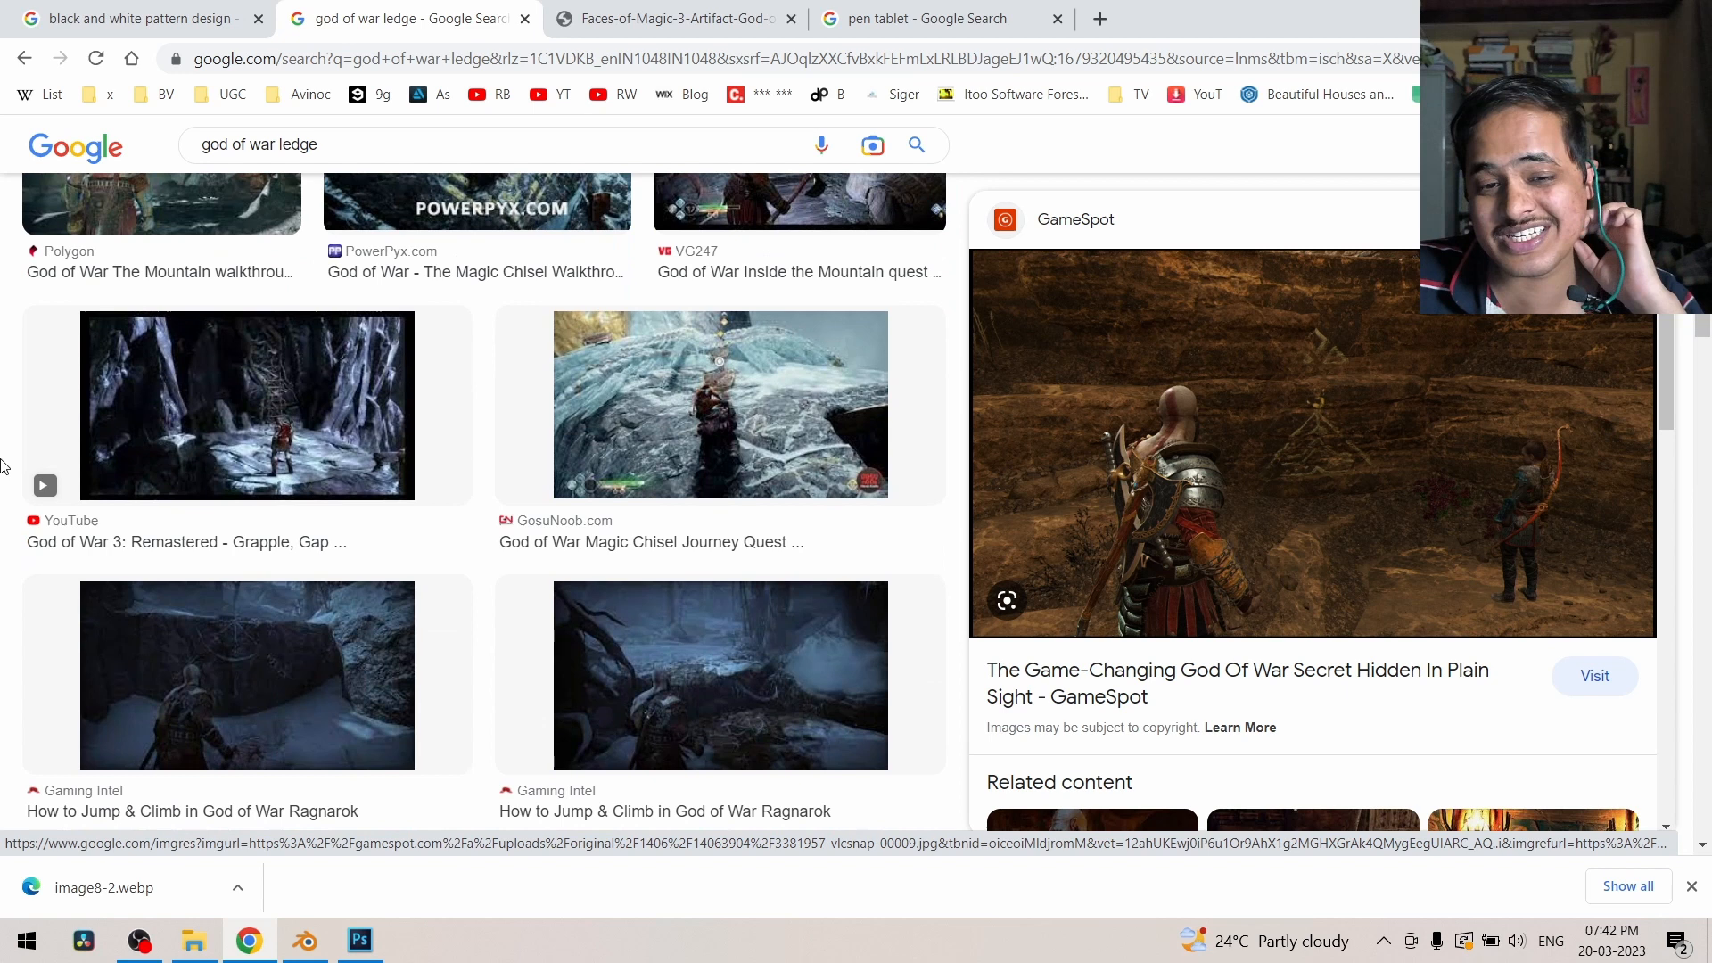
scroll(down, 3)
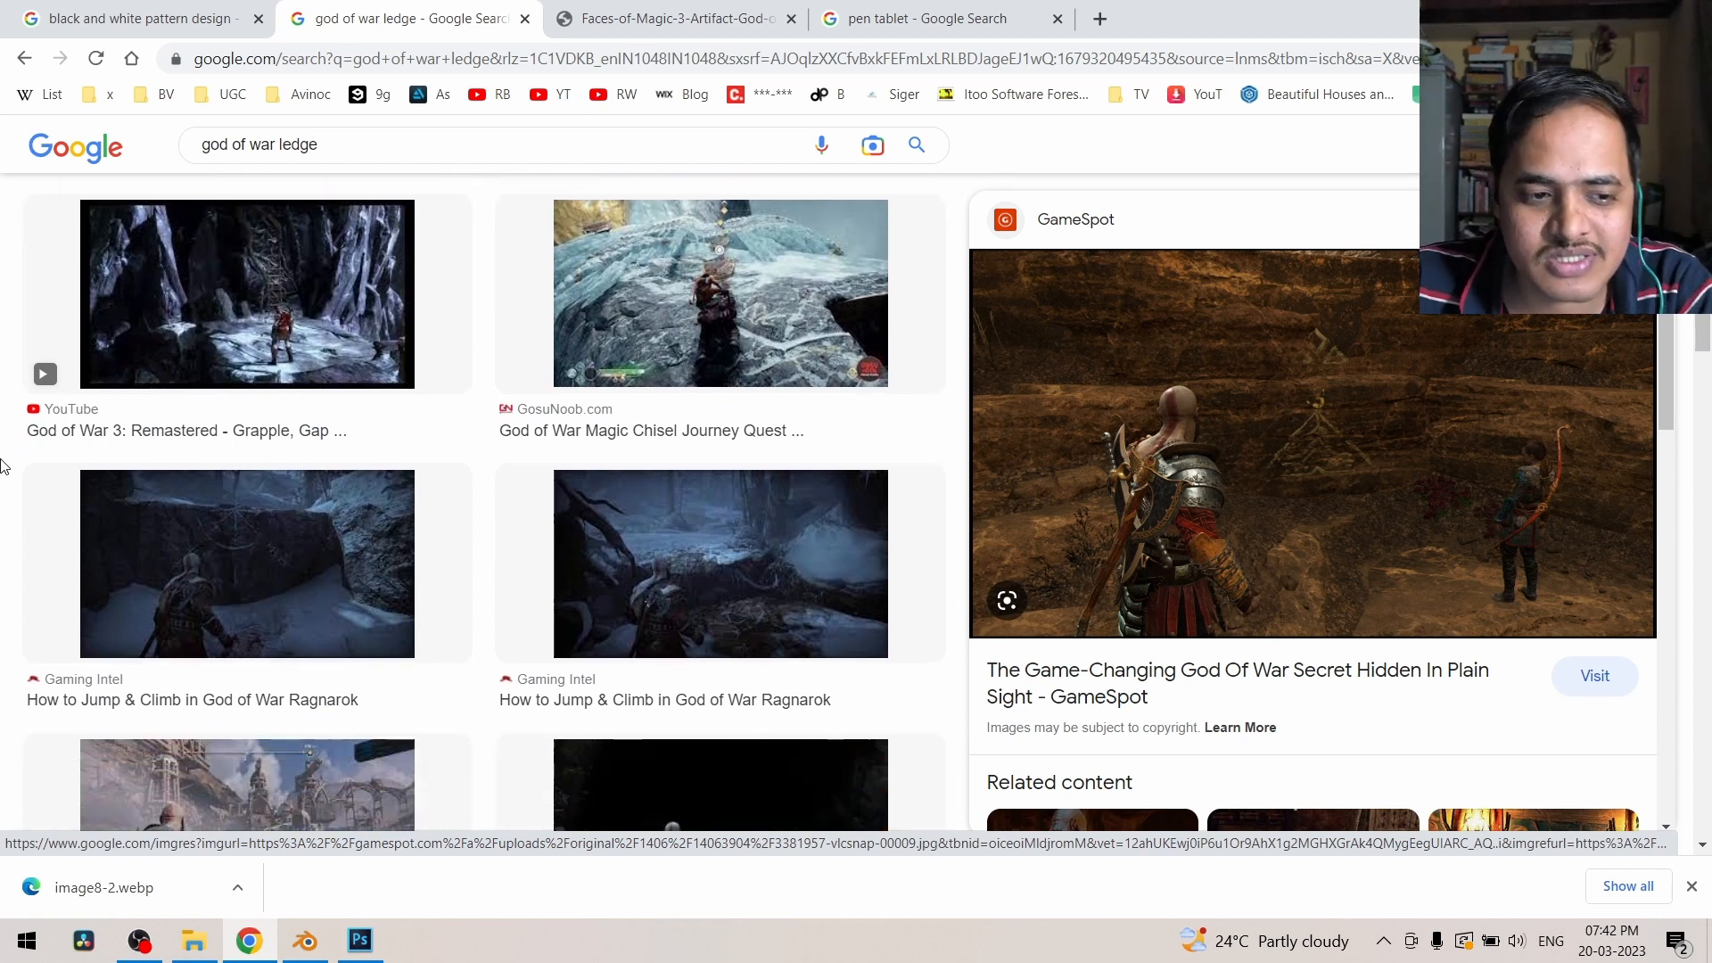
mouse_move(360, 939)
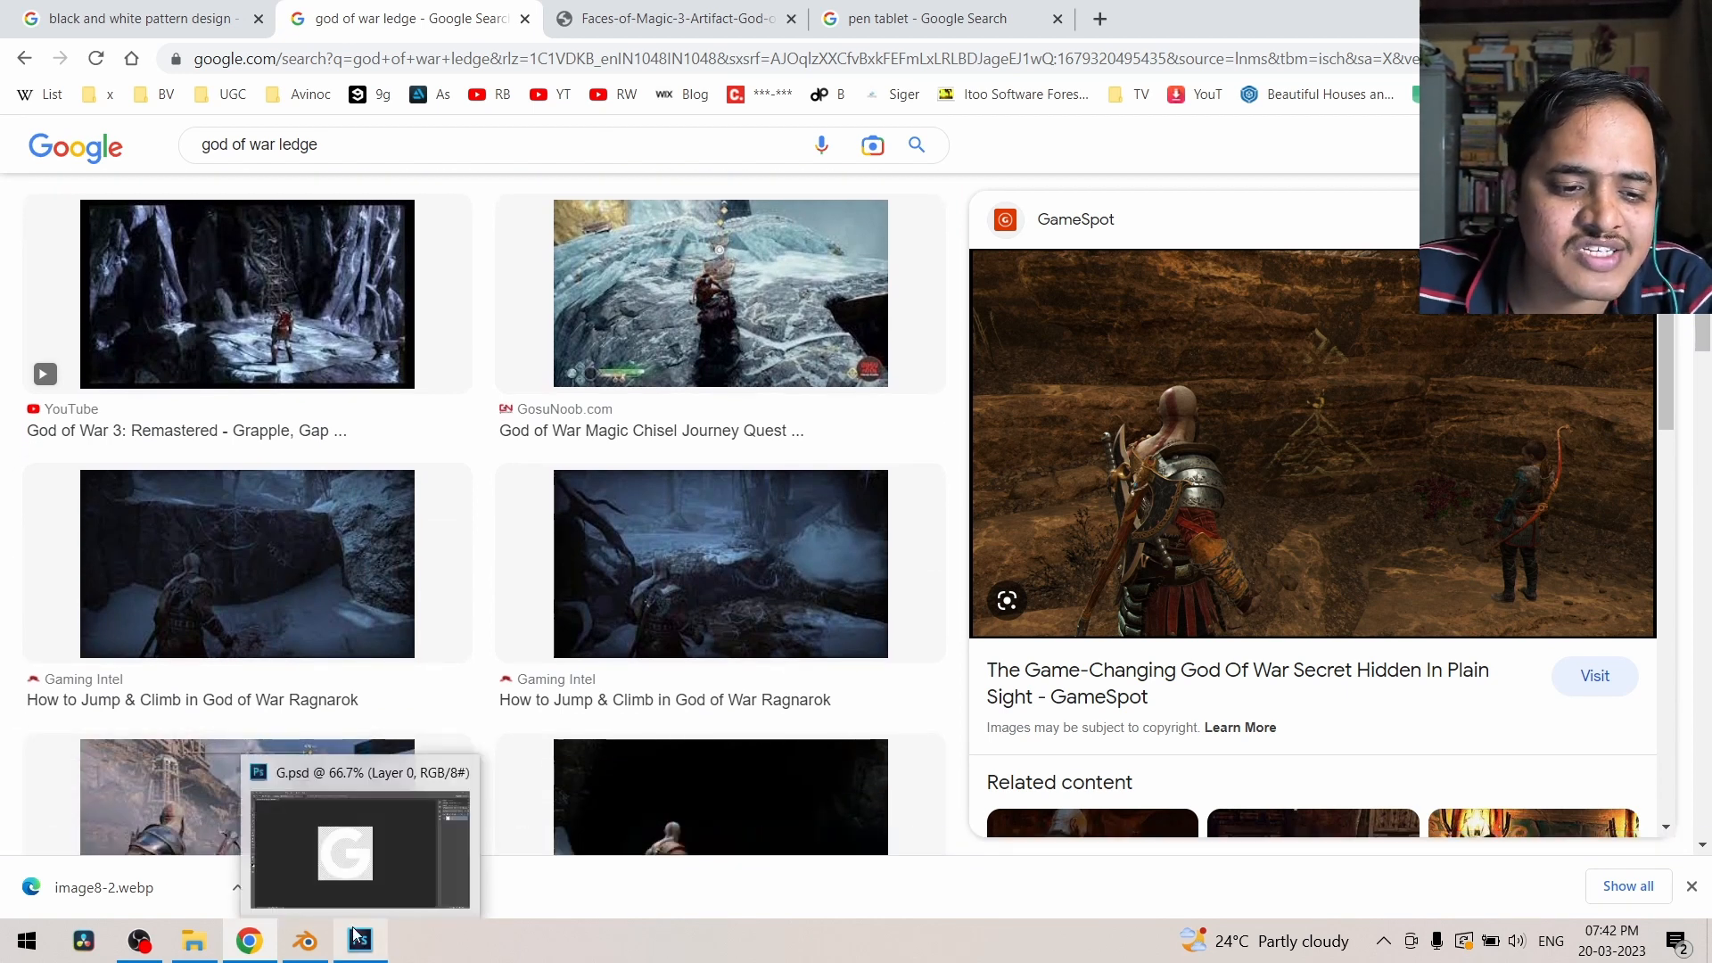
click(303, 939)
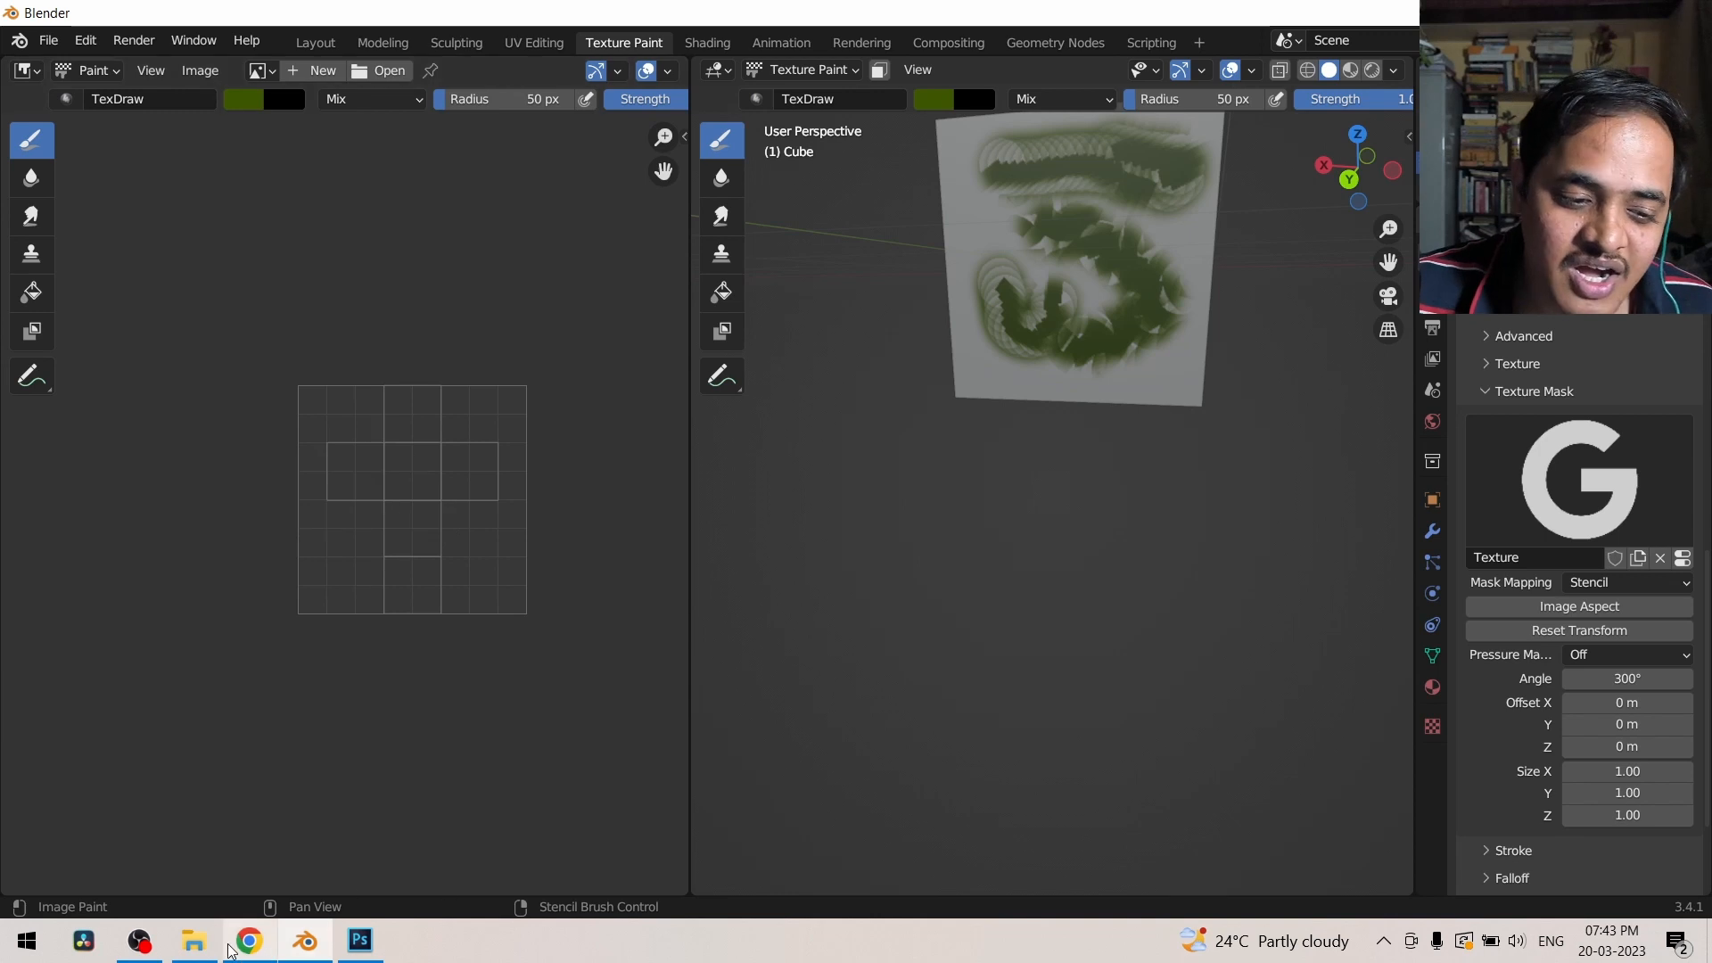
Step: Bring Chrome forward and start entering blender.org in a new tab
click(248, 940)
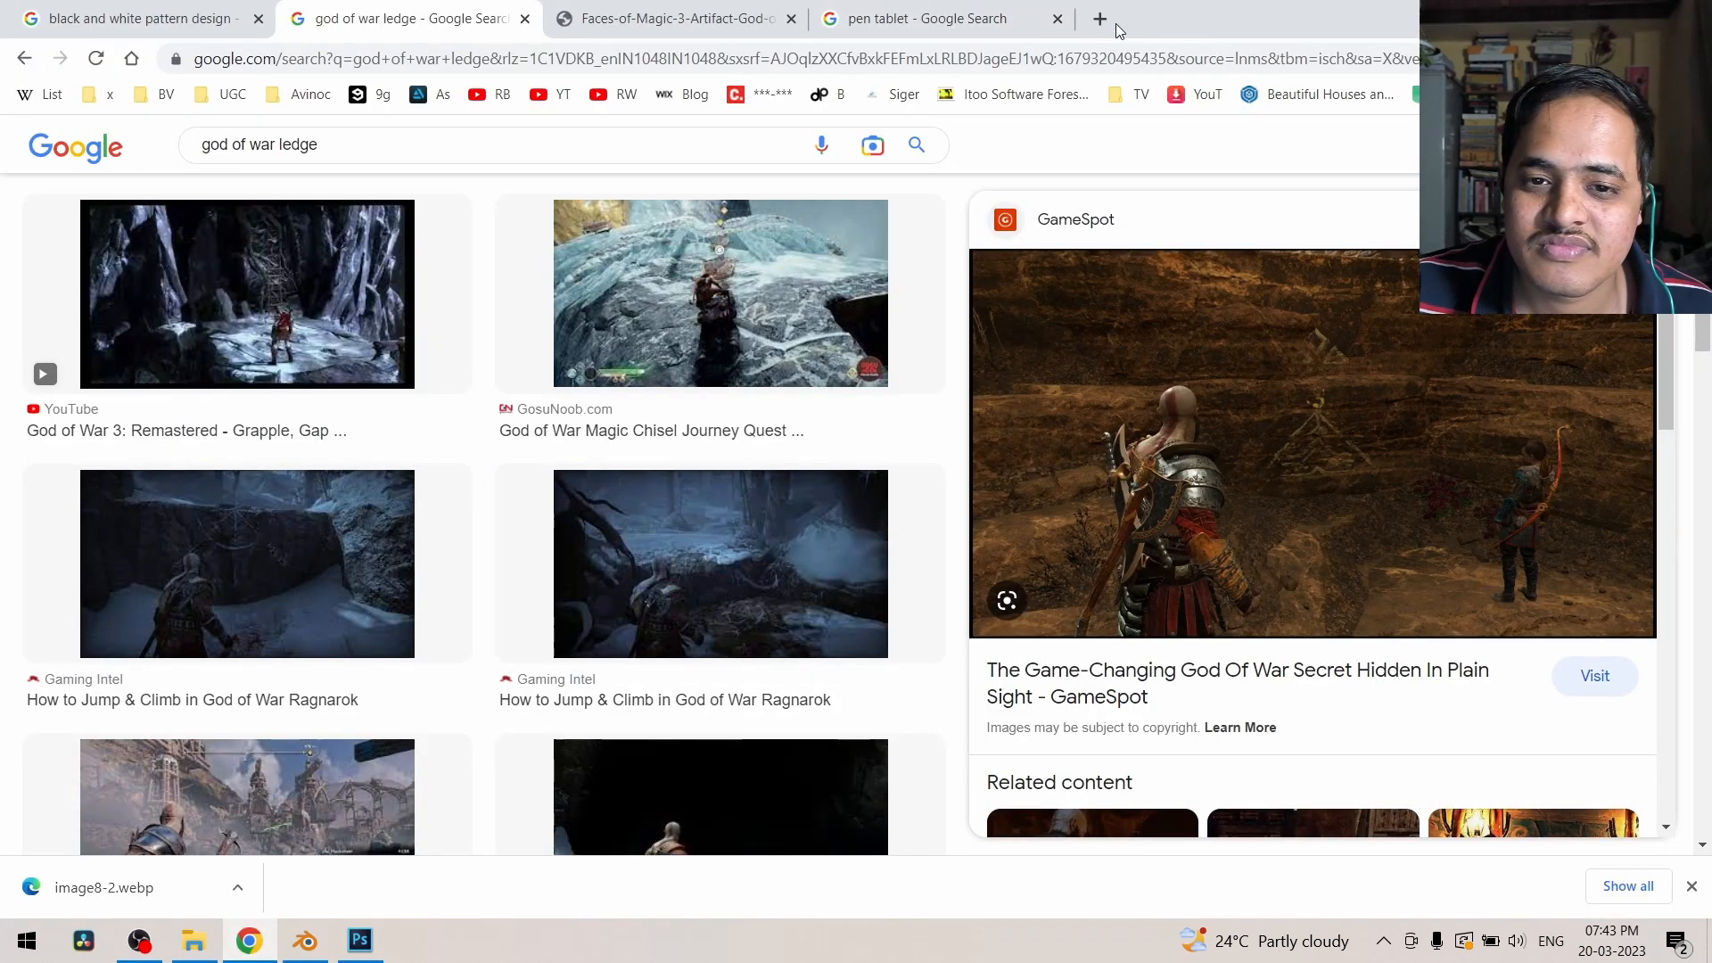
click(1099, 19)
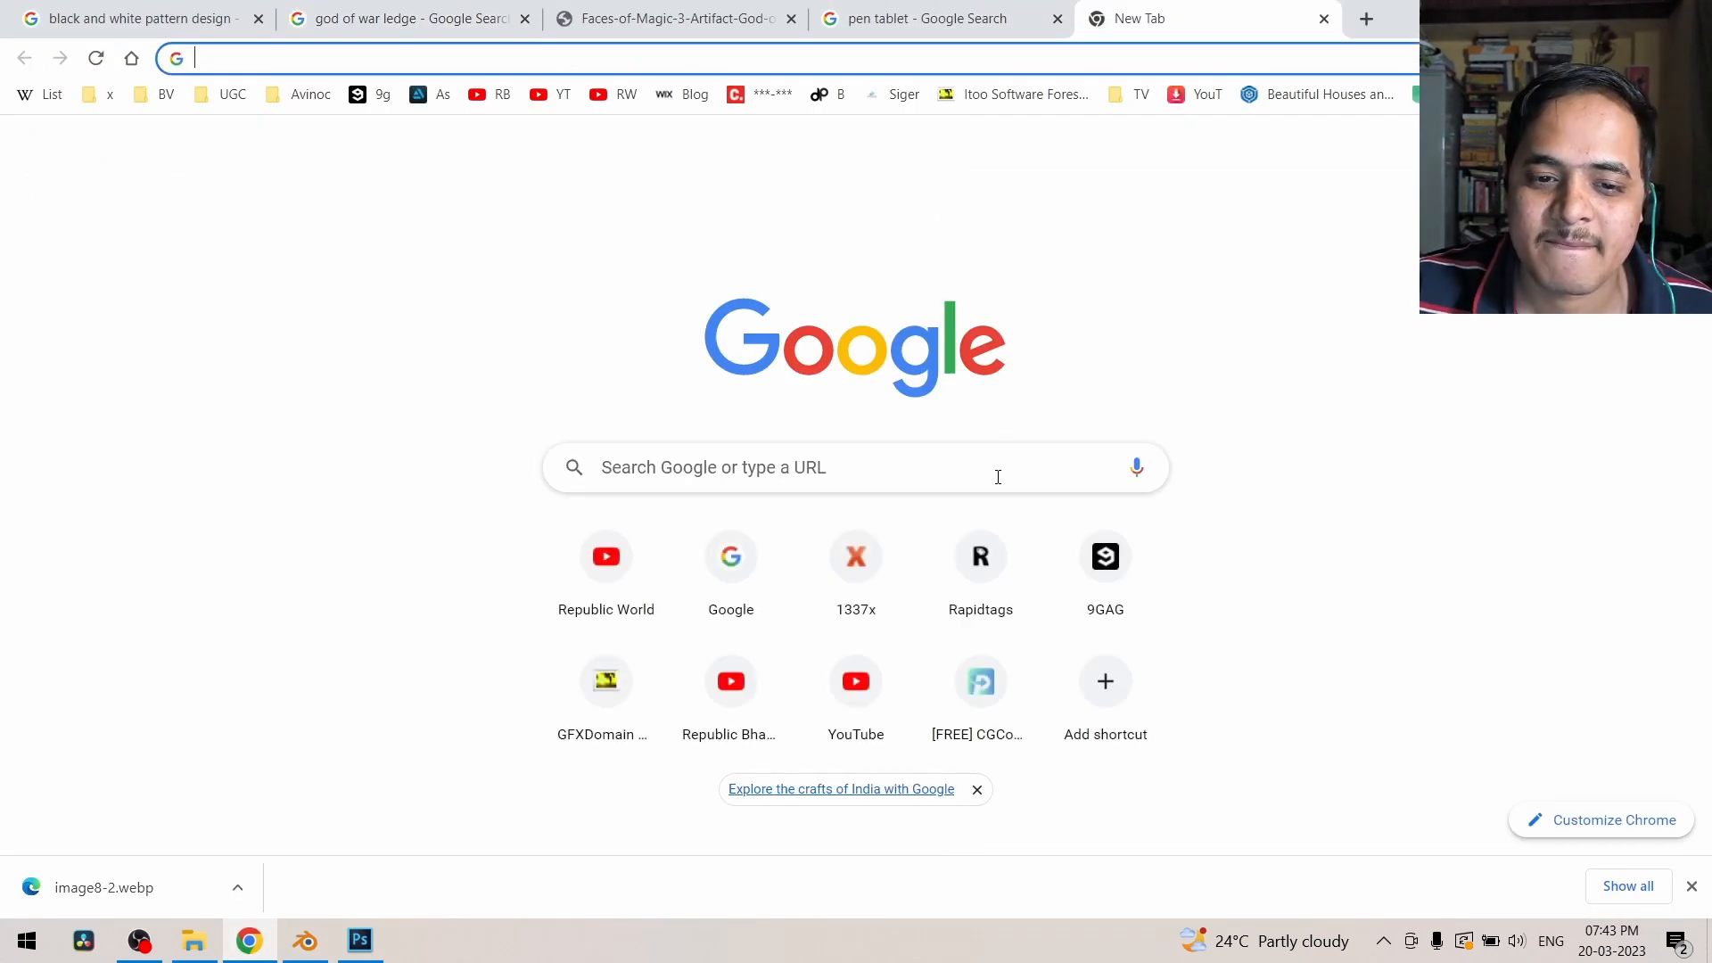
click(830, 467)
text(blender.org)
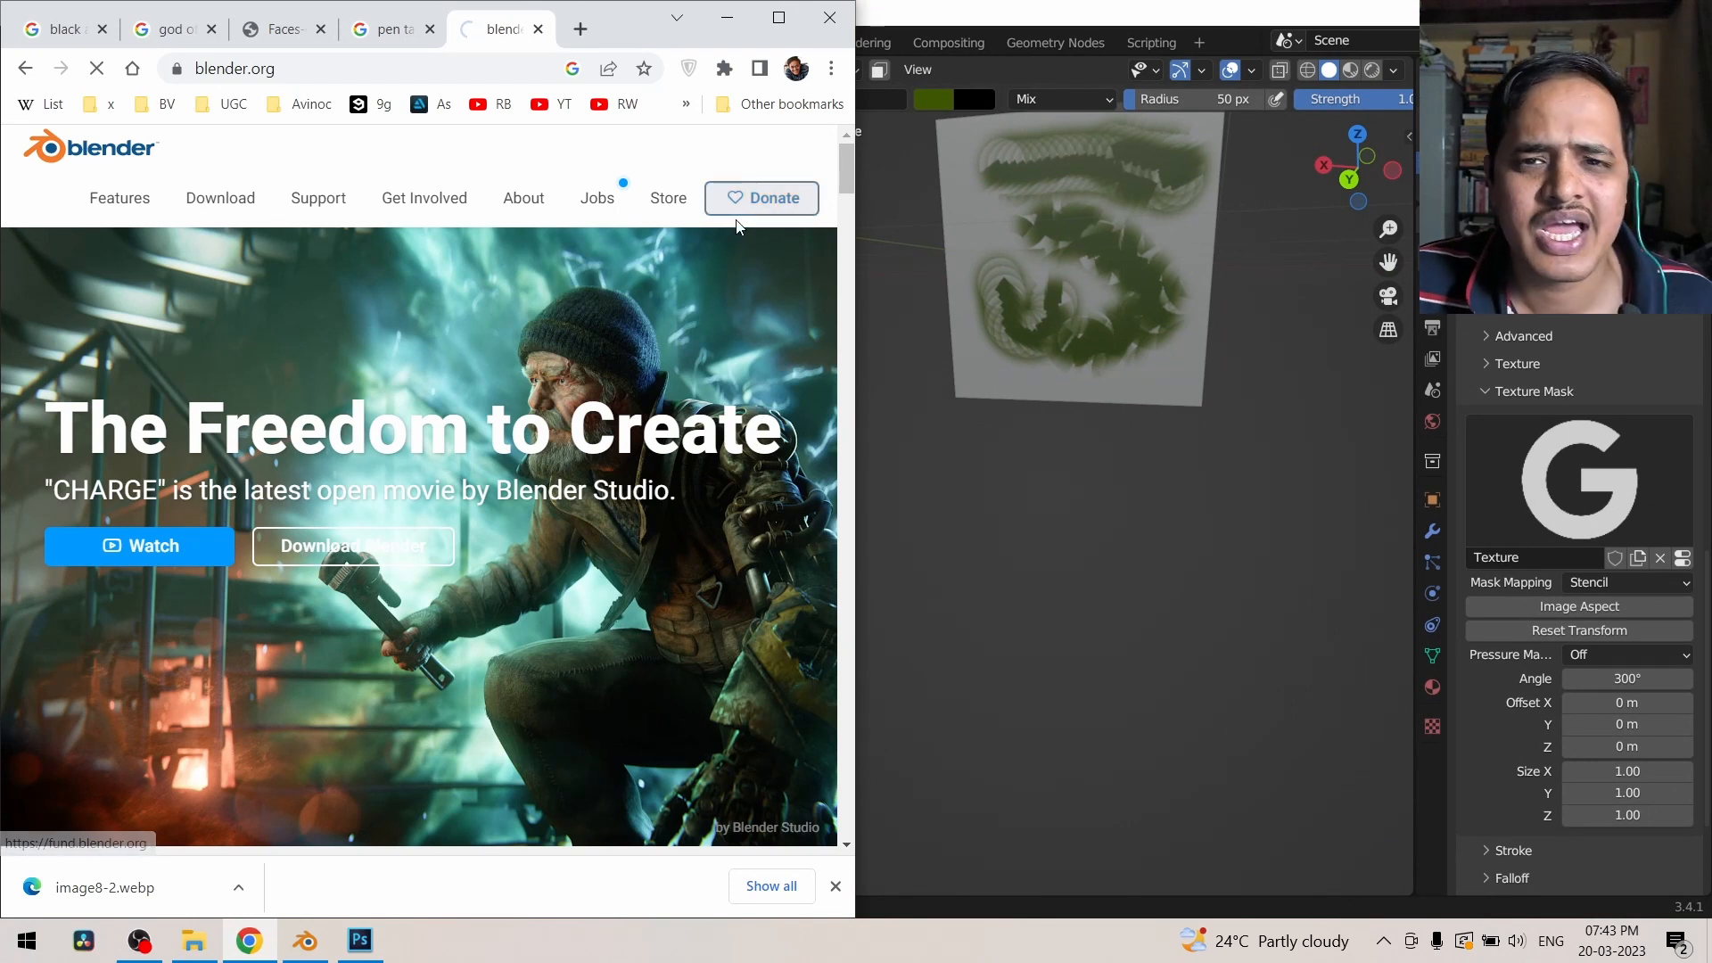
Step: Go to the Blender Development Fund page and browse its sponsor logos and donor name lists
click(761, 198)
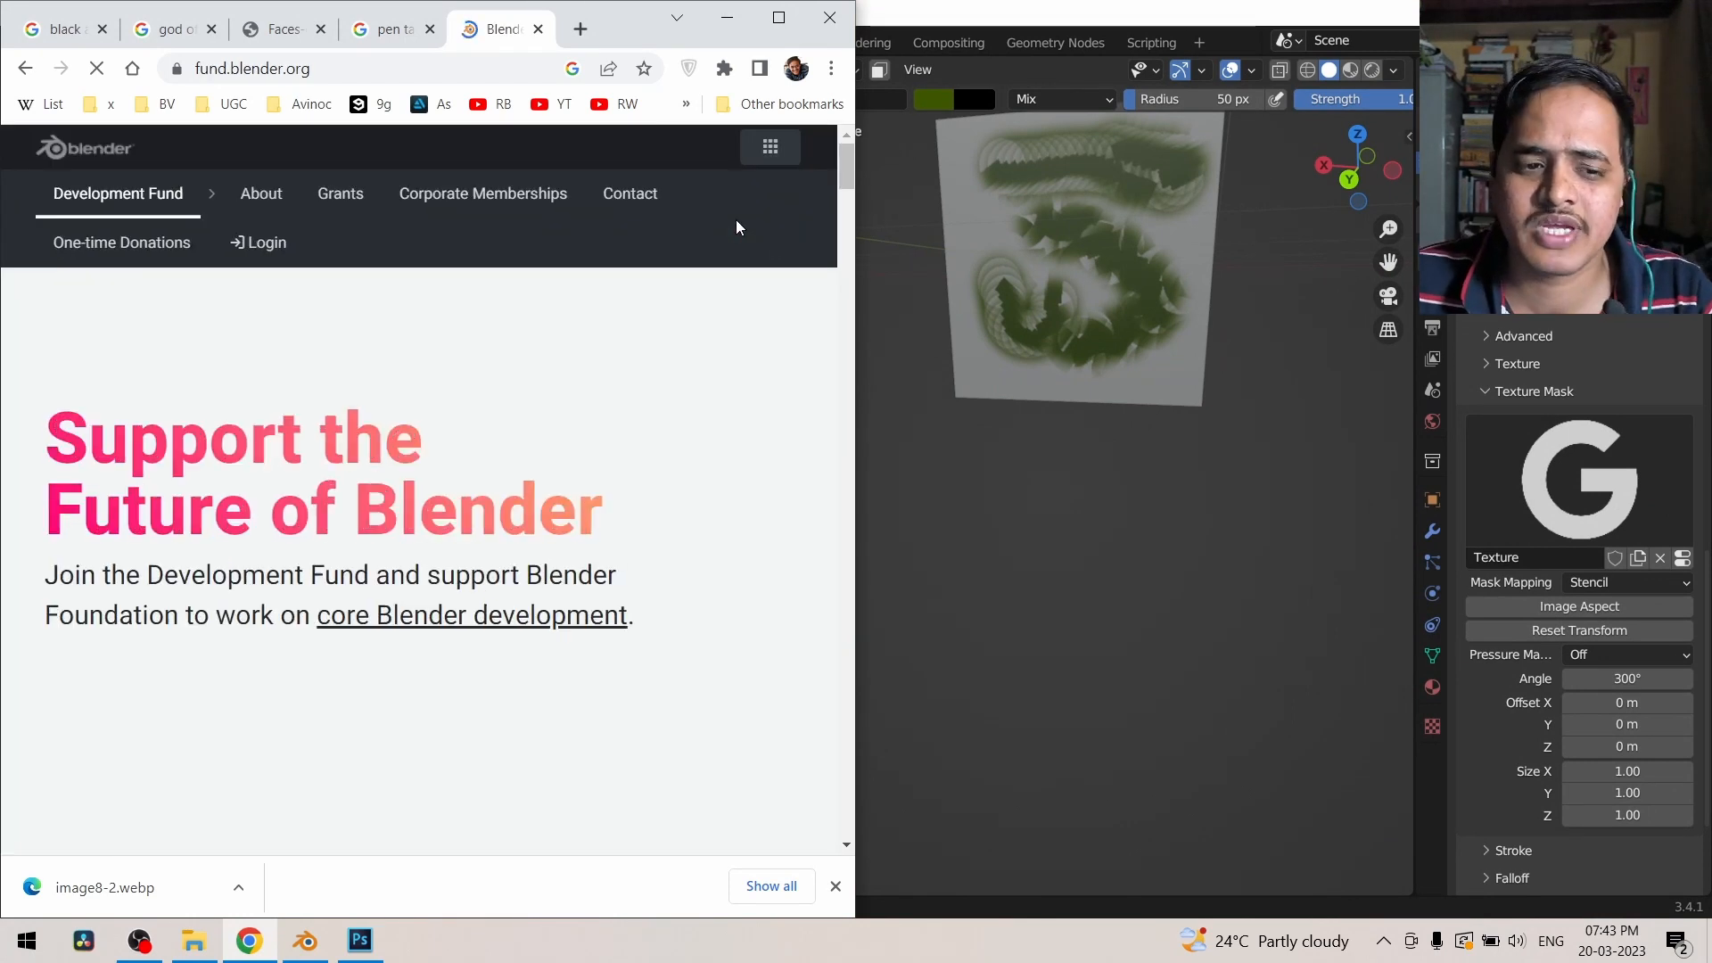
scroll(down, 3)
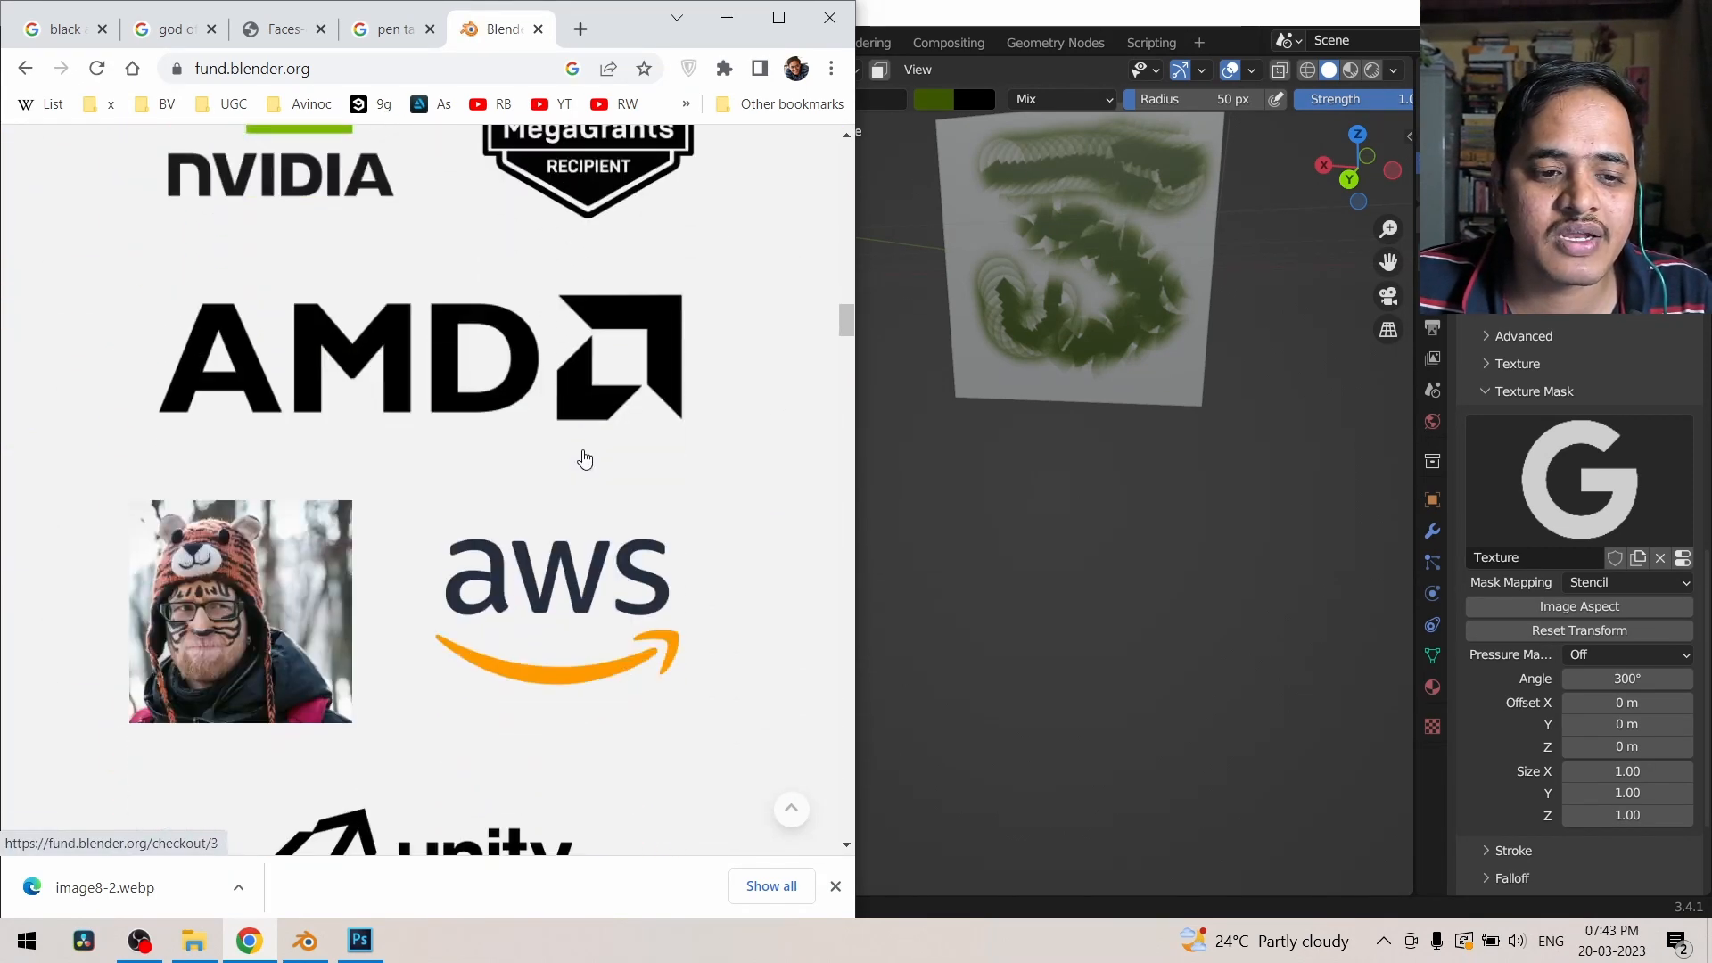
scroll(down, 3)
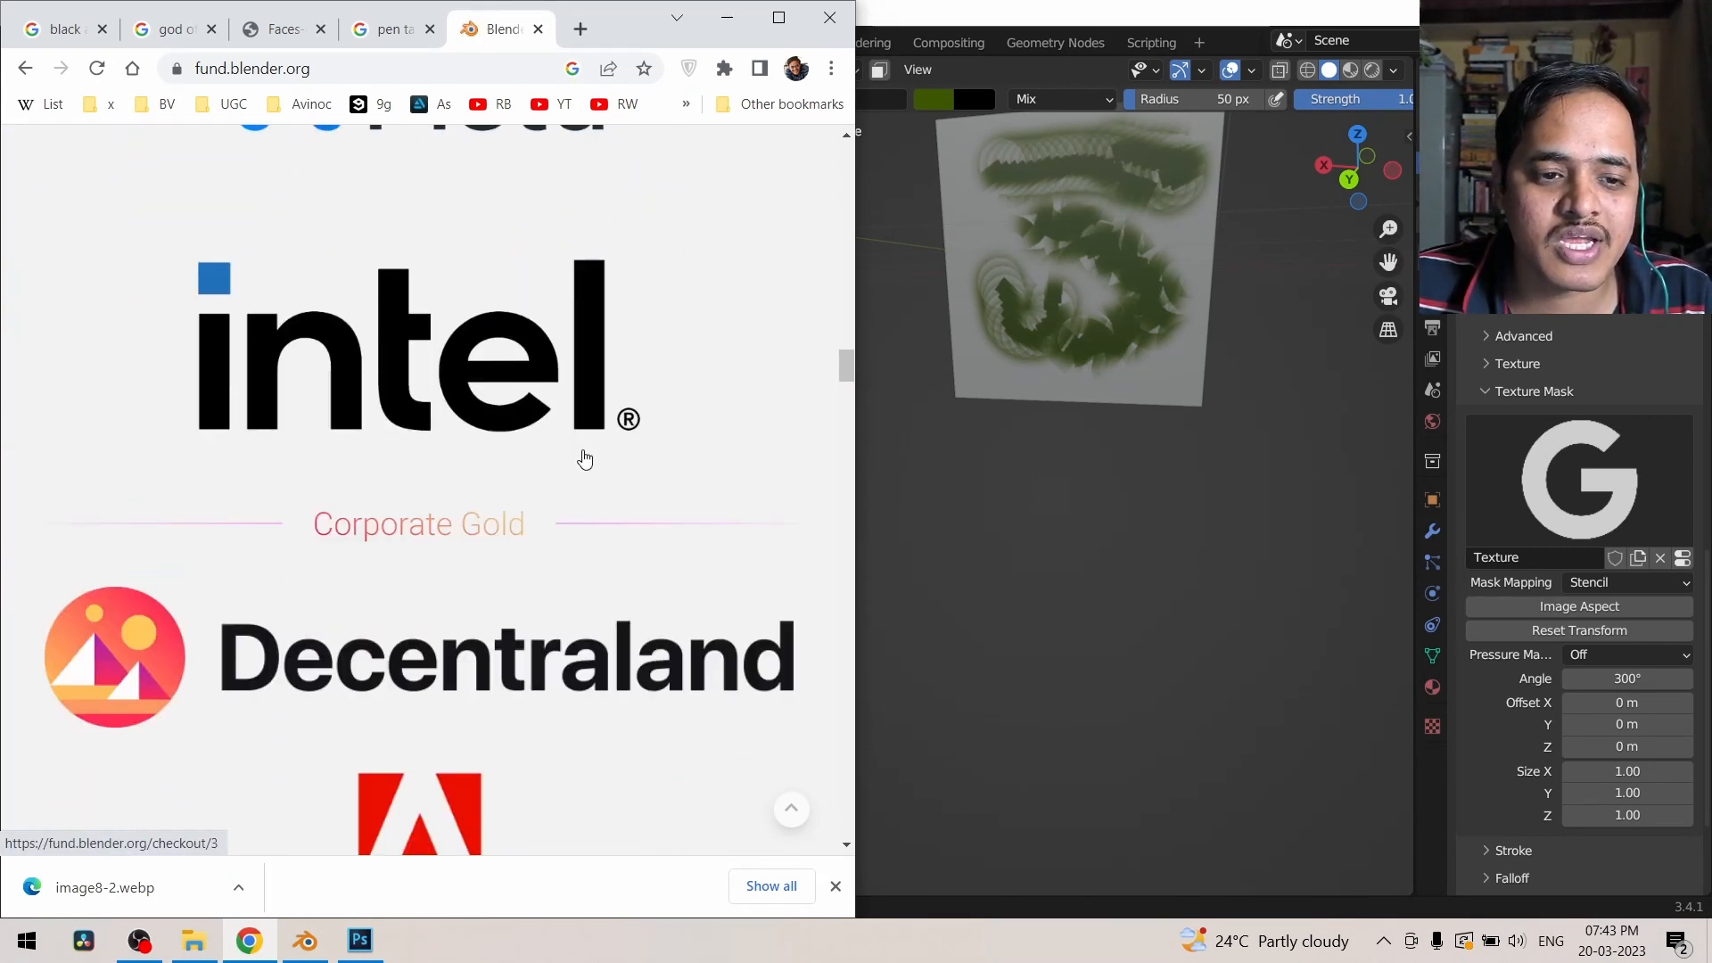
scroll(down, 3)
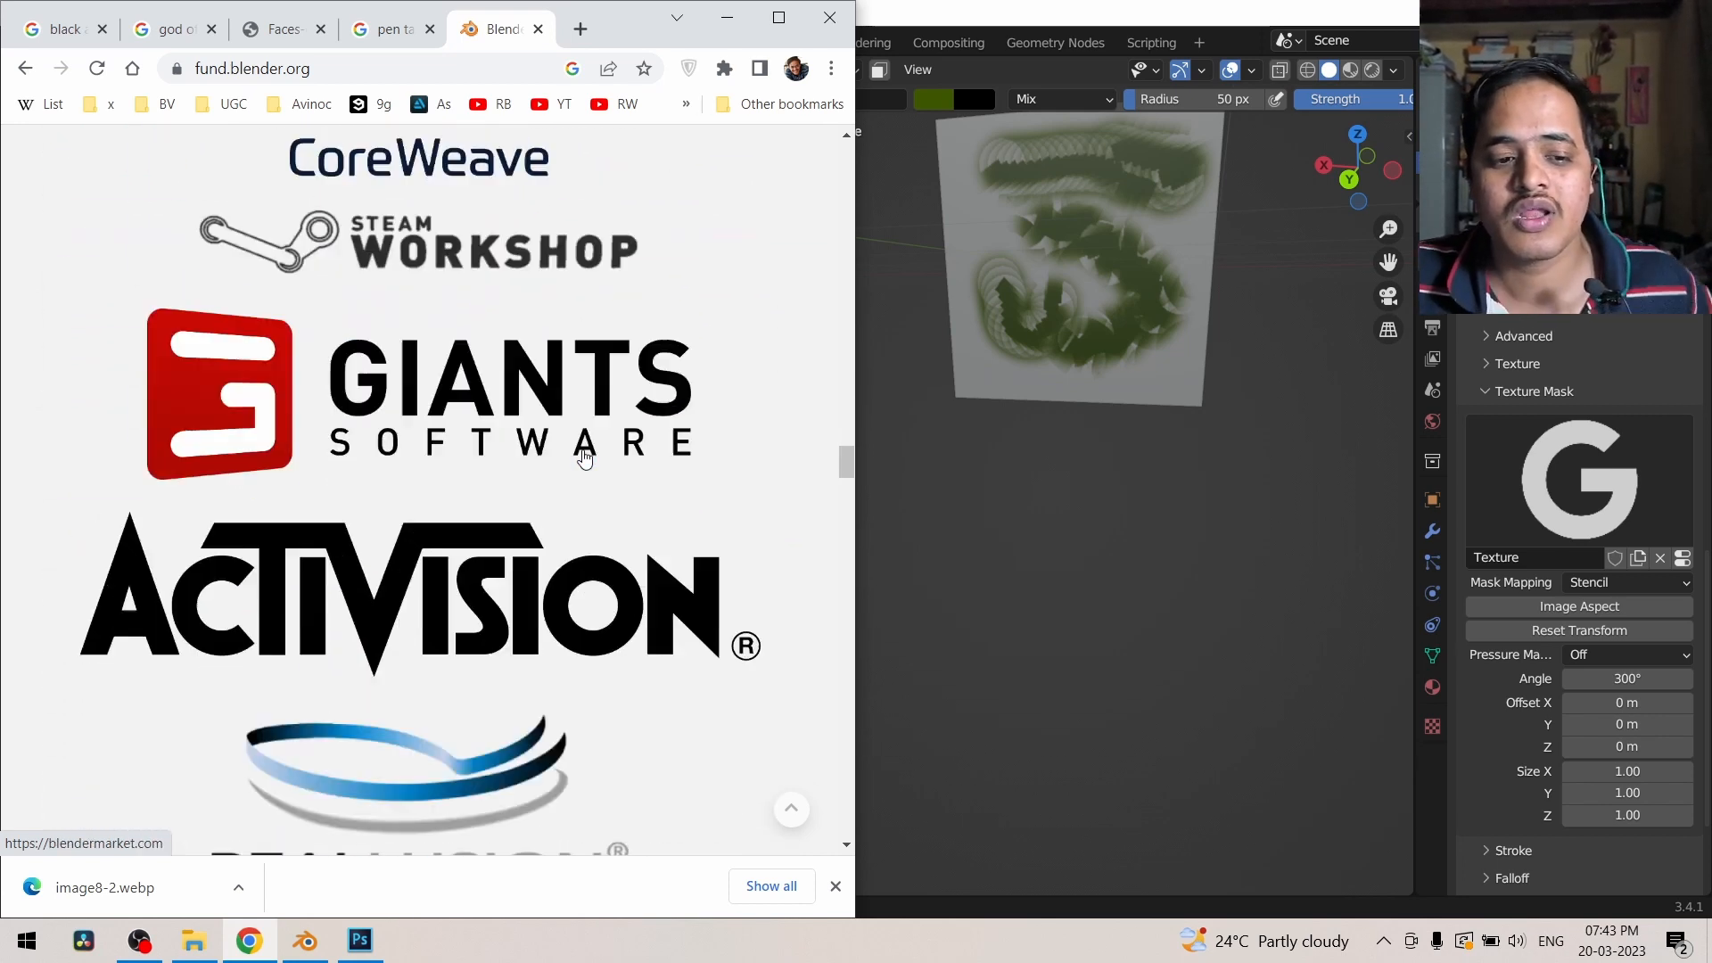
scroll(down, 3)
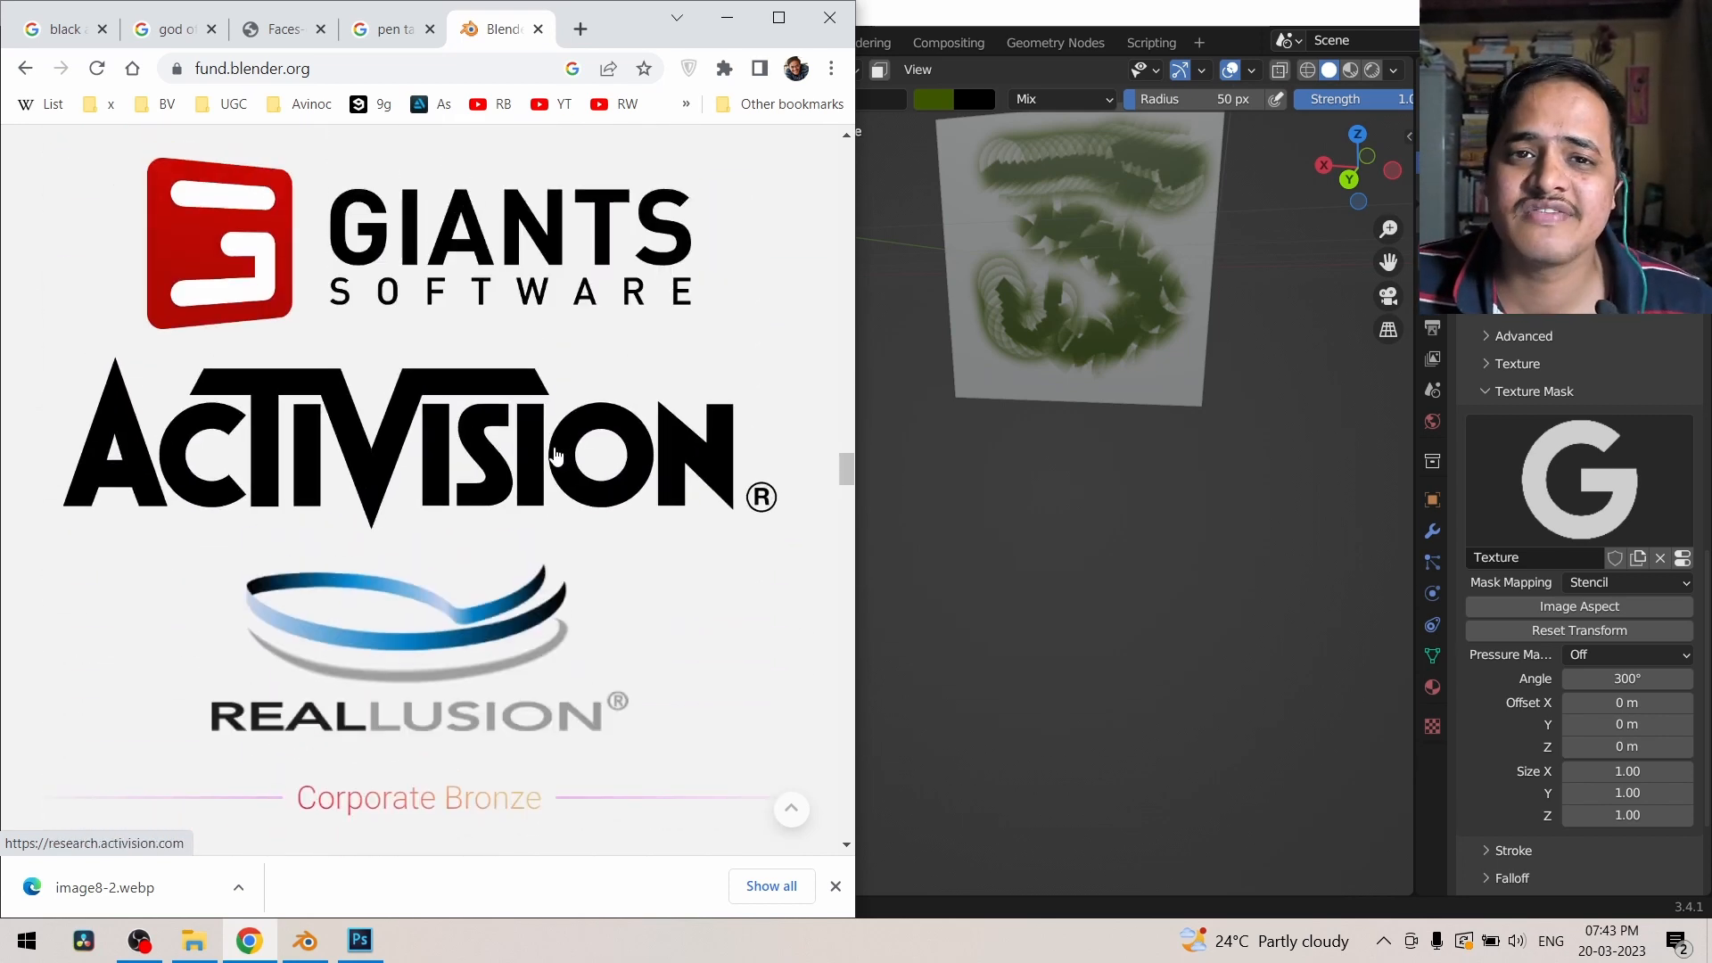
scroll(down, 3)
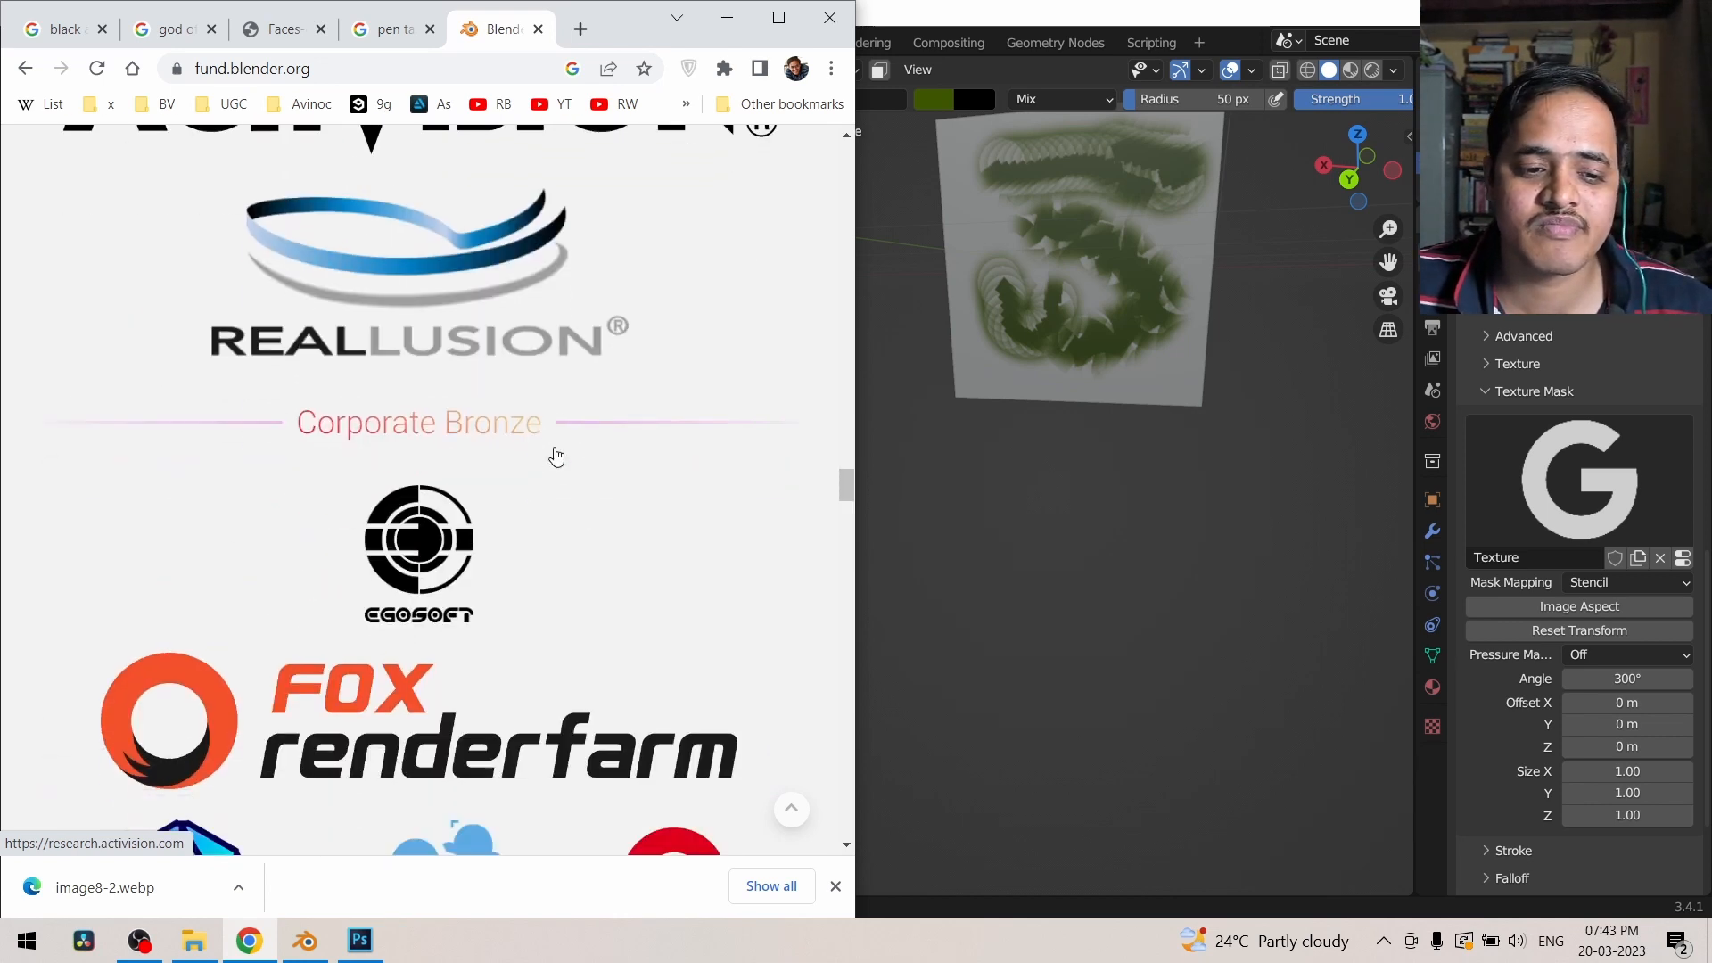
scroll(down, 3)
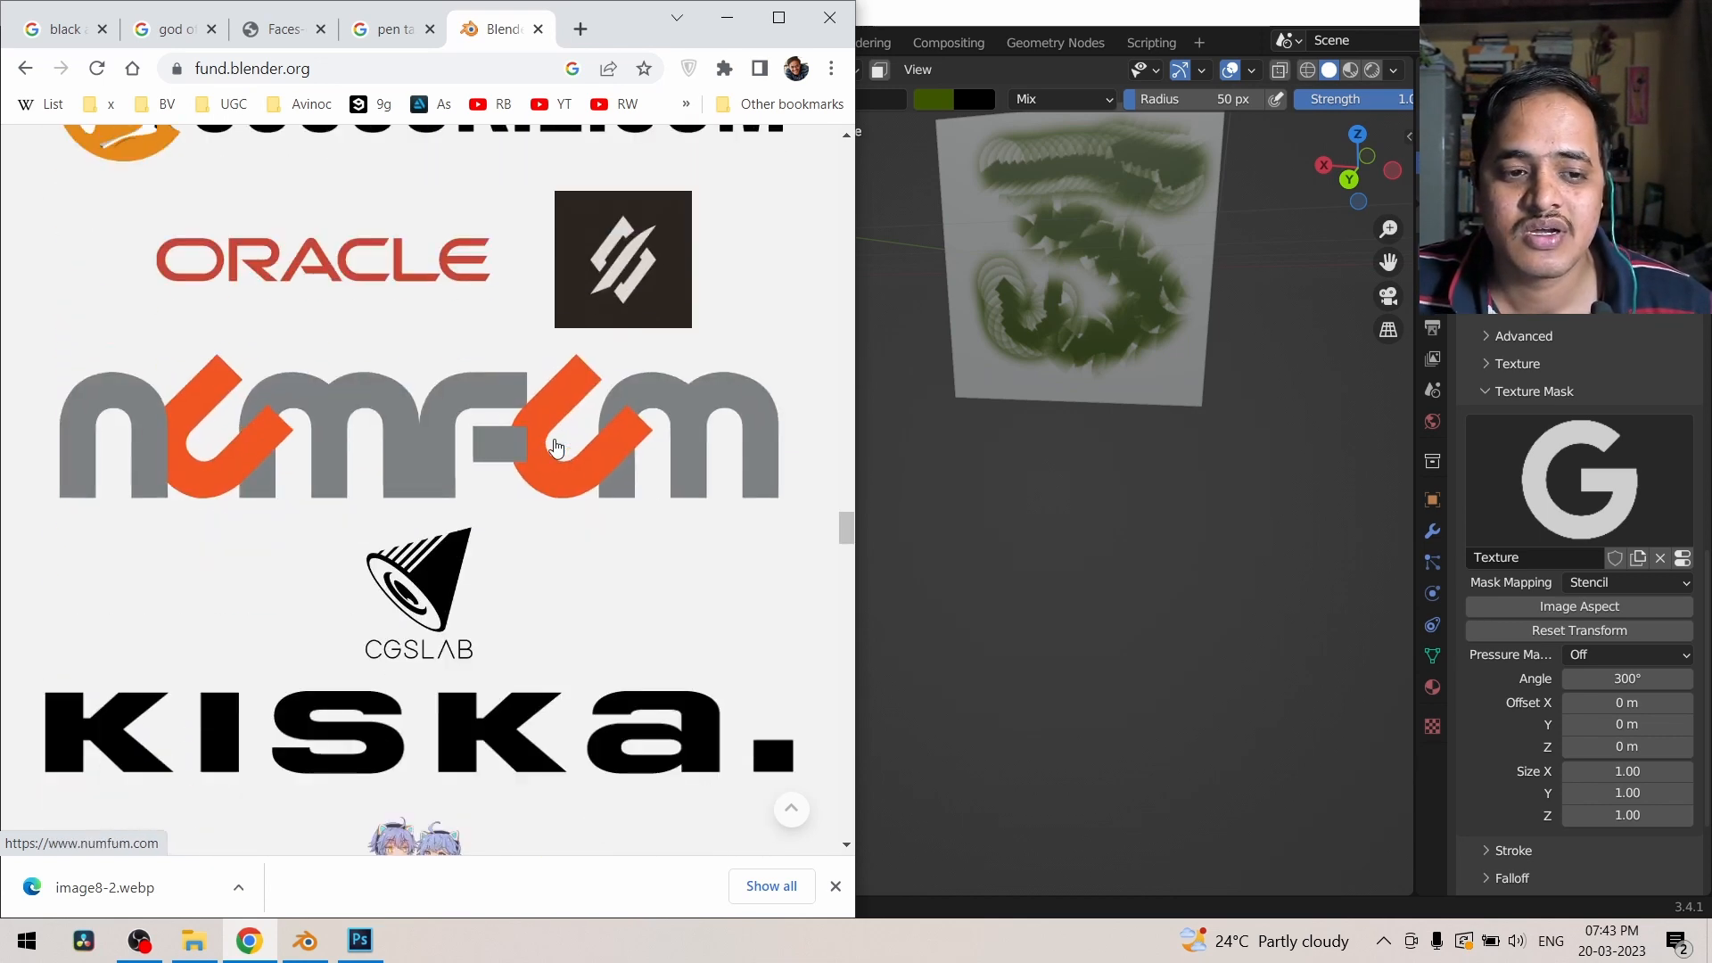
scroll(down, 3)
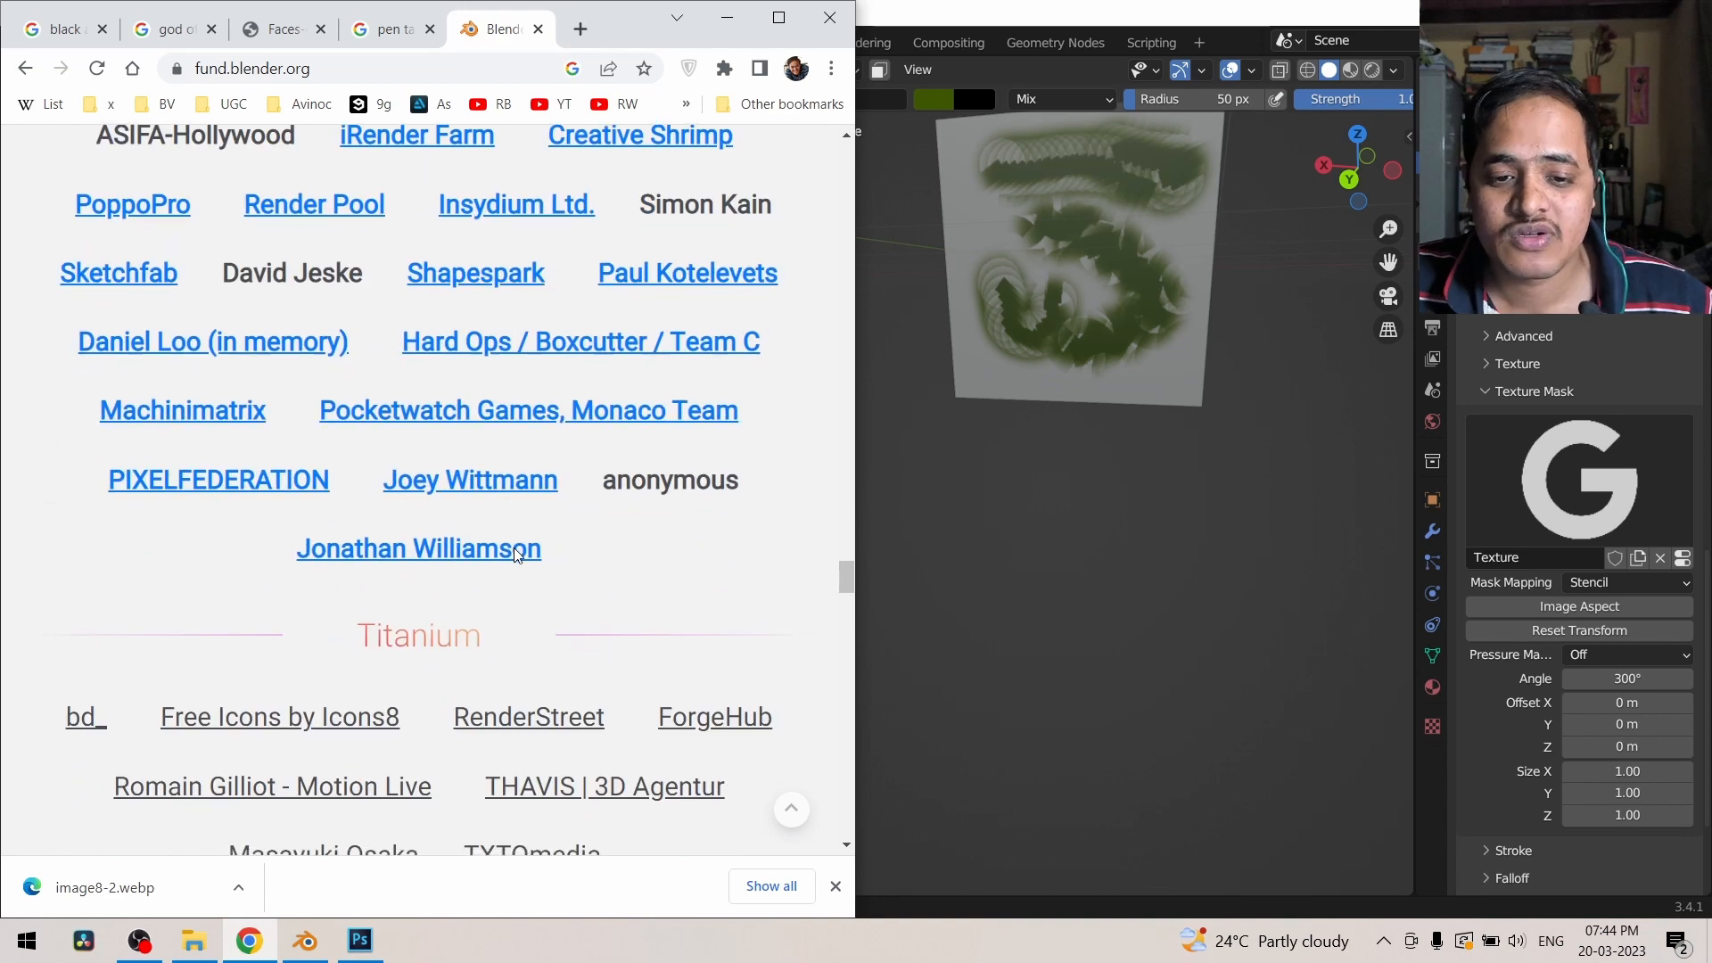
scroll(down, 3)
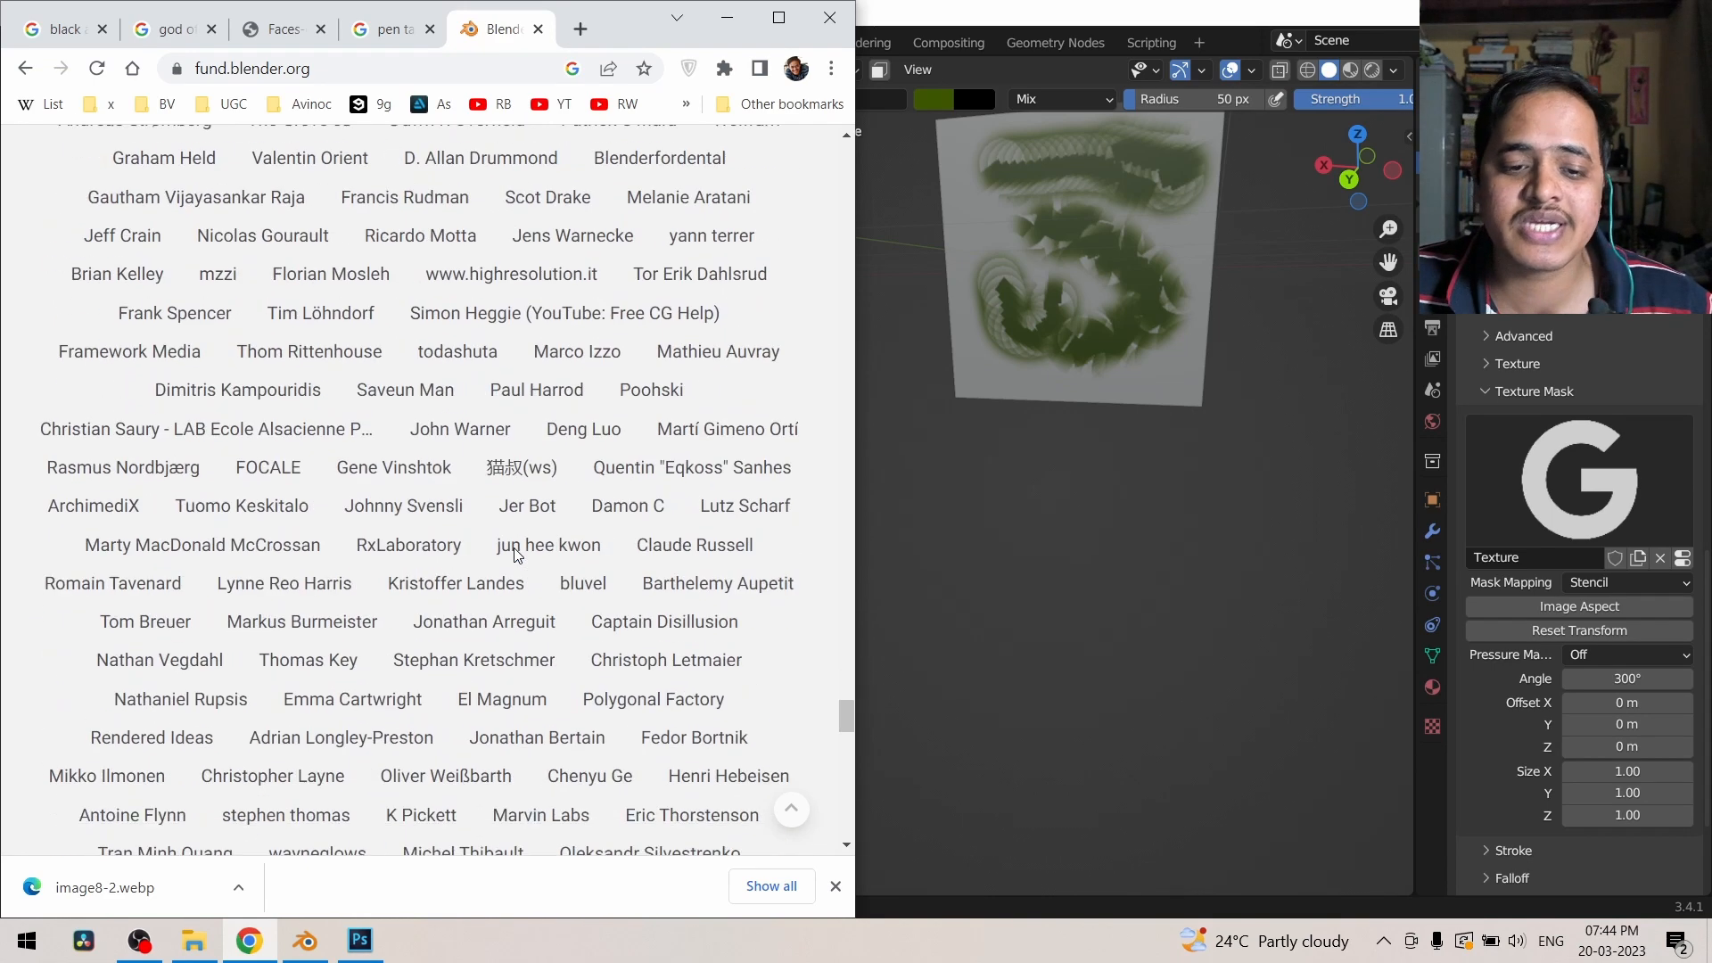
scroll(down, 3)
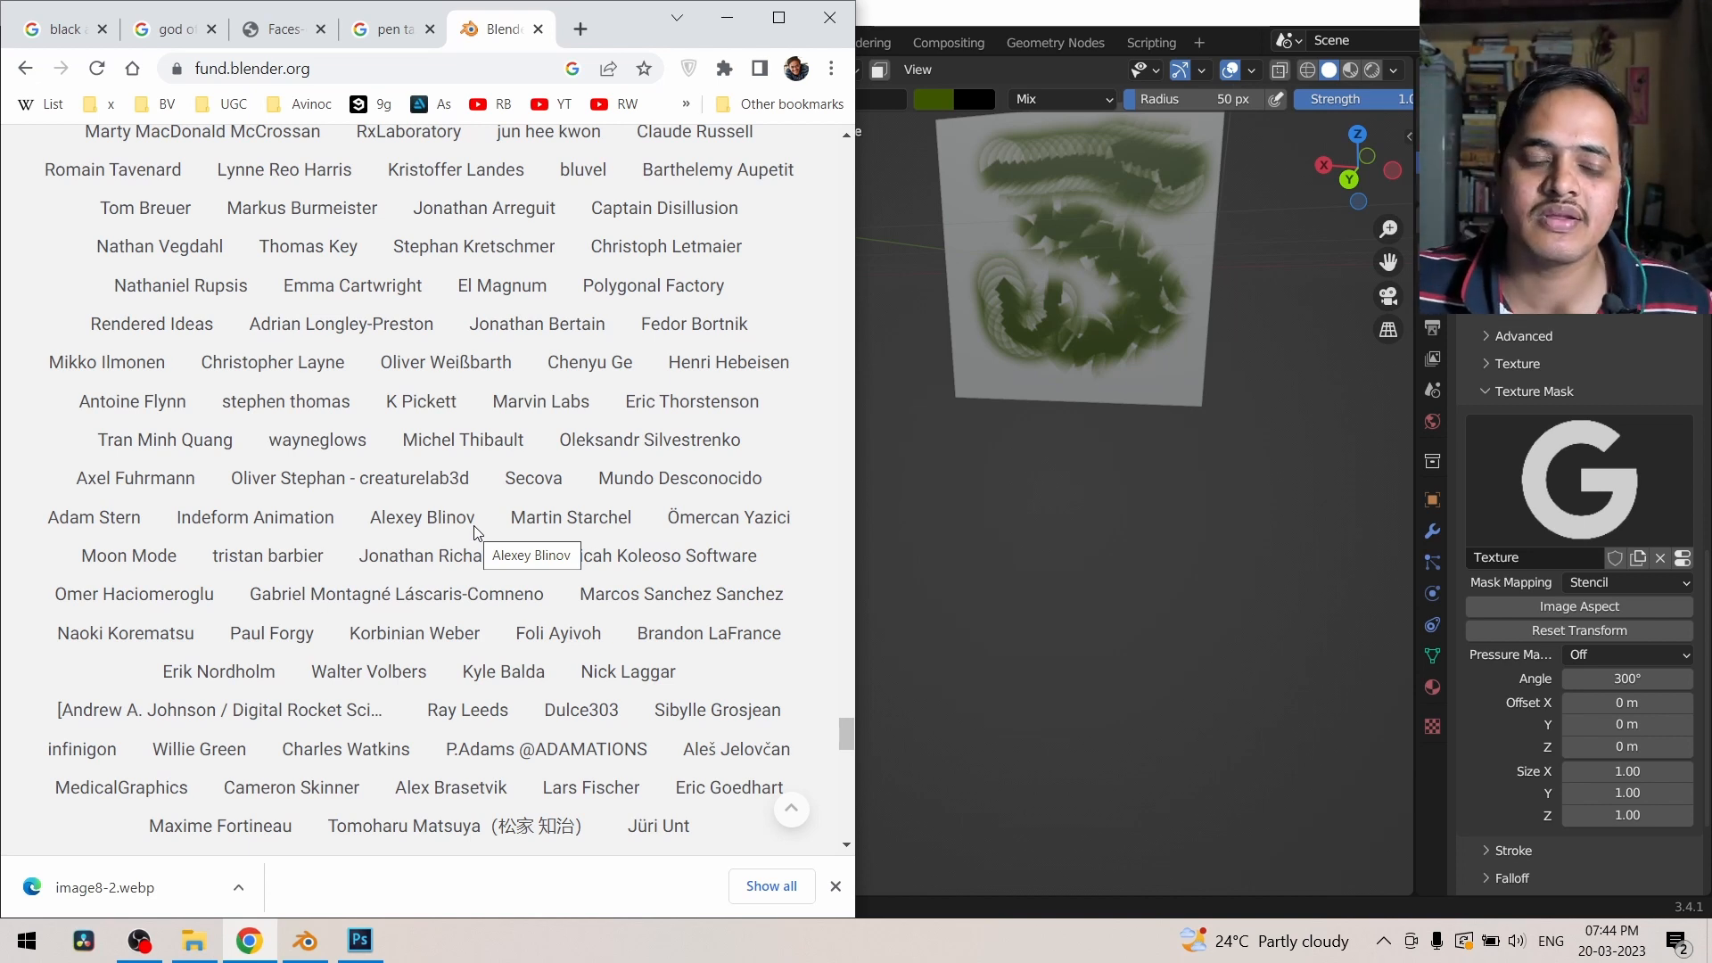
scroll(down, 3)
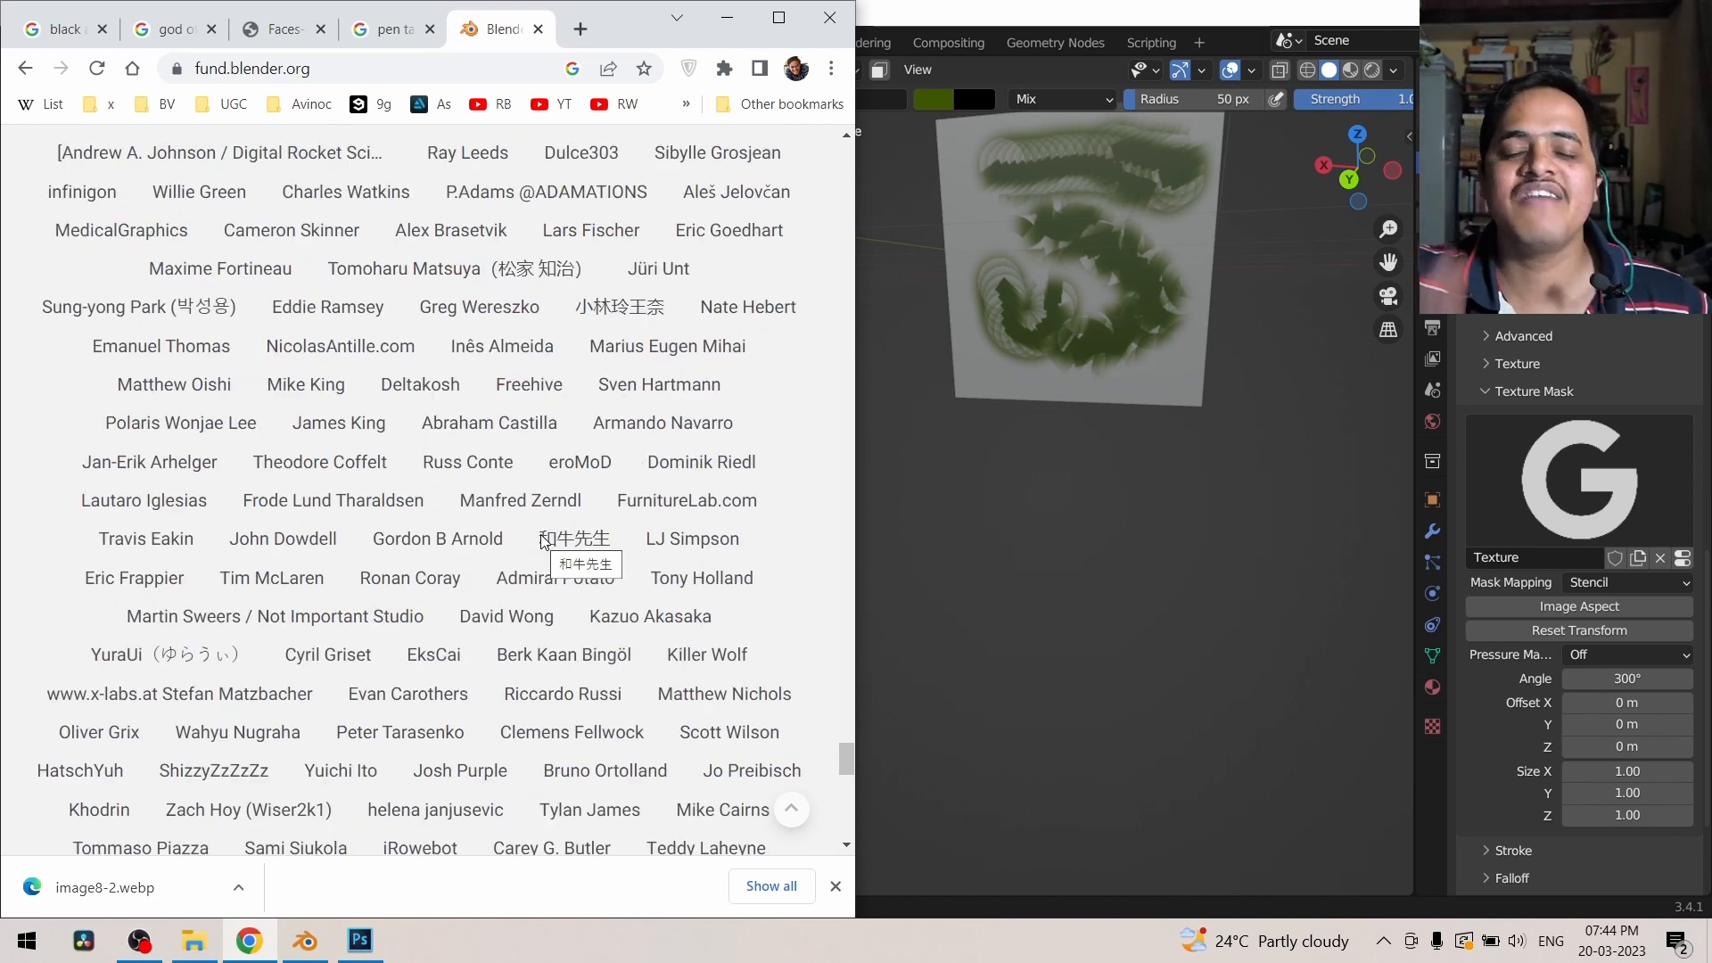